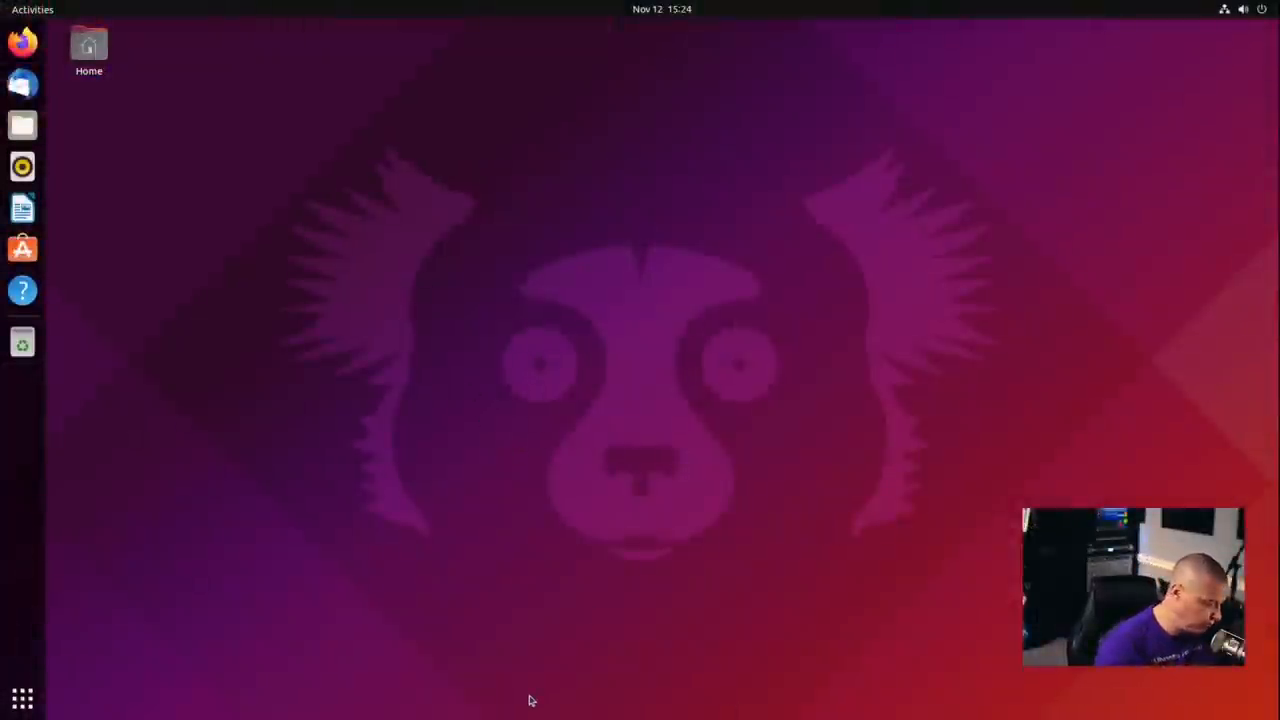
# Open a new GNOME Terminal window from the dock icon
pyautogui.click(22, 340)
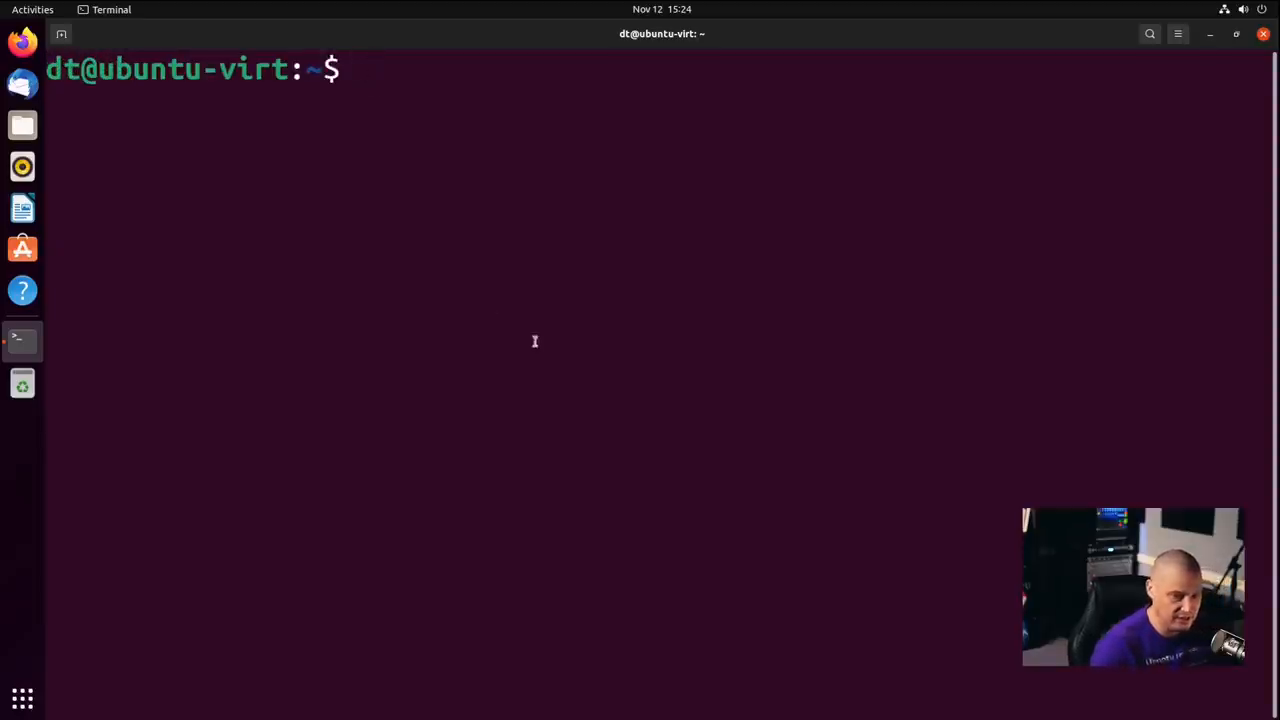
pyautogui.moveTo(679, 691)
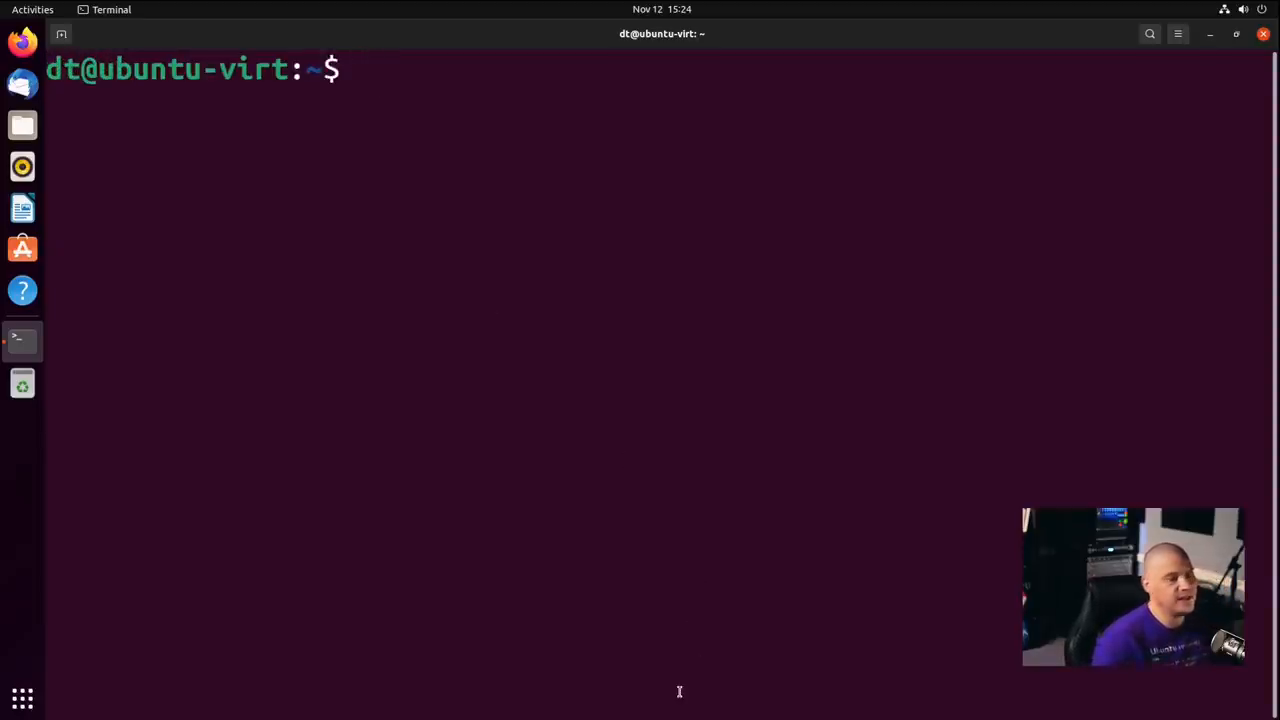
pyautogui.write('sudo apt insta')
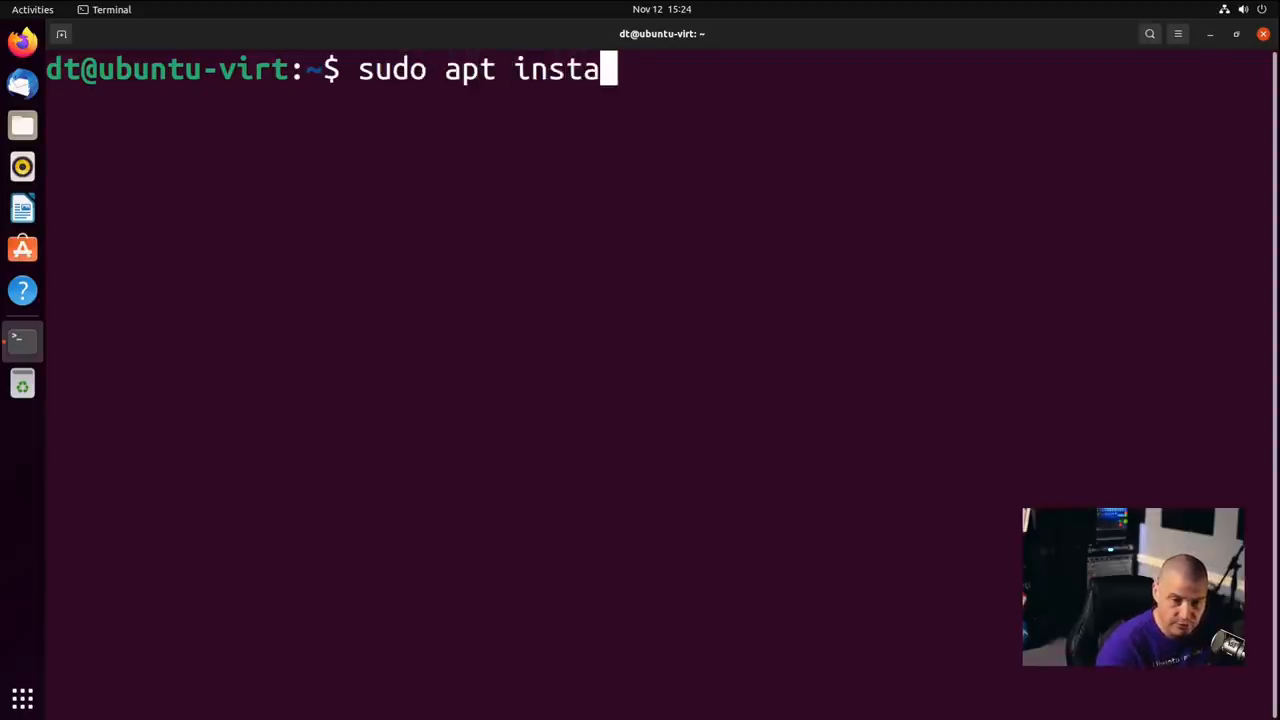
pyautogui.write('ll pkg')
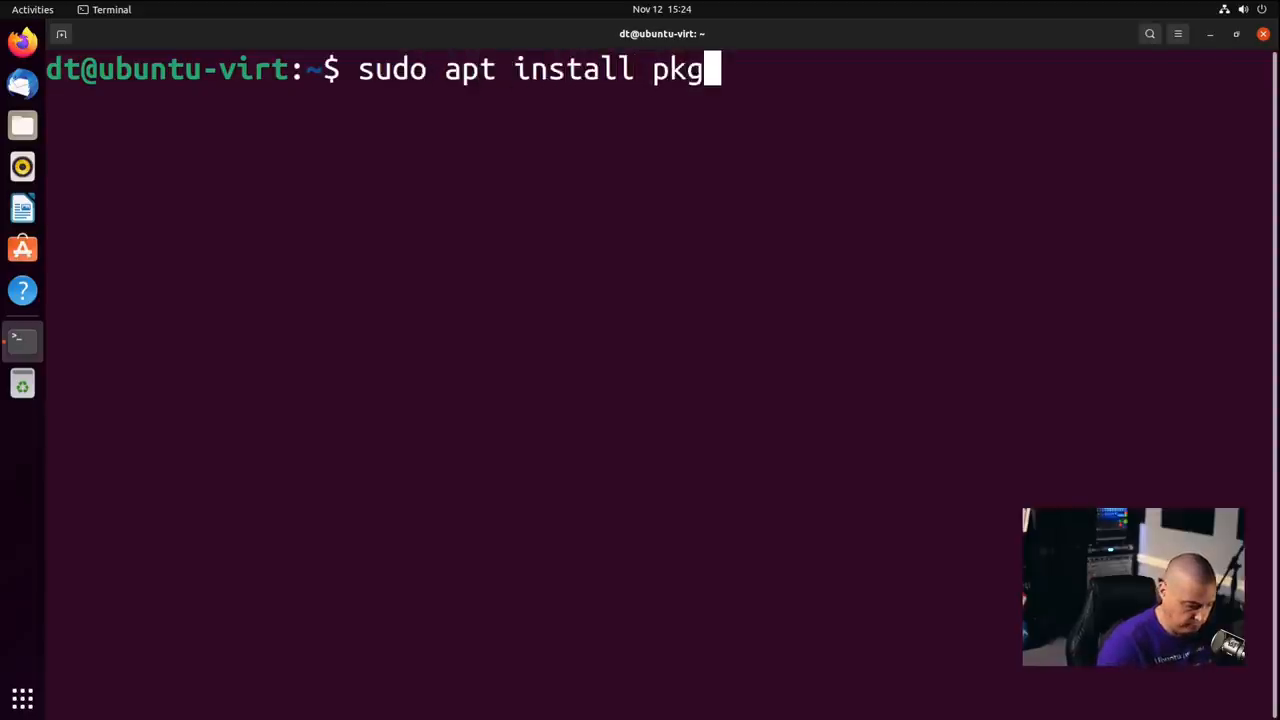
pyautogui.write('name')
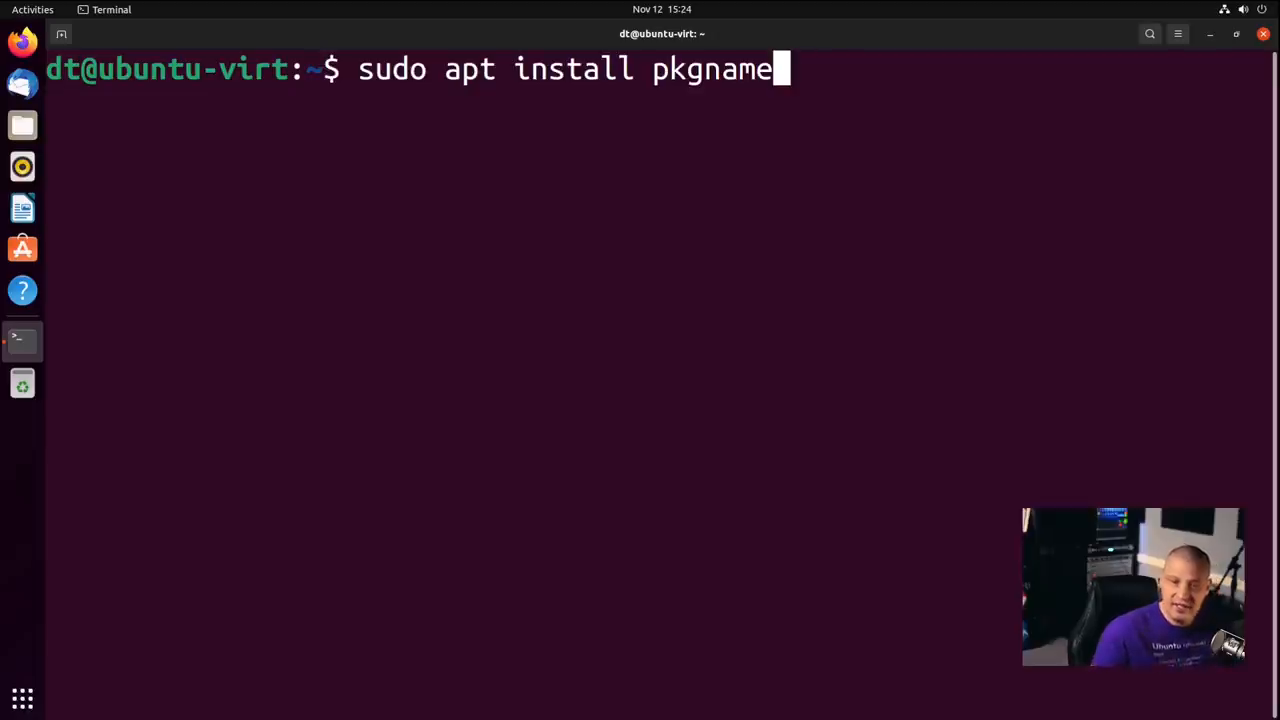
pyautogui.write('=')
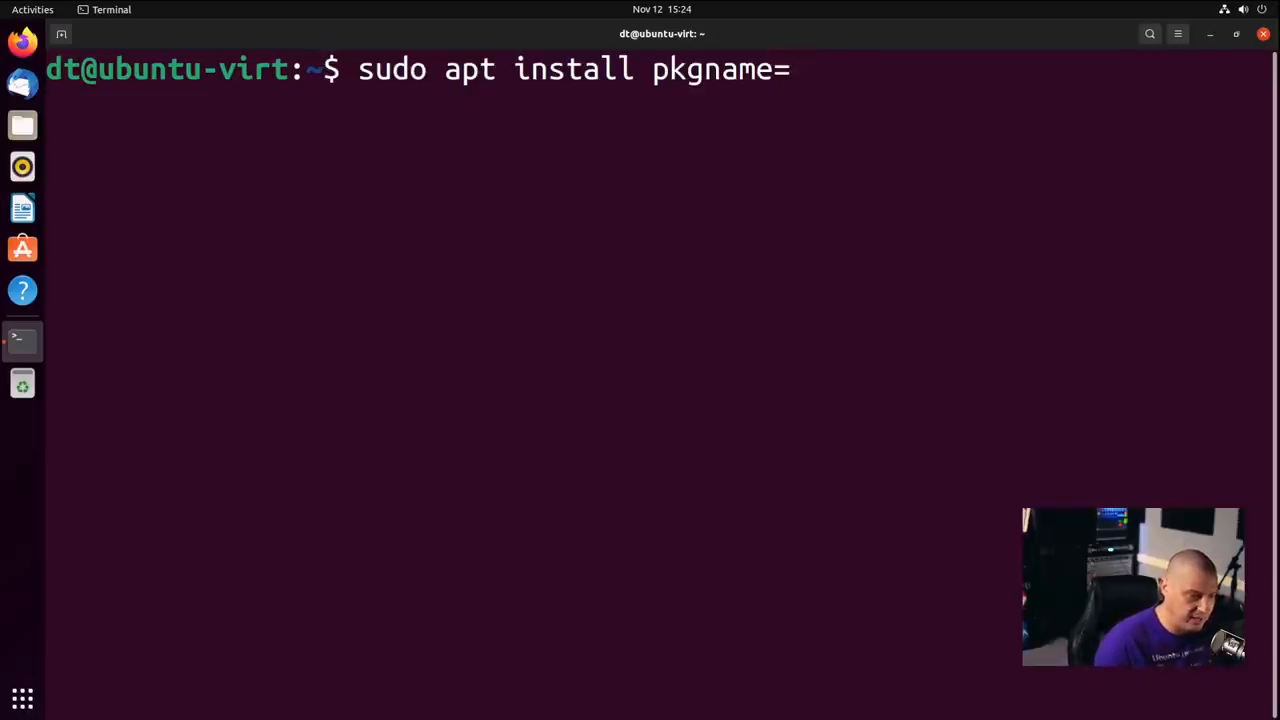
pyautogui.write('version')
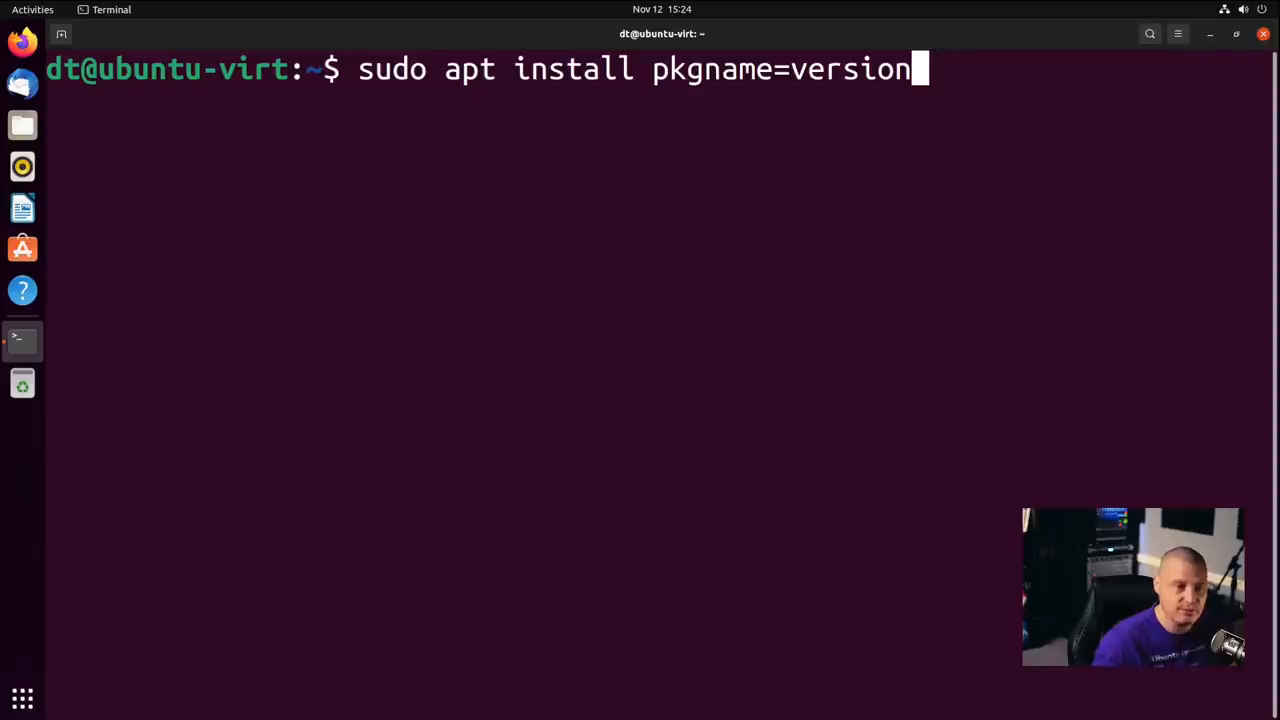
pyautogui.press('BackSpace')
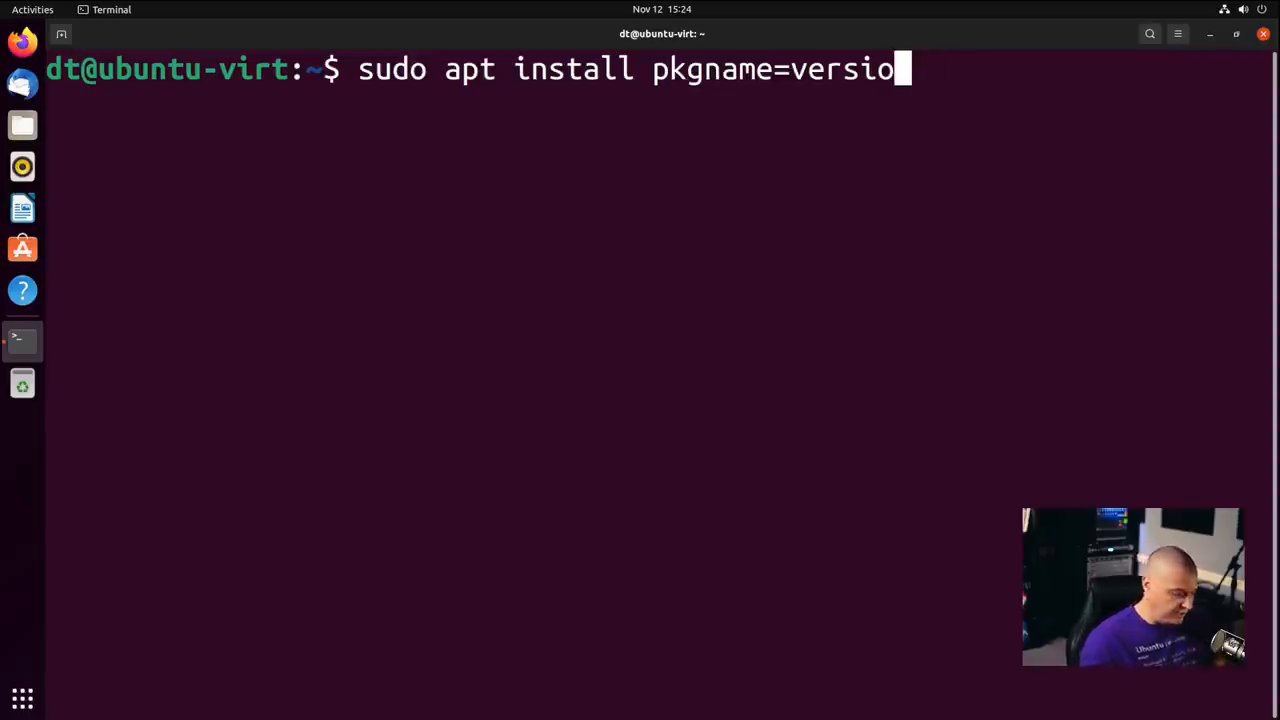
pyautogui.press('BackSpace')
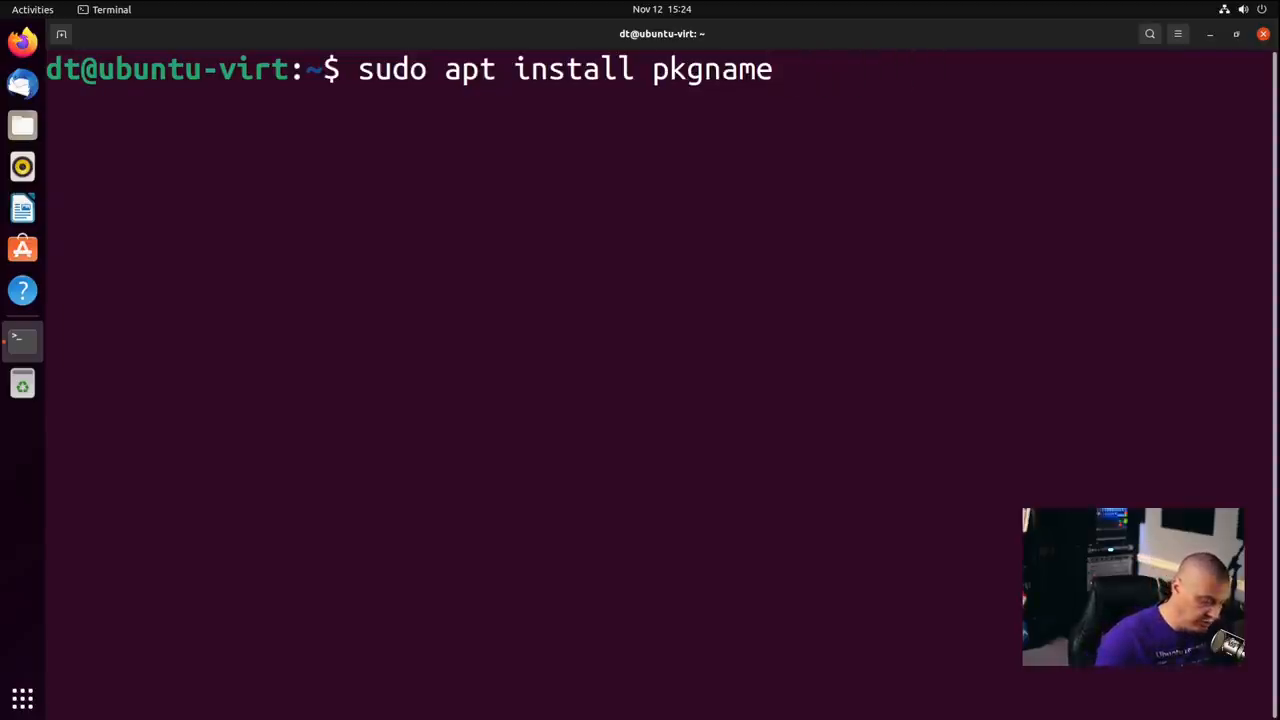
pyautogui.write('=vedrsion')
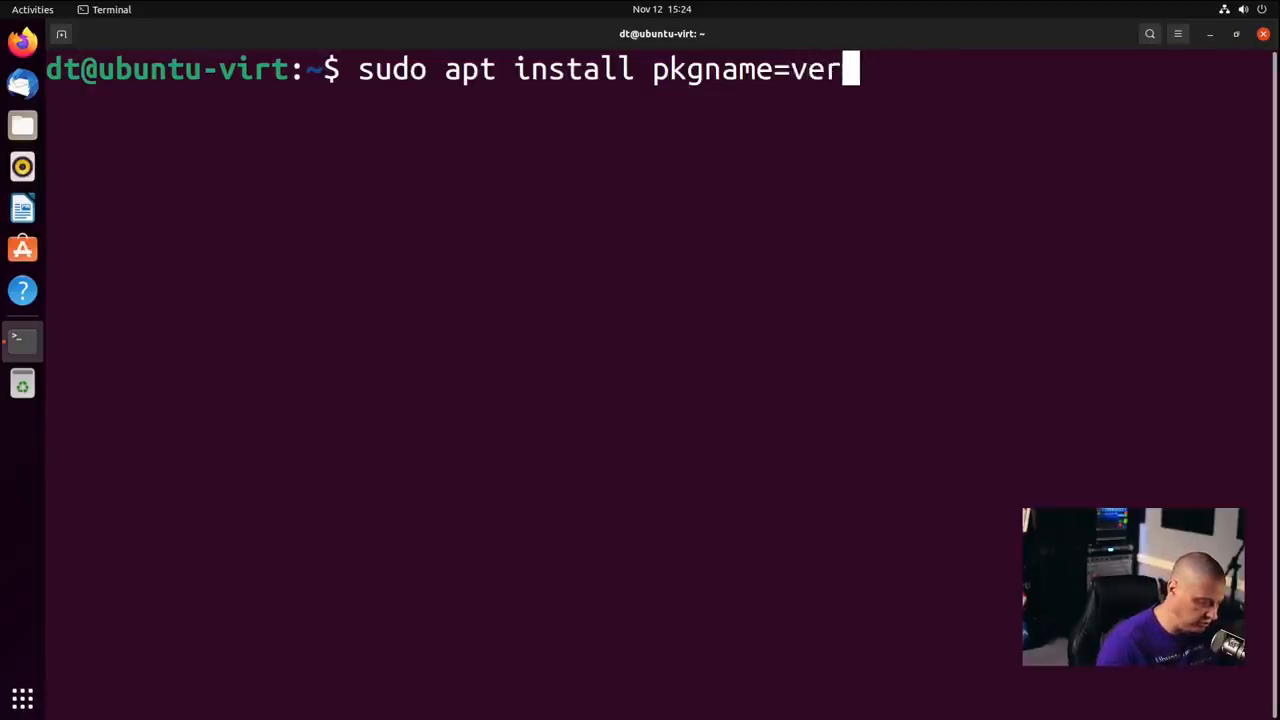
pyautogui.write('sion')
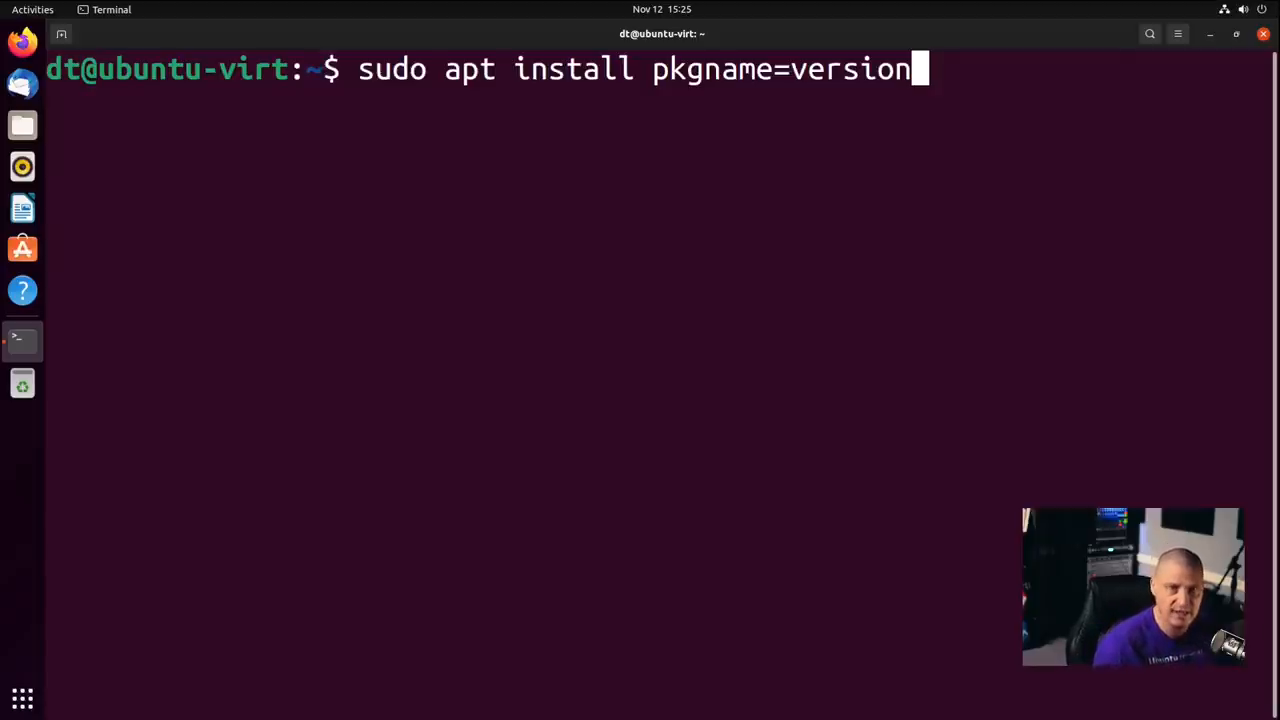
pyautogui.press('BackSpace')
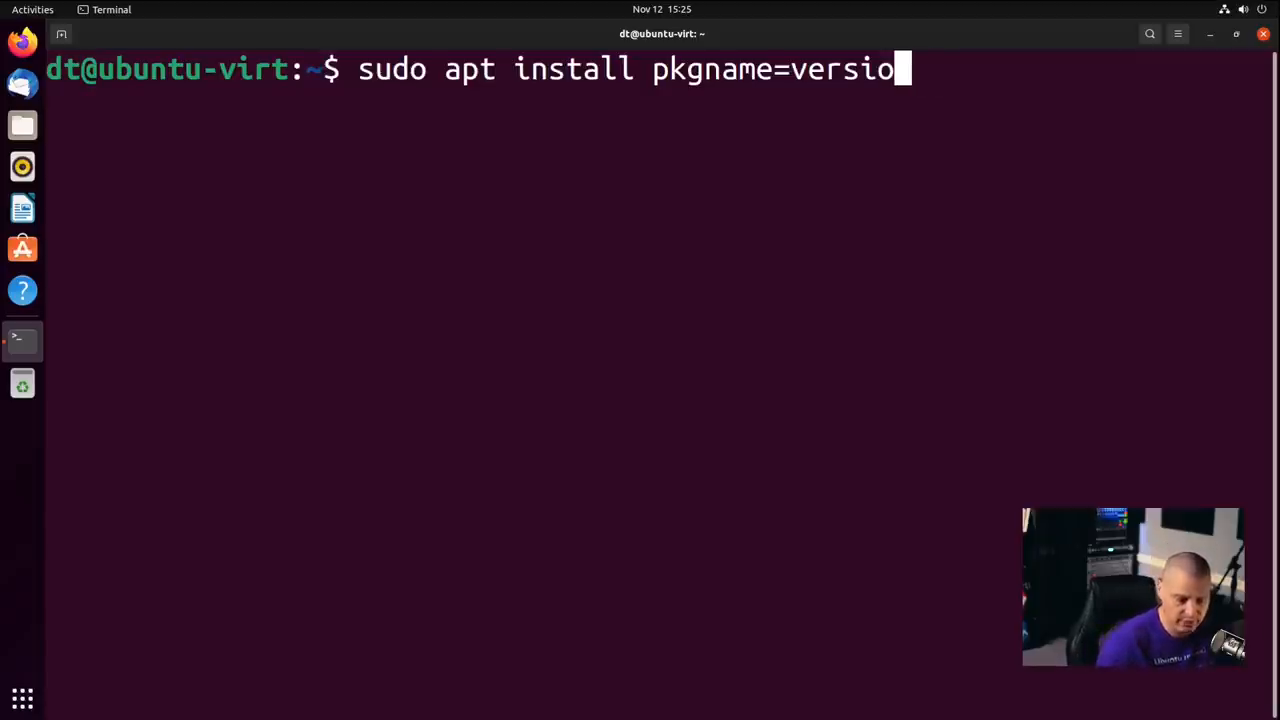
pyautogui.press('ctrl+c')
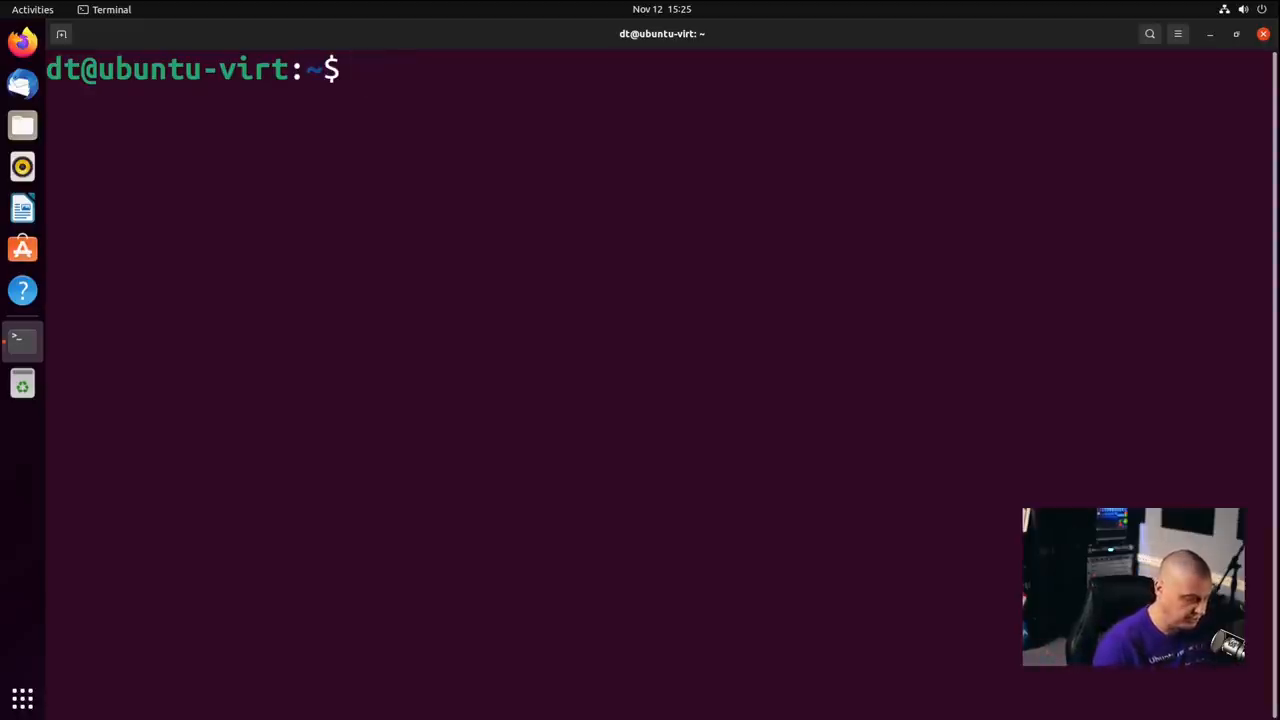
# Run firefox --version, which reports 94.0, then start listing all available firefox versions
pyautogui.write('firef')
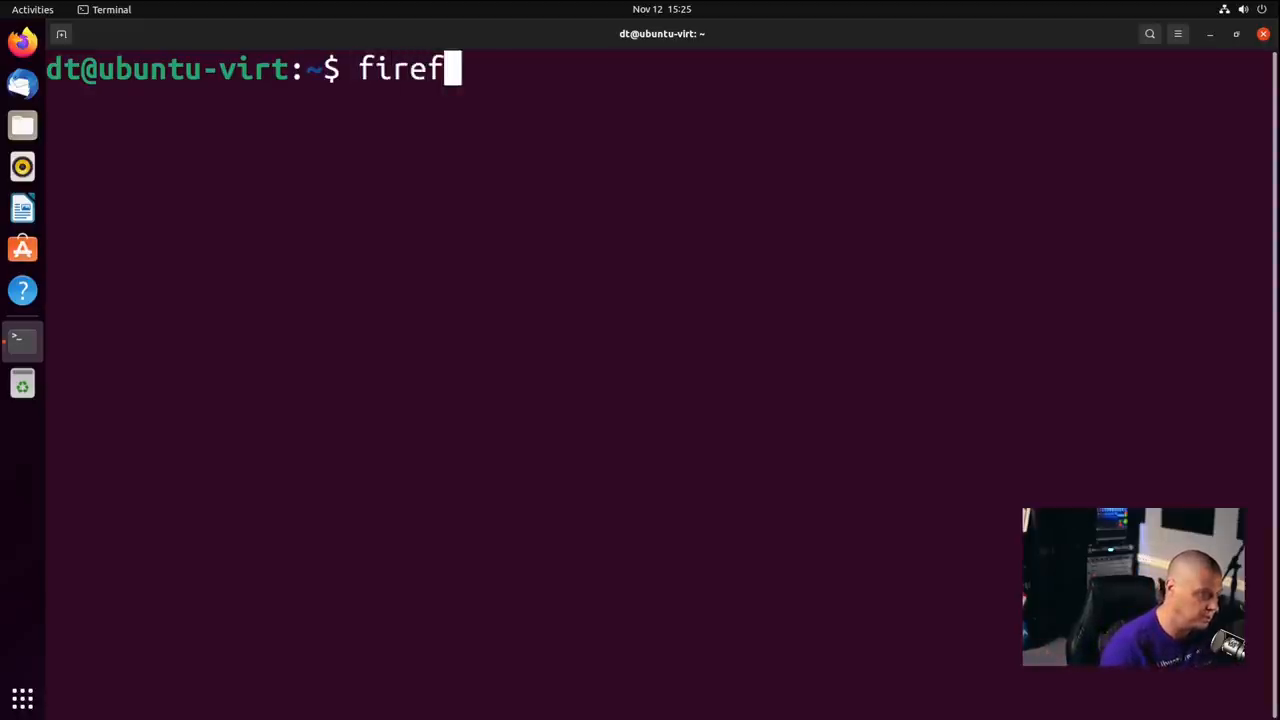
pyautogui.write('ox')
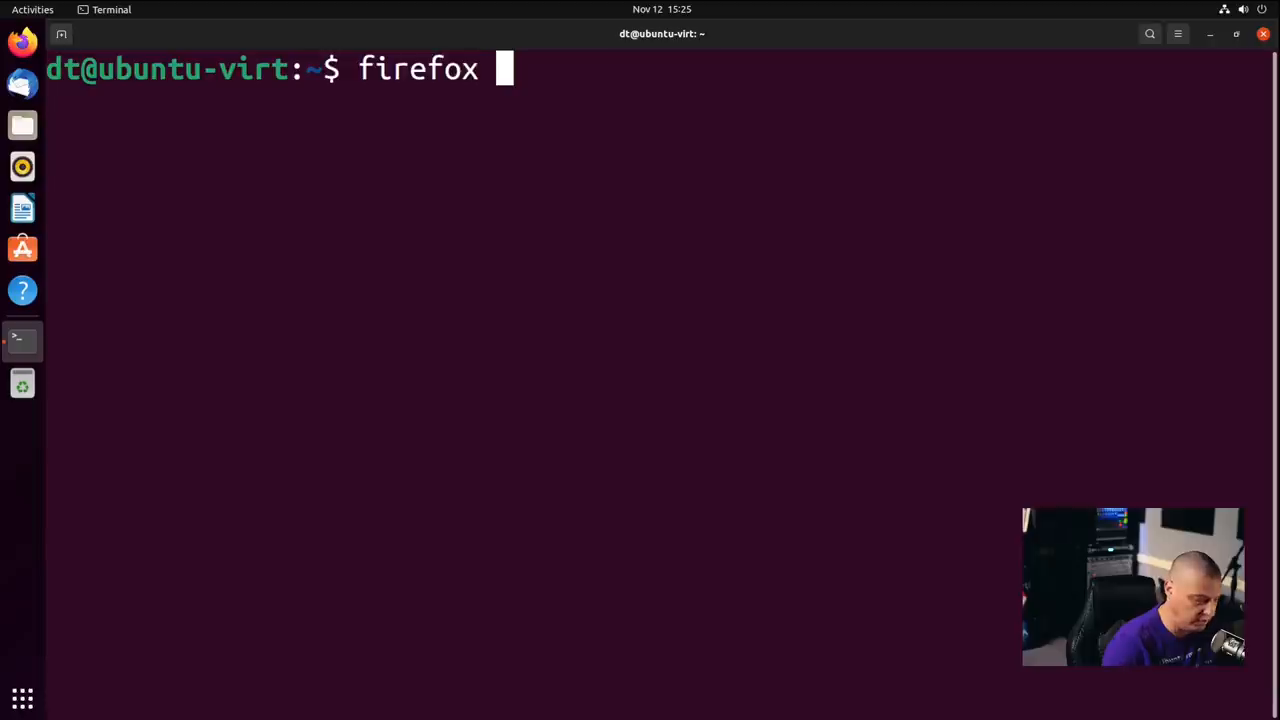
pyautogui.write('--version')
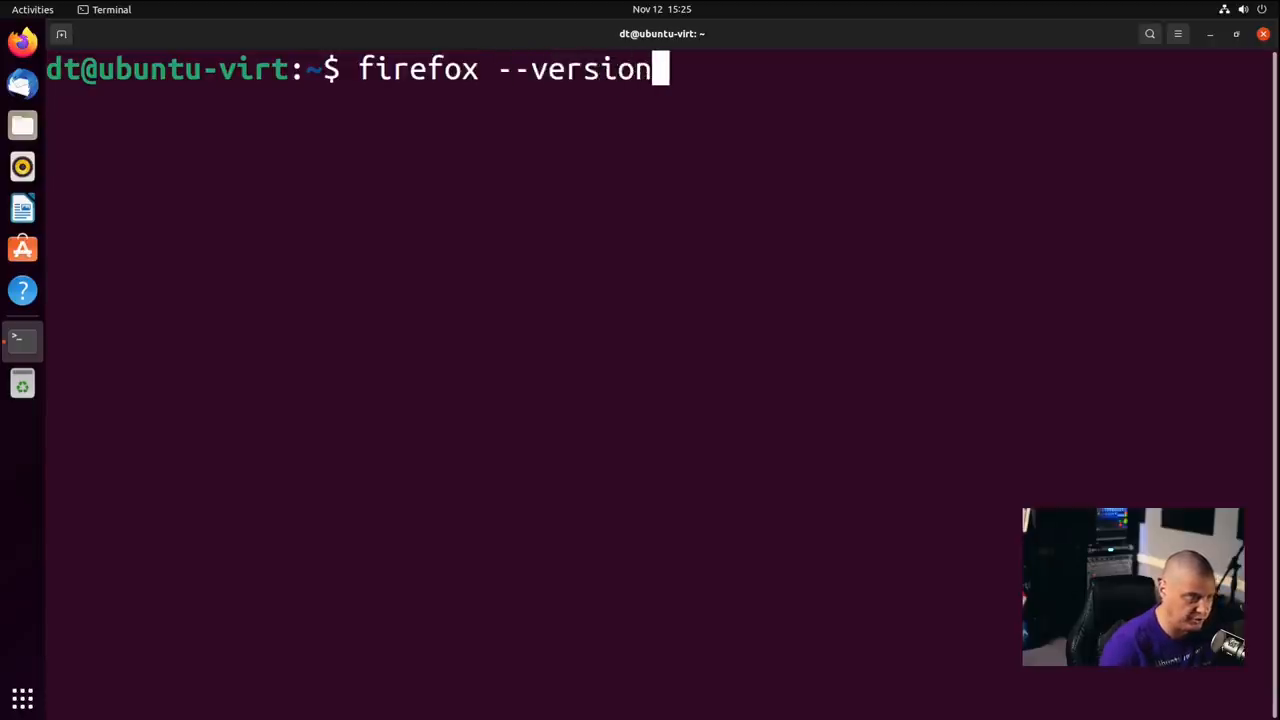
pyautogui.press('Return')
pyautogui.write('apt l')
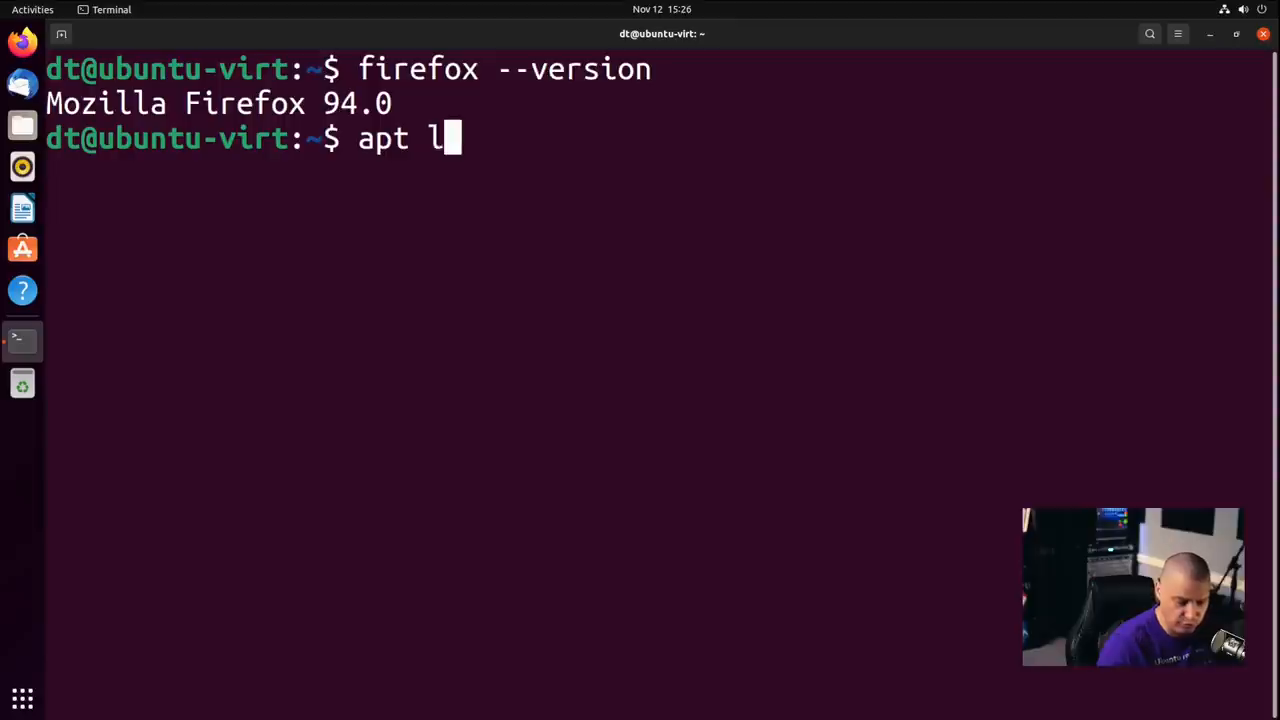
pyautogui.write('ist -a firefox')
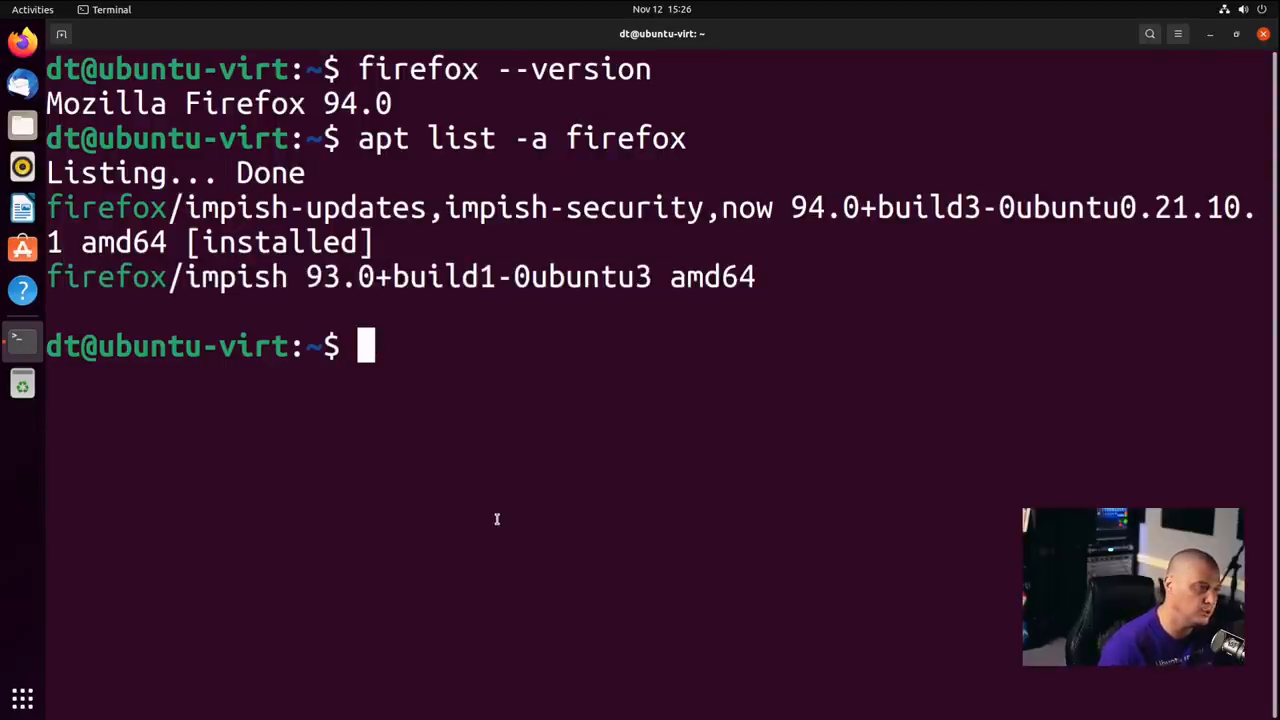
# Downgrade Firefox with sudo apt install firefox=93.0+build1-0ubuntu3
pyautogui.write('sudo pa')
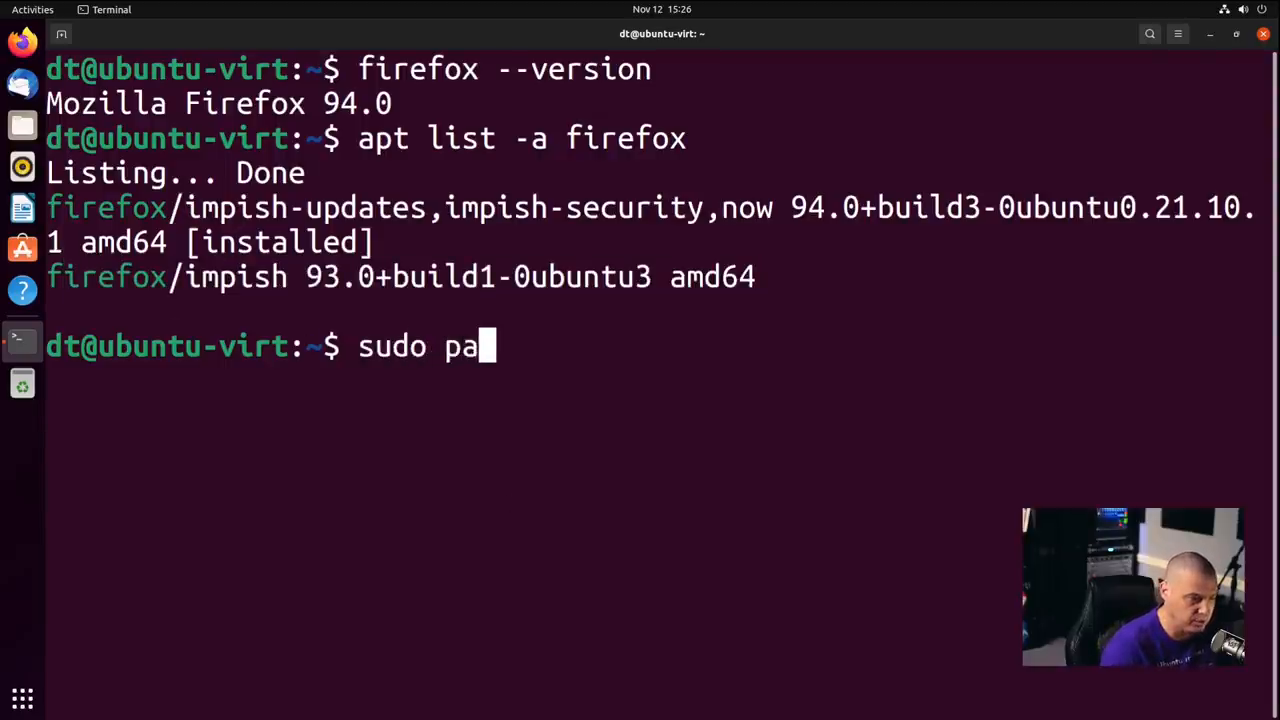
pyautogui.write('pt install')
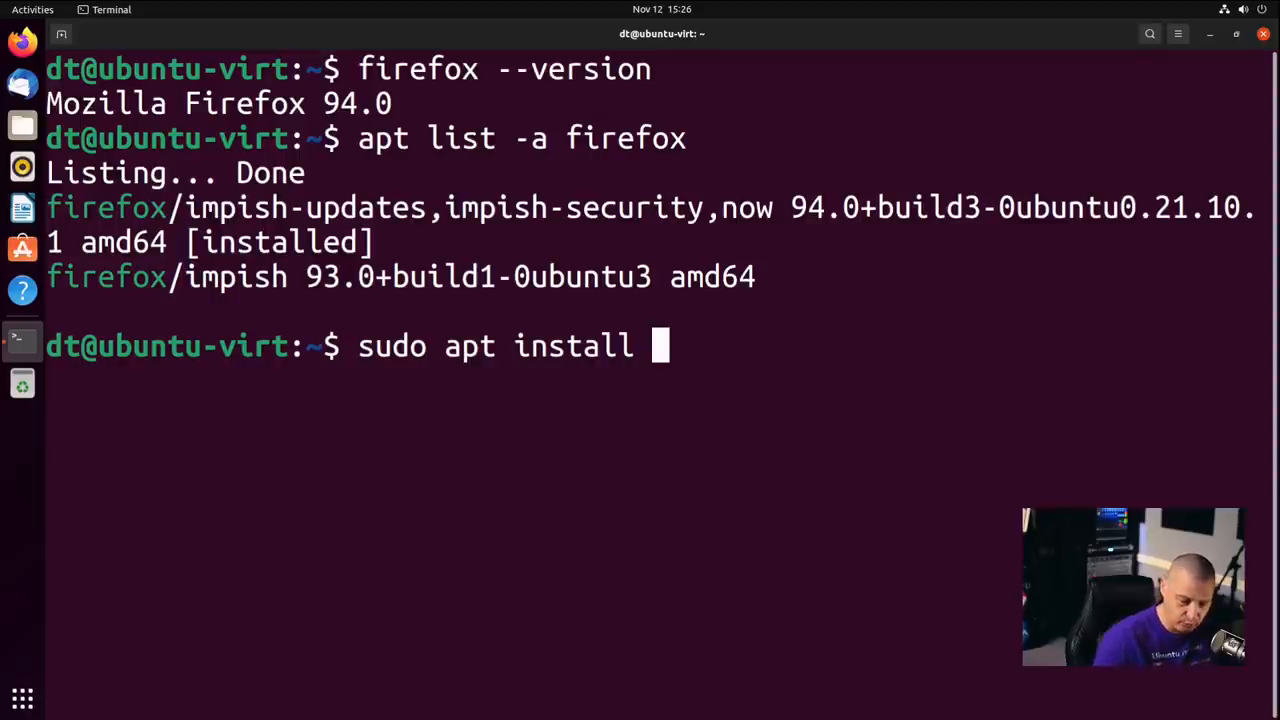
pyautogui.write('firefo')
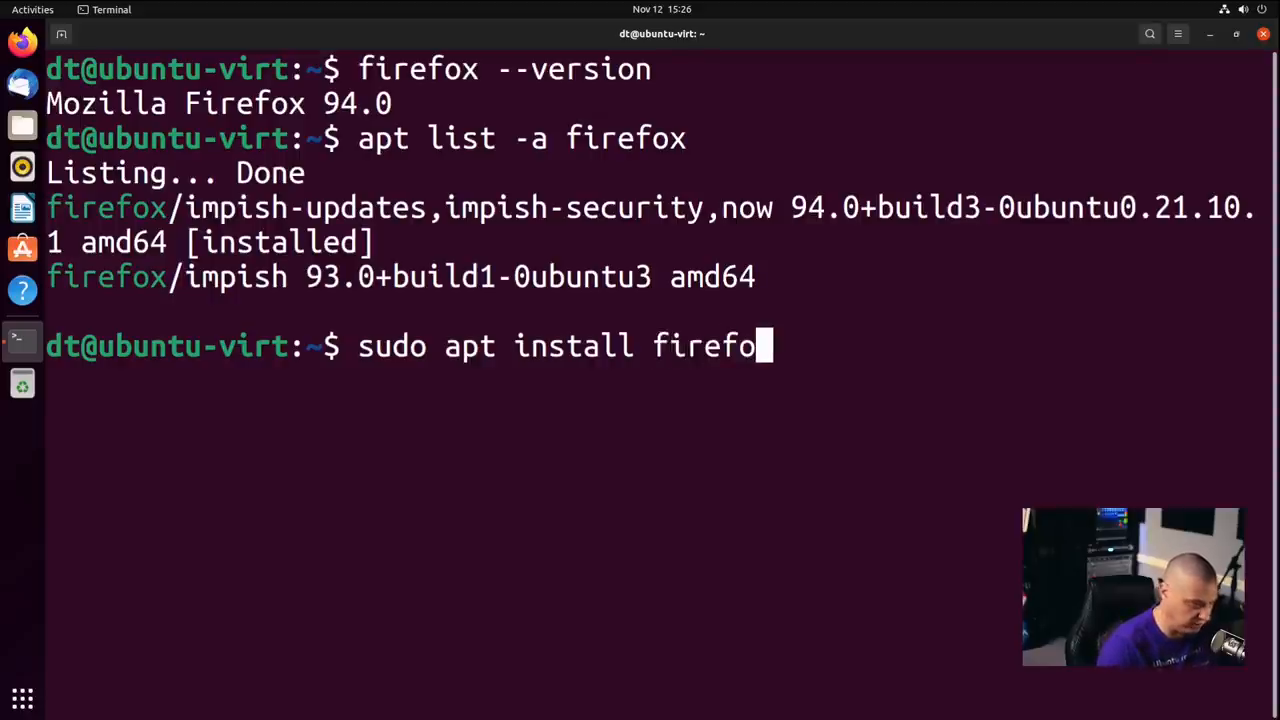
pyautogui.write('x=')
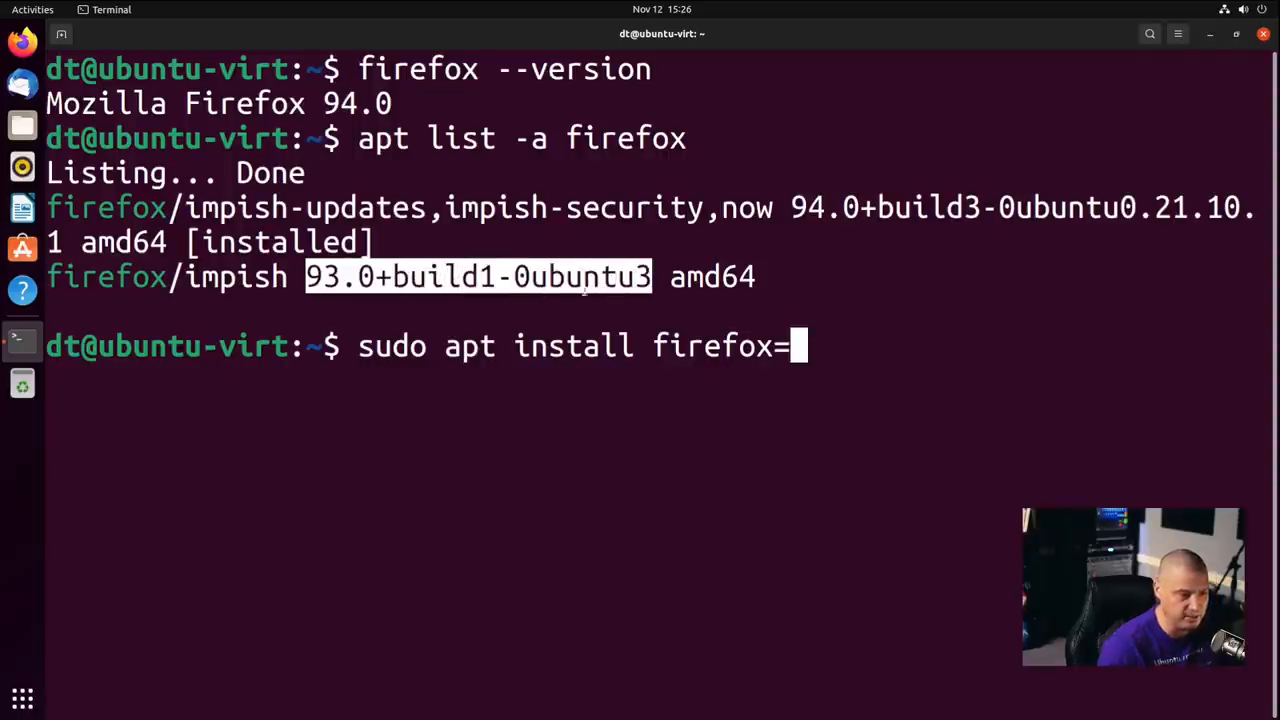
pyautogui.moveTo(964, 464)
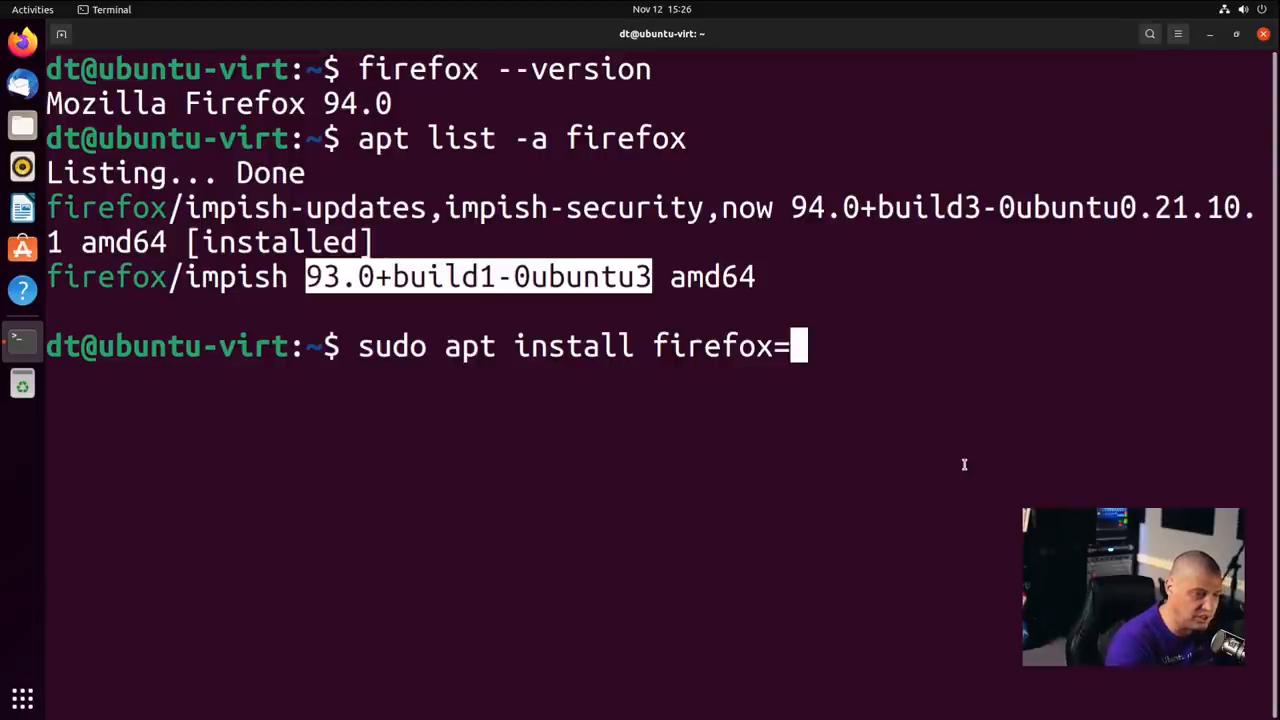
pyautogui.write('93.0+build1-0ubuntu3')
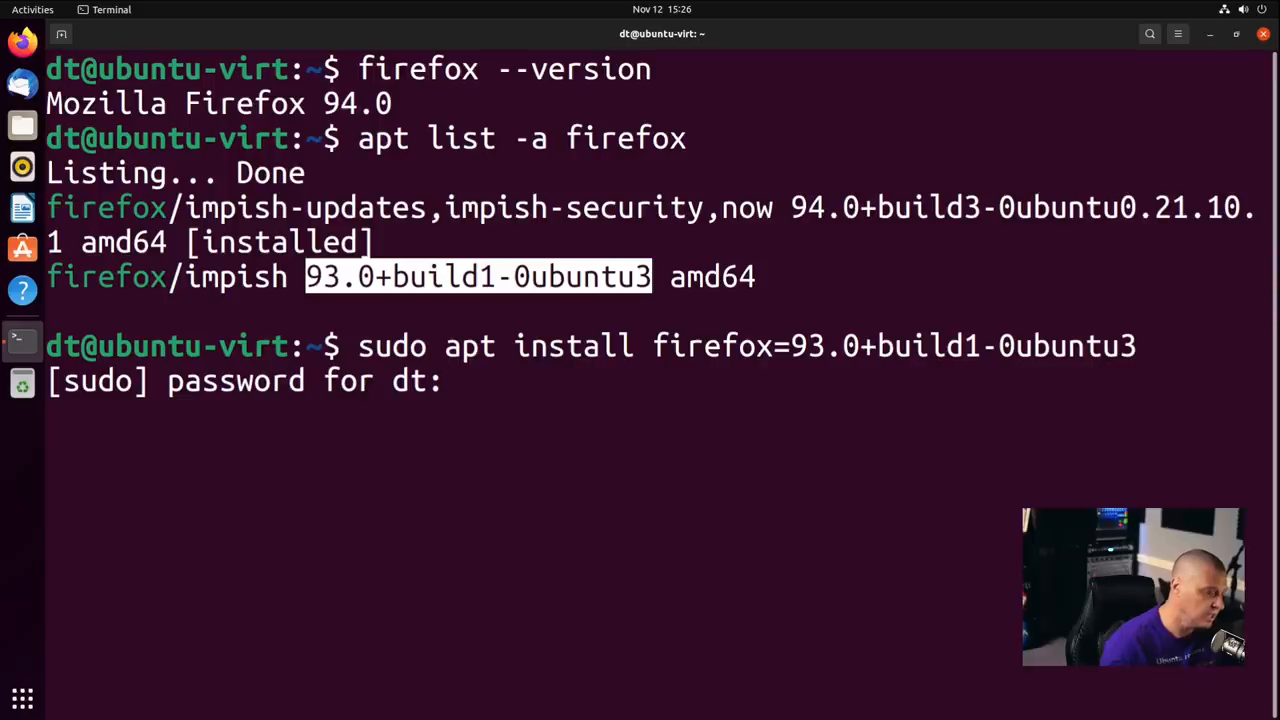
pyautogui.press('Return')
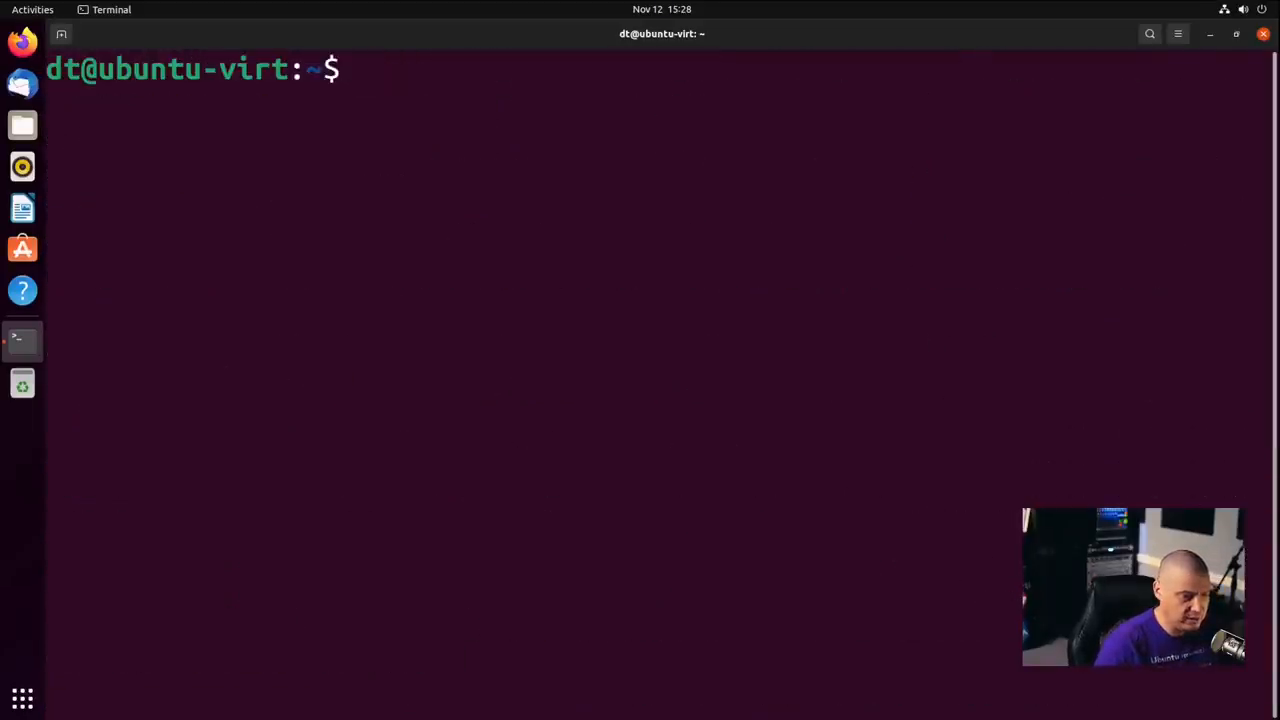
# Run apt-show-versions, find it missing, and install it with sudo apt
pyautogui.write('ap')
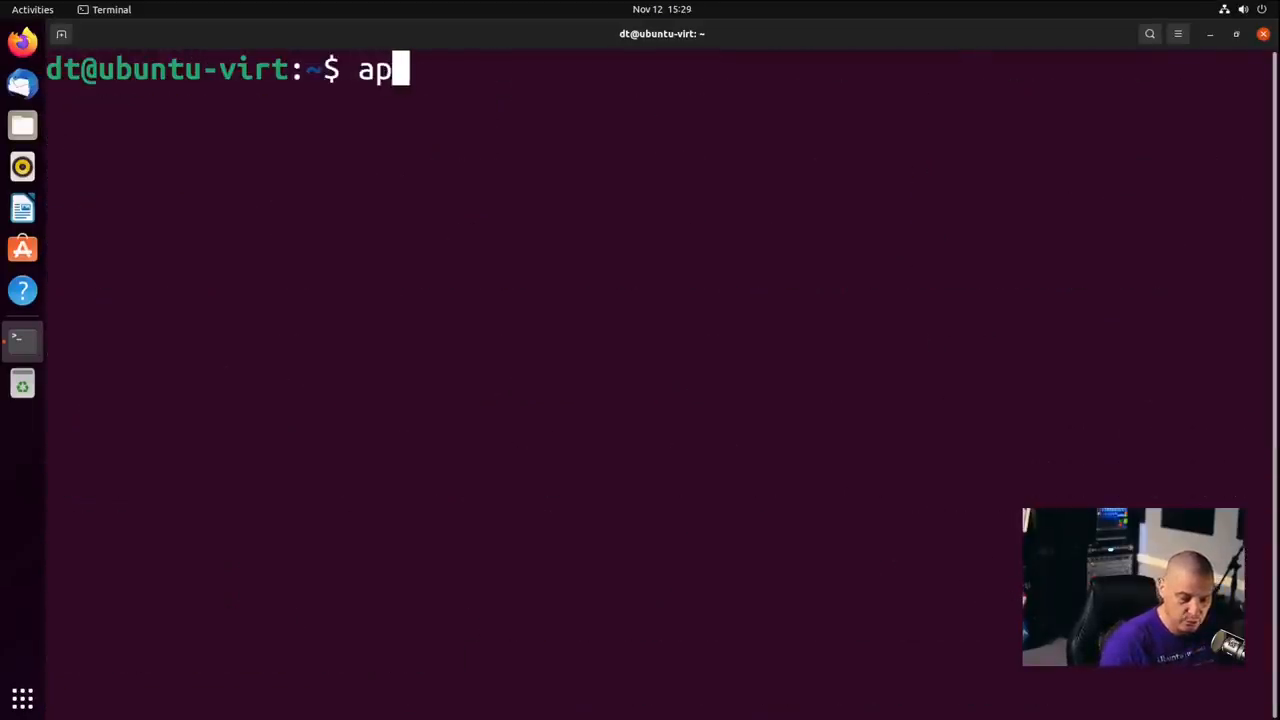
pyautogui.write('t-show-')
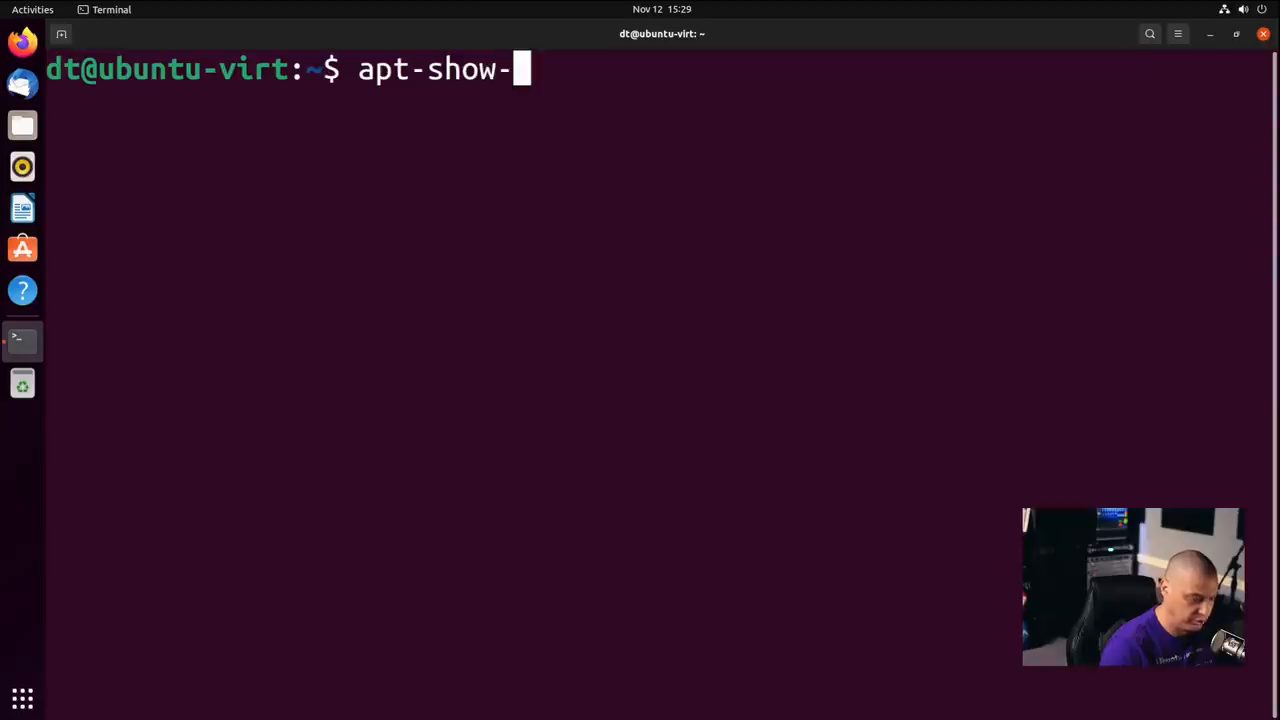
pyautogui.write('versions')
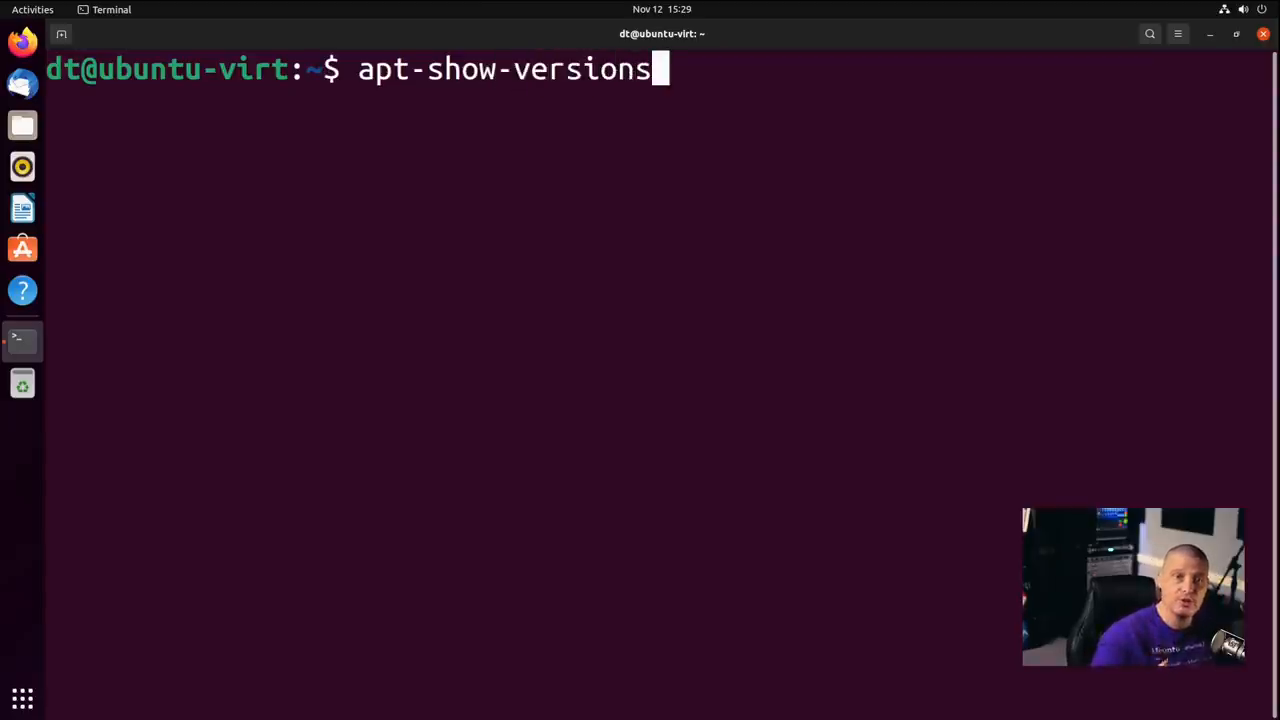
pyautogui.press('Return')
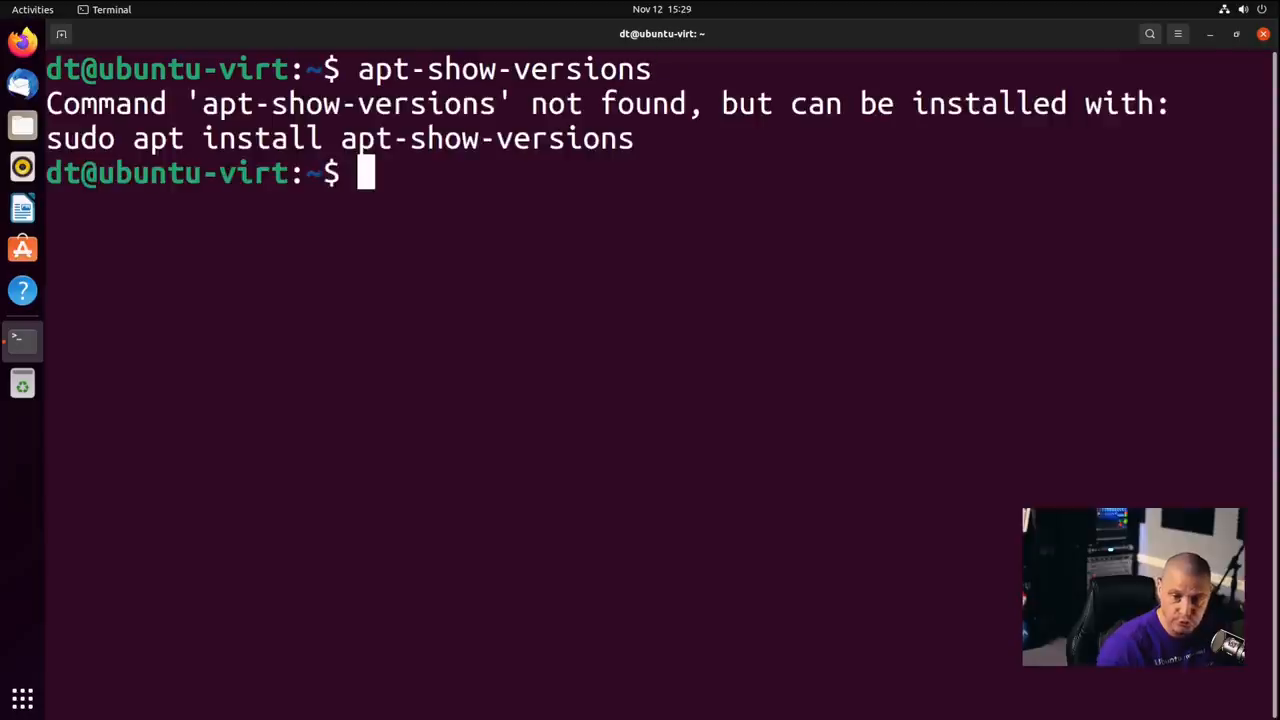
pyautogui.write('apt-show-versions')
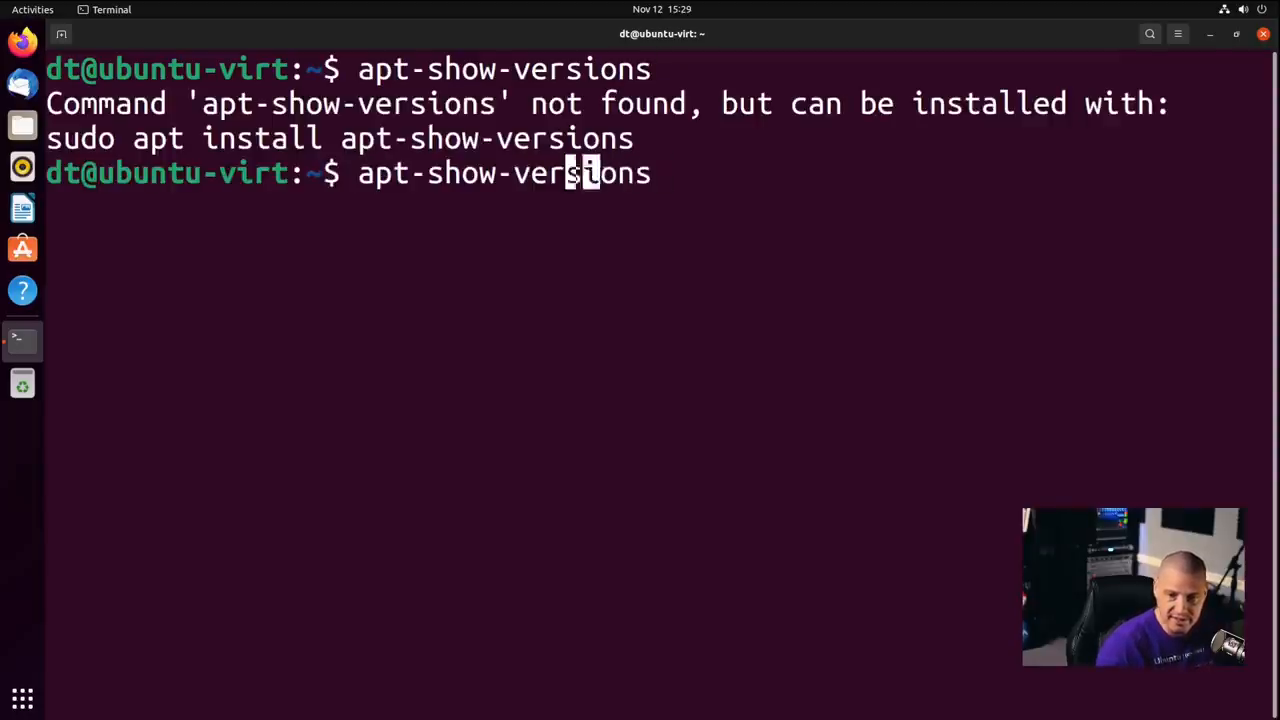
pyautogui.write('sudo')
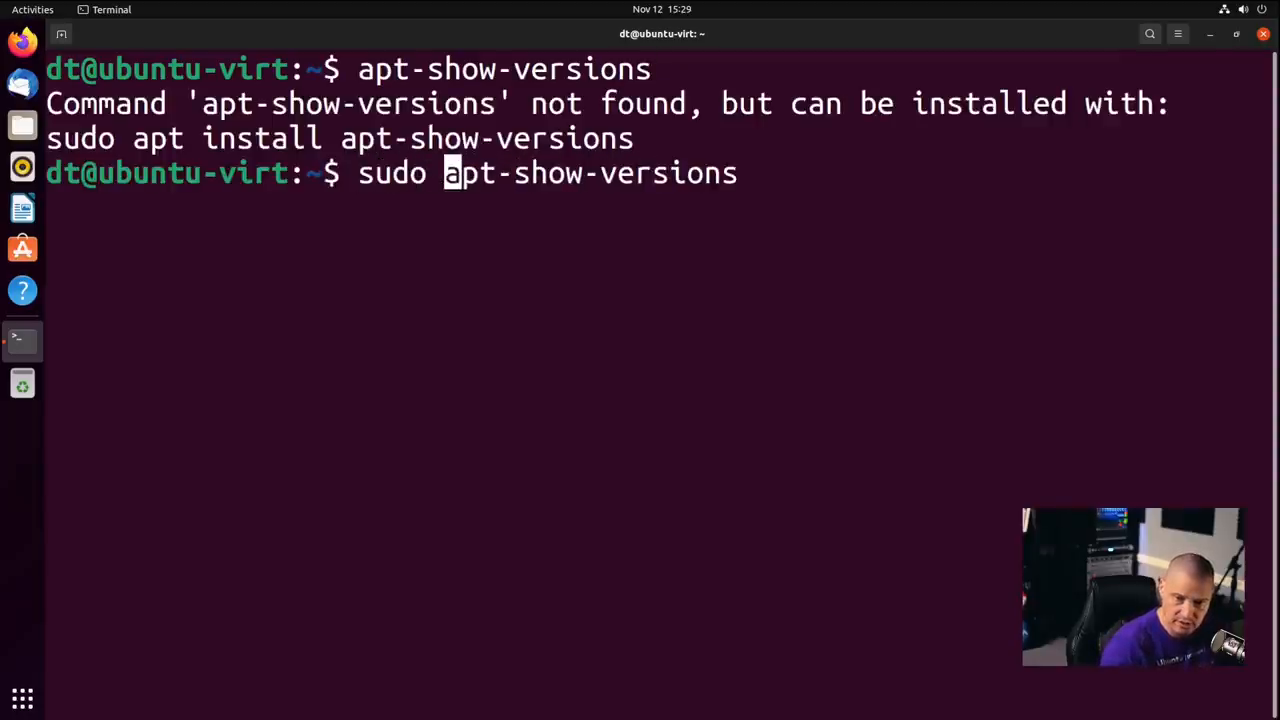
pyautogui.write('a')
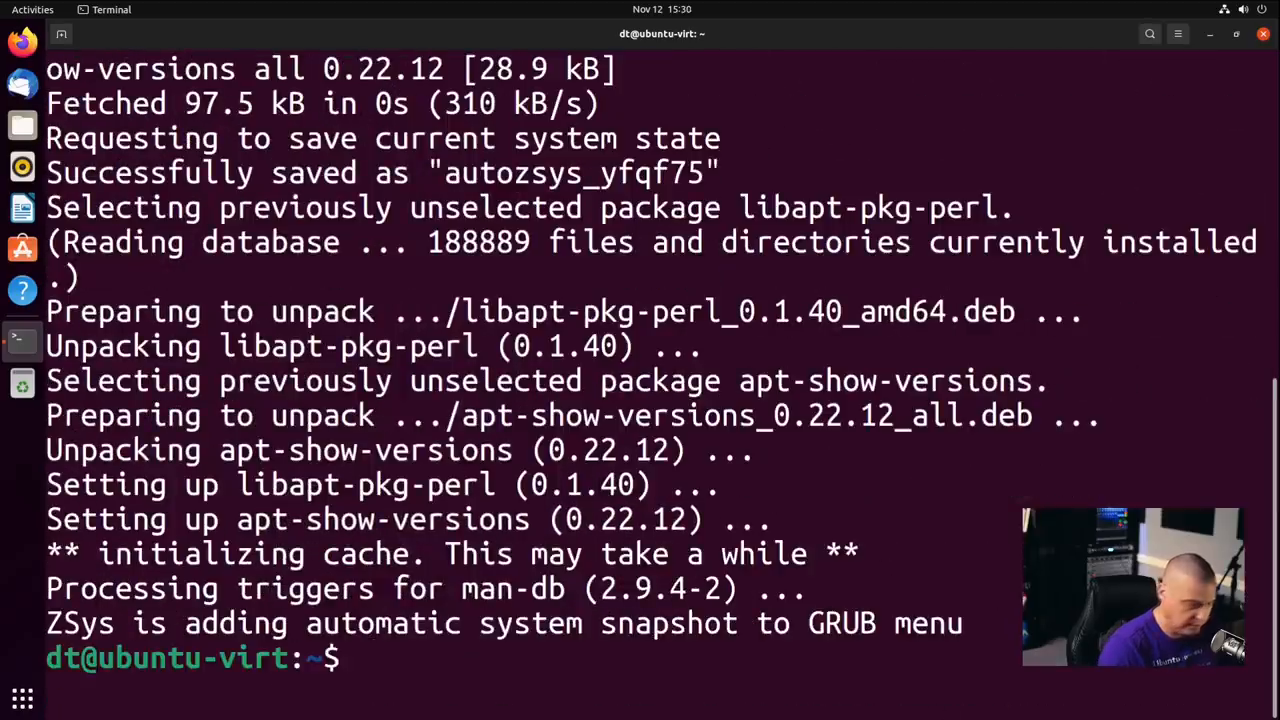
# List all Firefox versions with apt-show-versions -a -p firefox: 93.0 installed, 94.0 available
pyautogui.write('apt-sh')
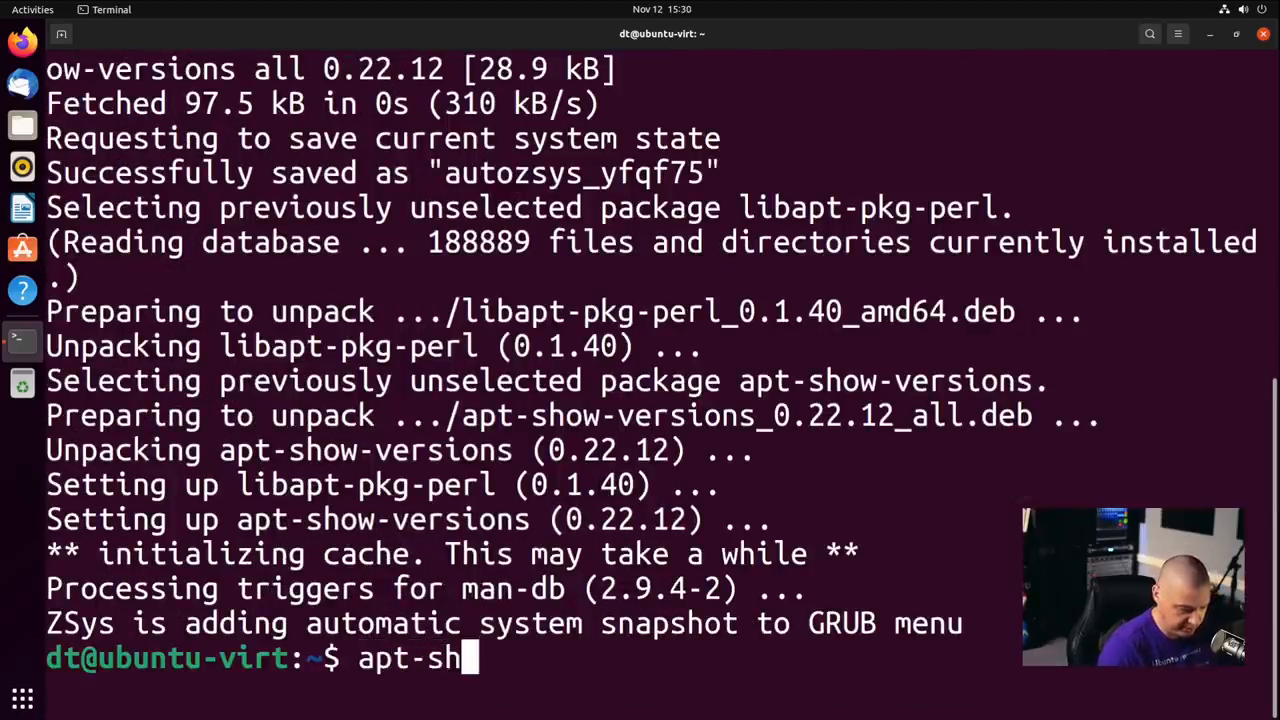
pyautogui.write('ow-versions')
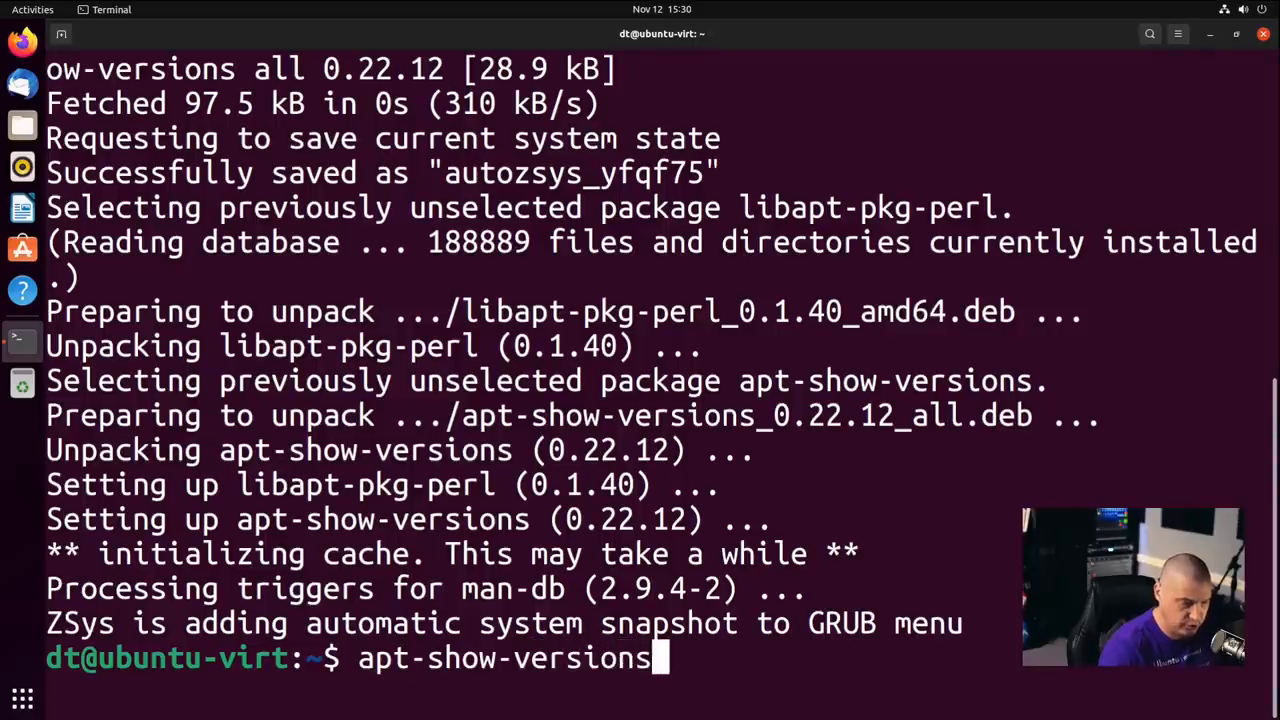
pyautogui.write('-')
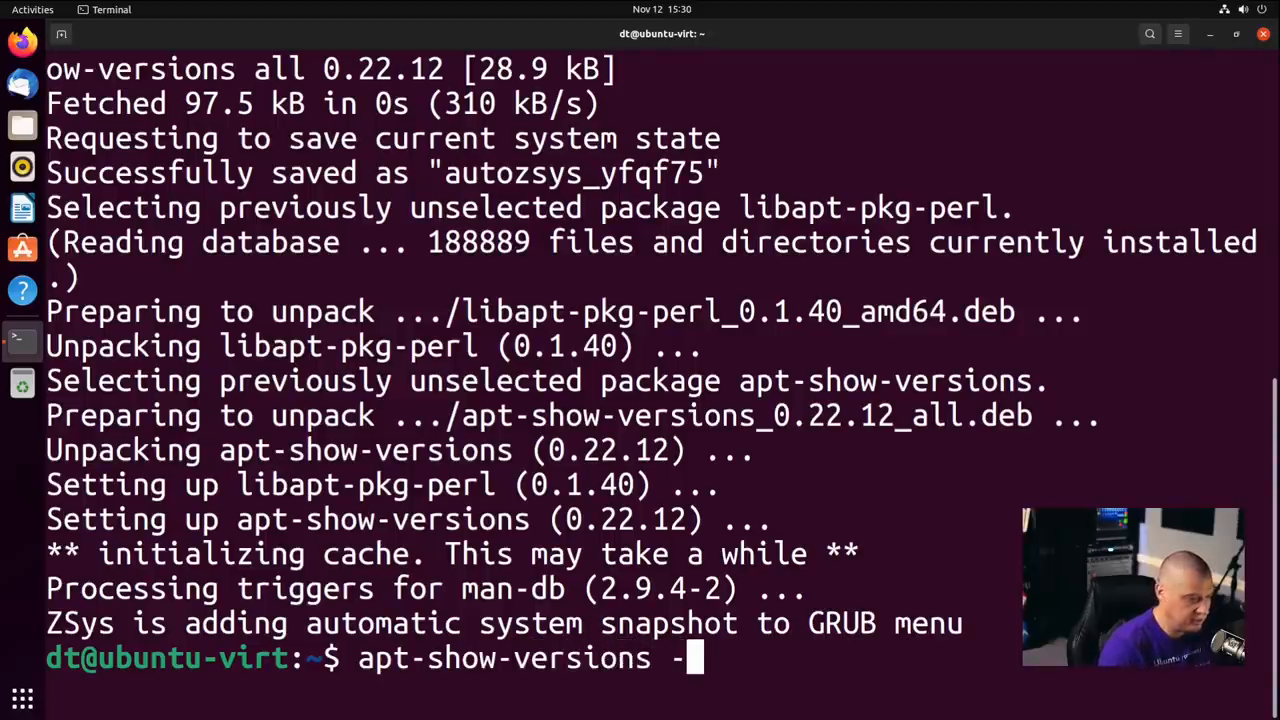
pyautogui.write('a -p')
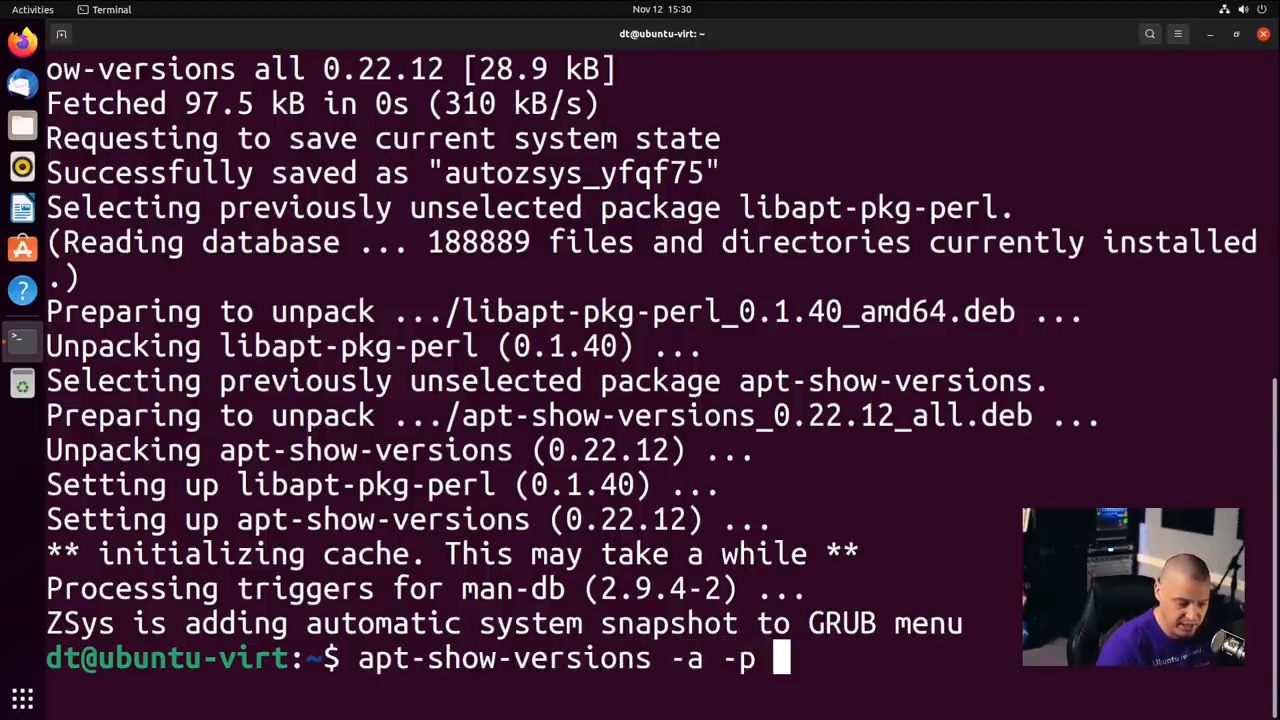
pyautogui.write('firefox')
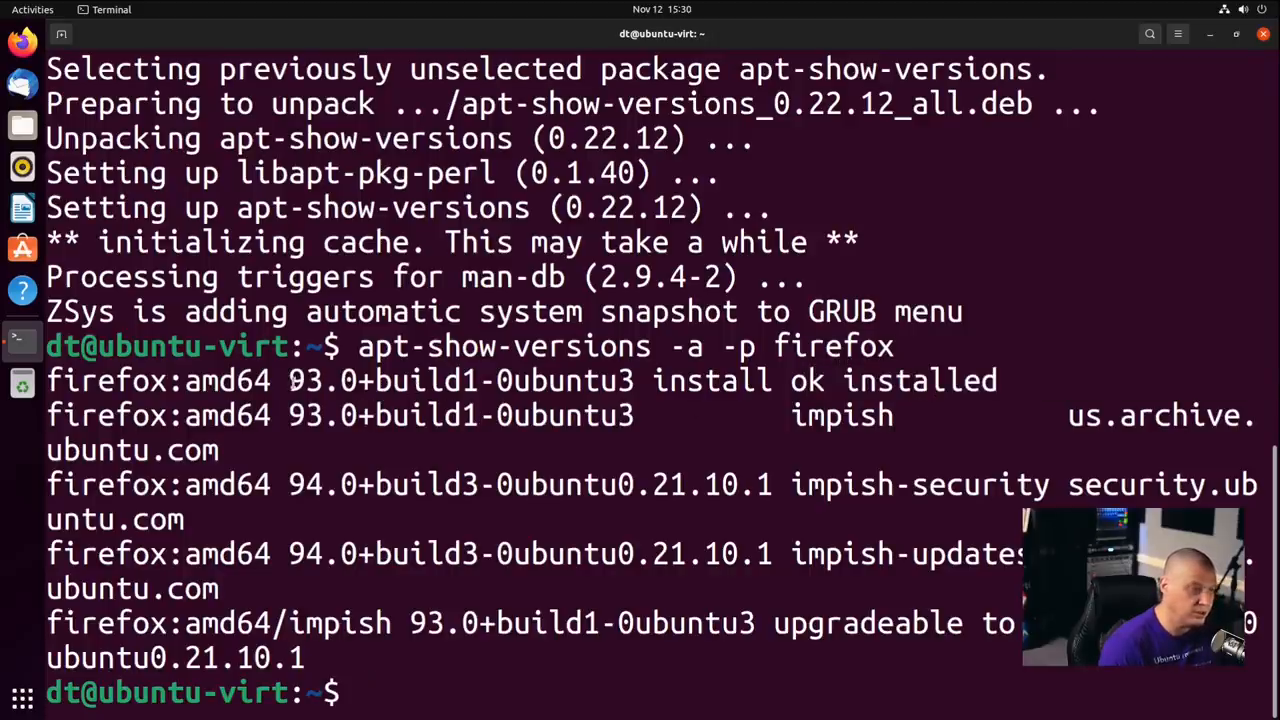
pyautogui.doubleClick(322, 381)
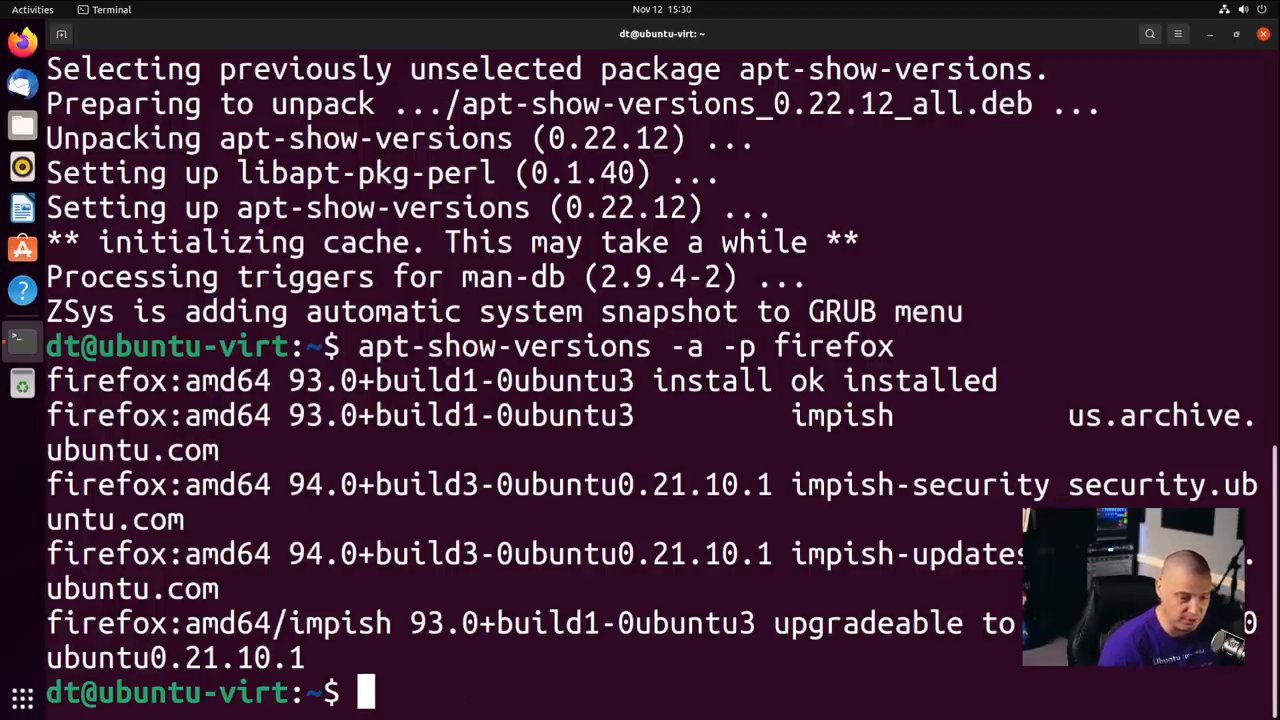
pyautogui.write('sudo apt')
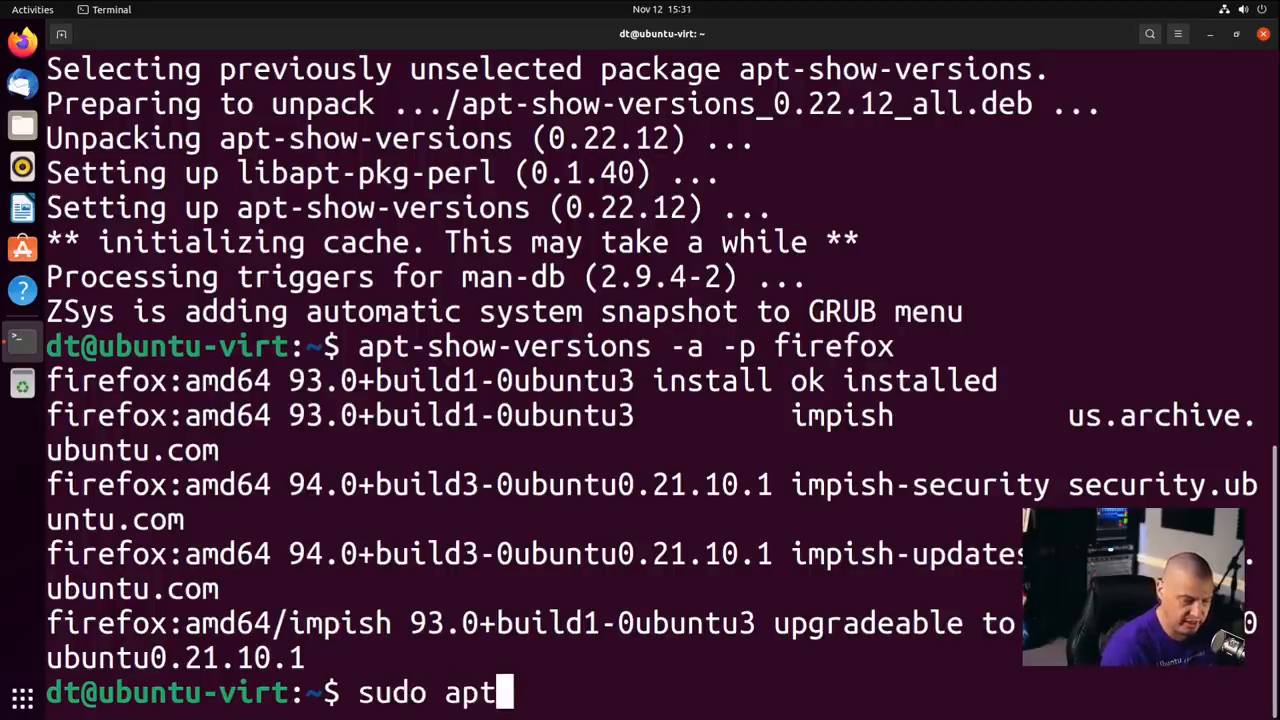
# Build the cache with sudo apt-show-versions -i, then list package statuses with sudo apt-show-versions
pyautogui.write('-show')
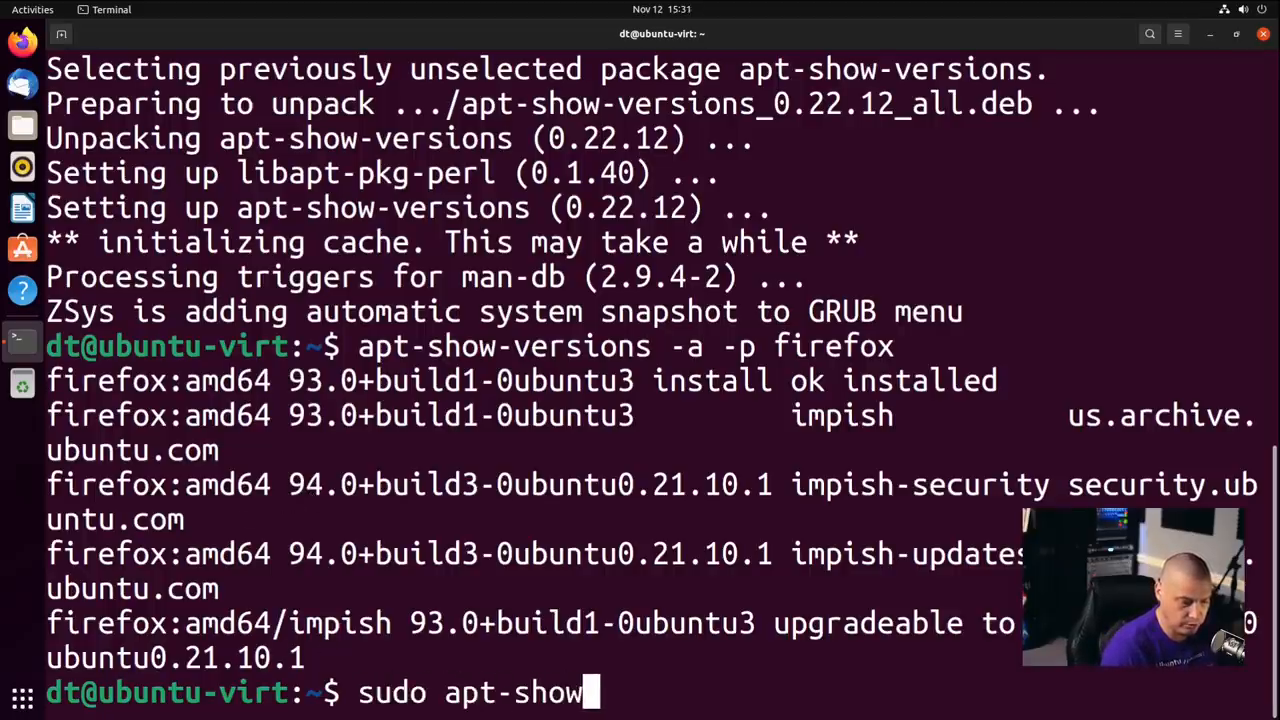
pyautogui.write('-versions -')
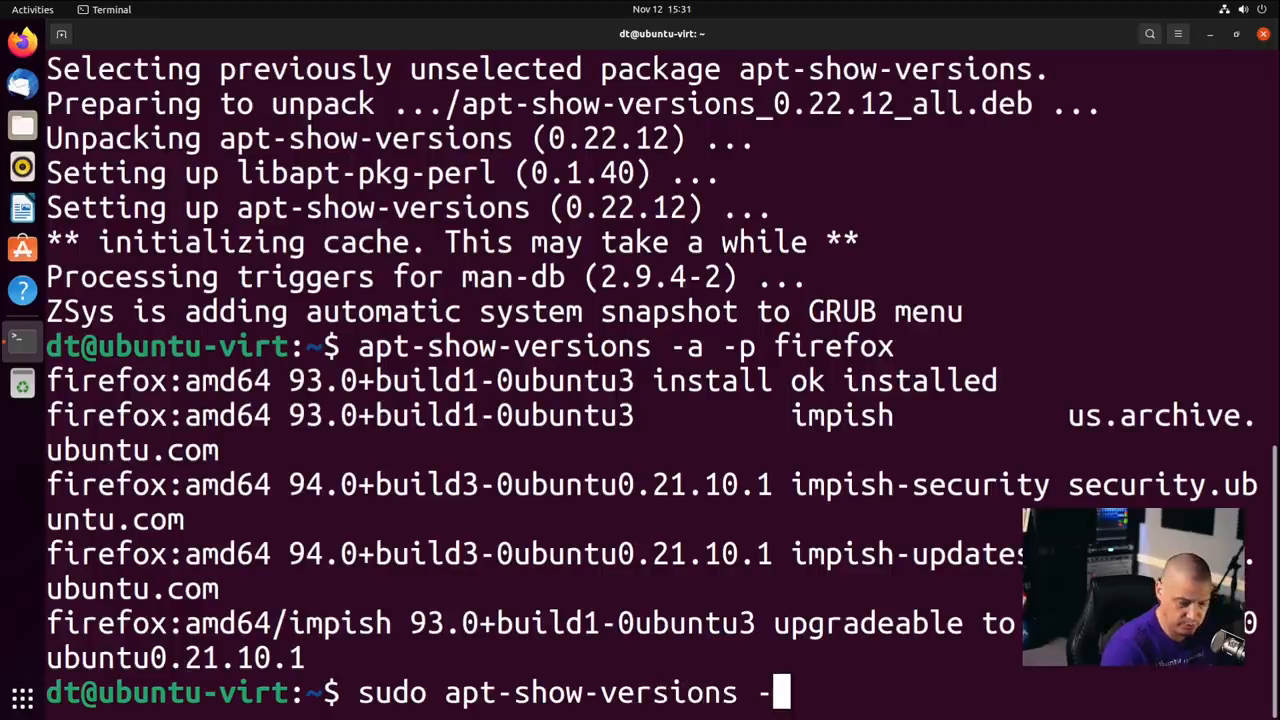
pyautogui.write('i')
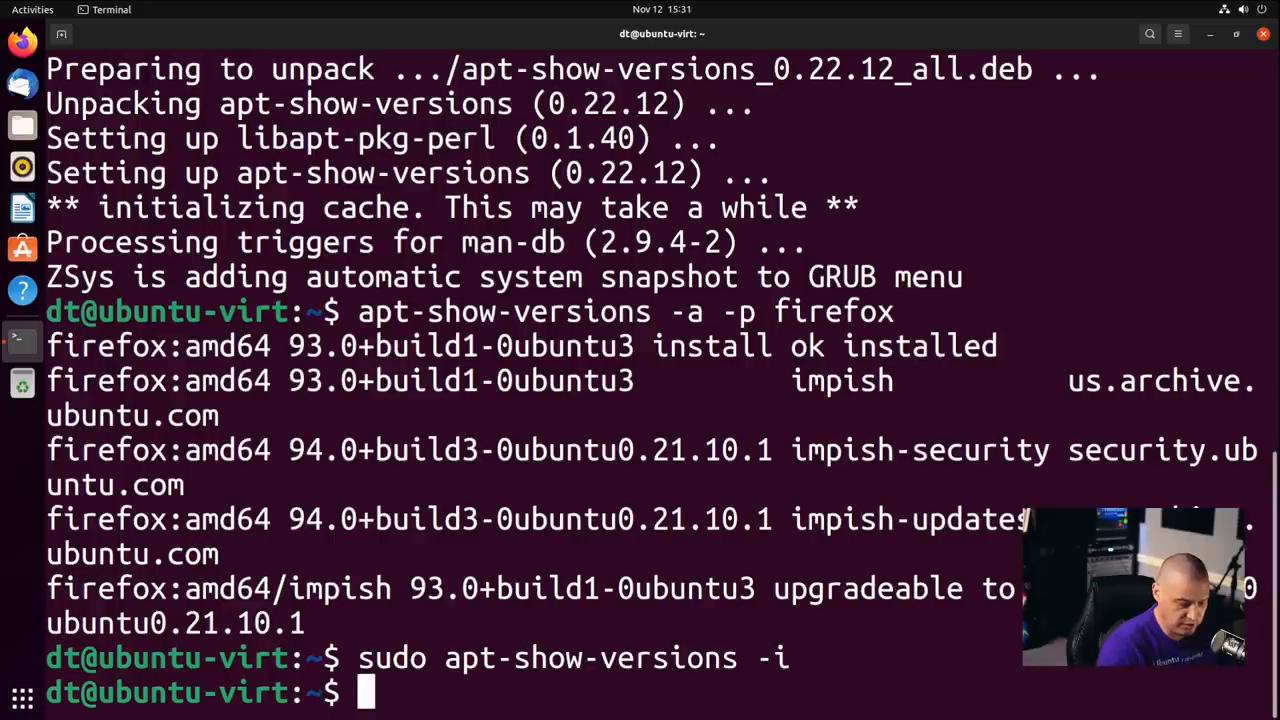
pyautogui.write('sudo apt-show-versions')
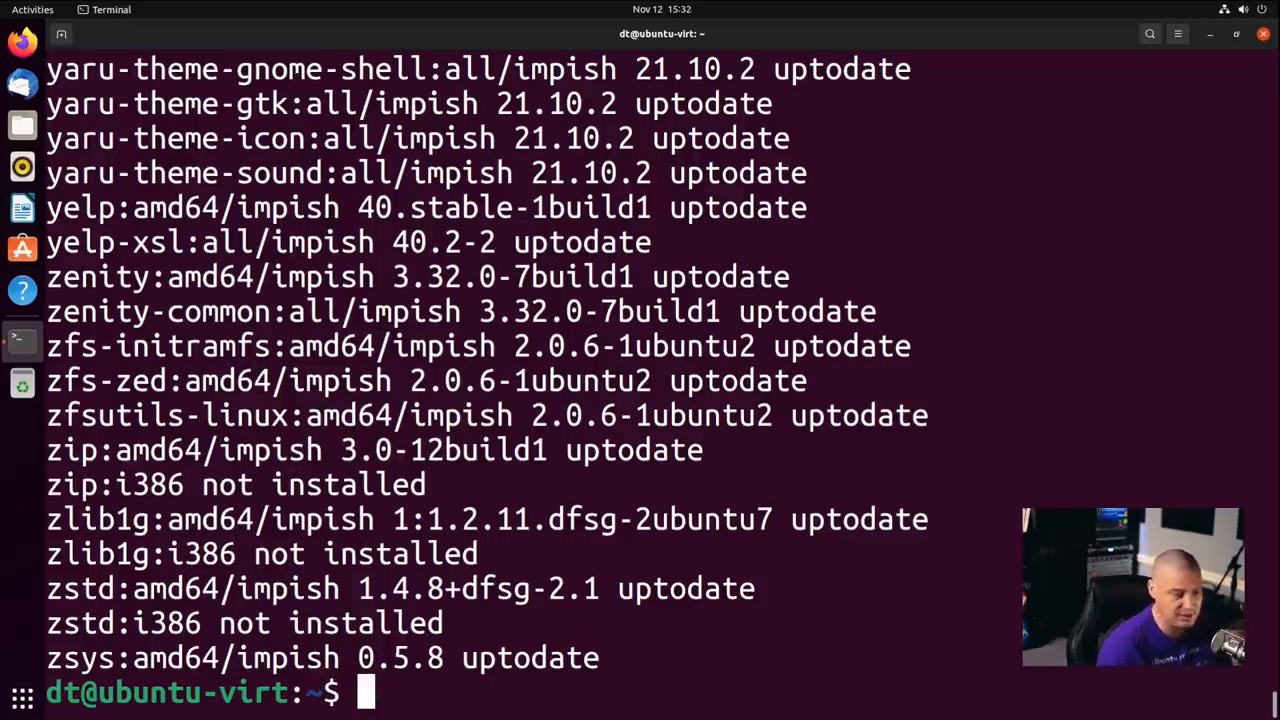
pyautogui.moveTo(667, 667)
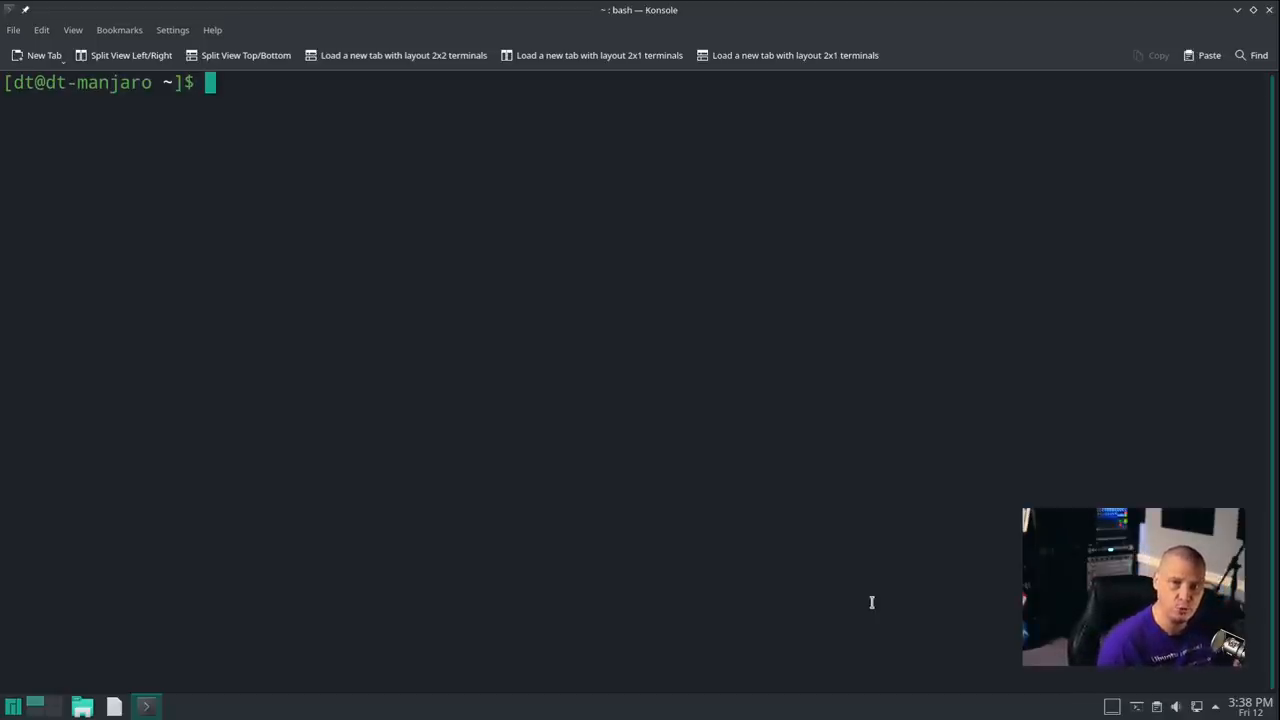
# Check with whereis downgrade, which finds no path, then install downgrade via paru -S
pyautogui.write('downgrade')
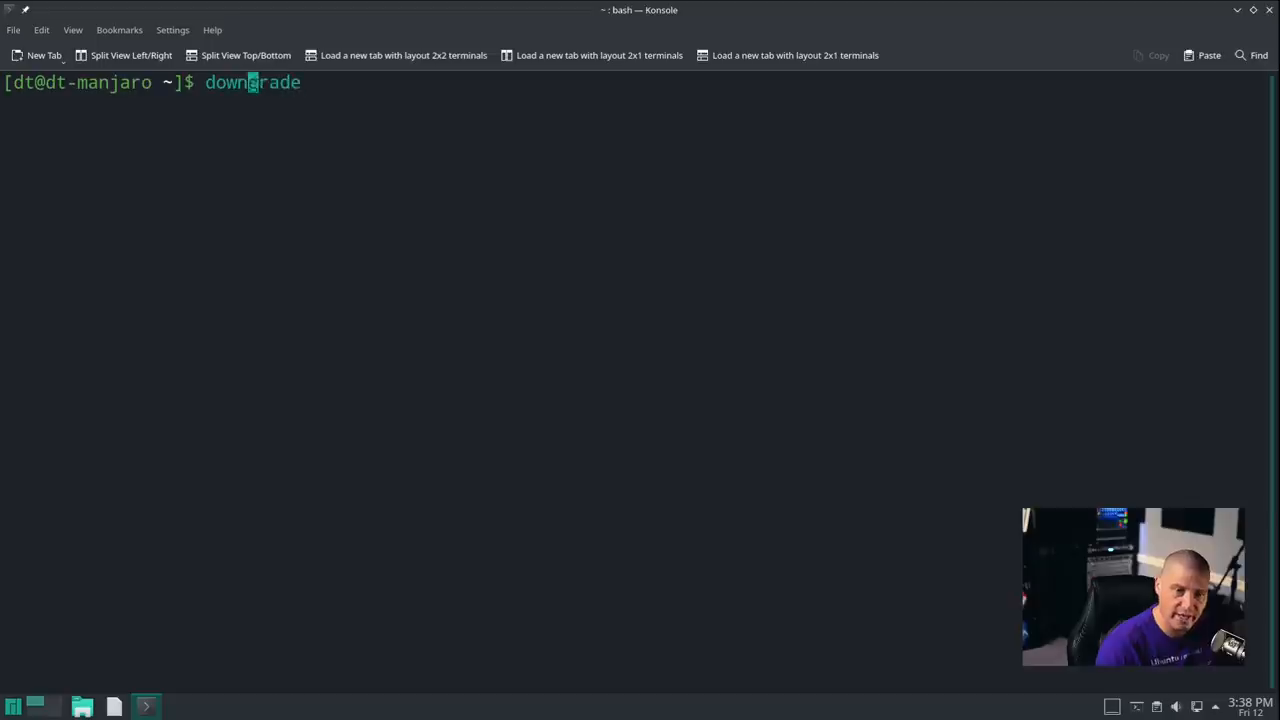
pyautogui.write('whereis')
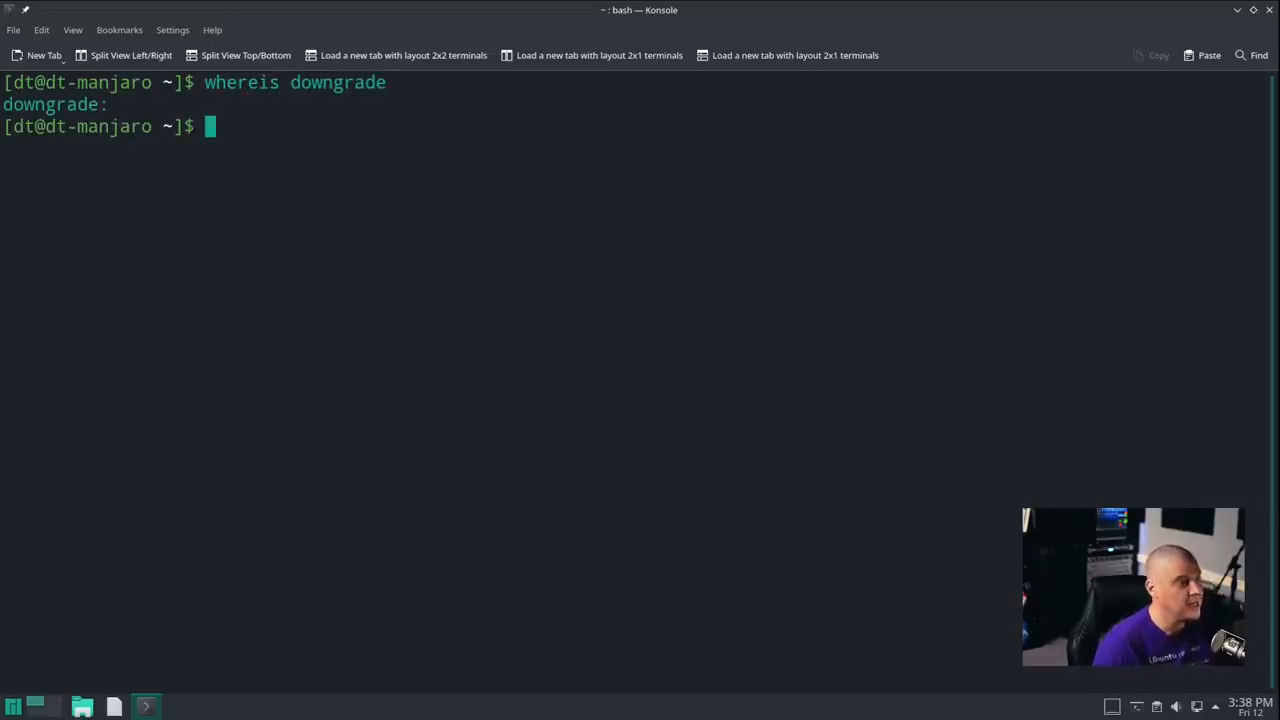
pyautogui.write('yay')
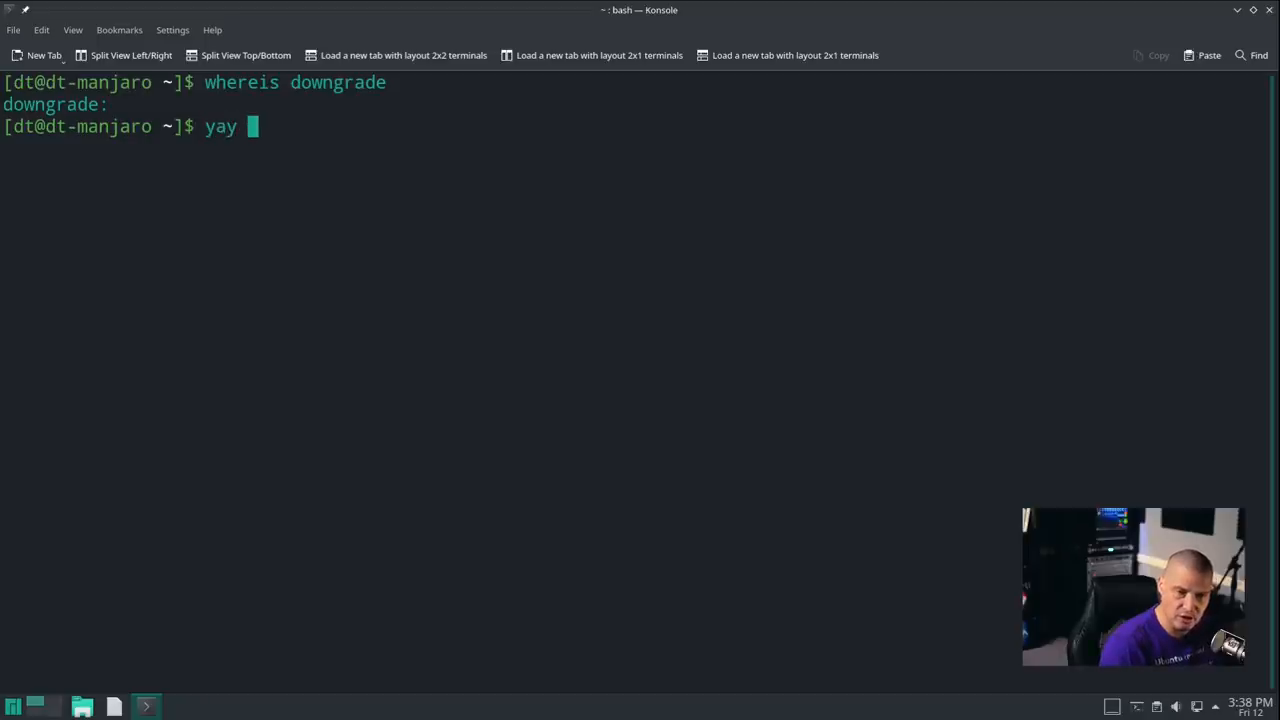
pyautogui.write('paru -')
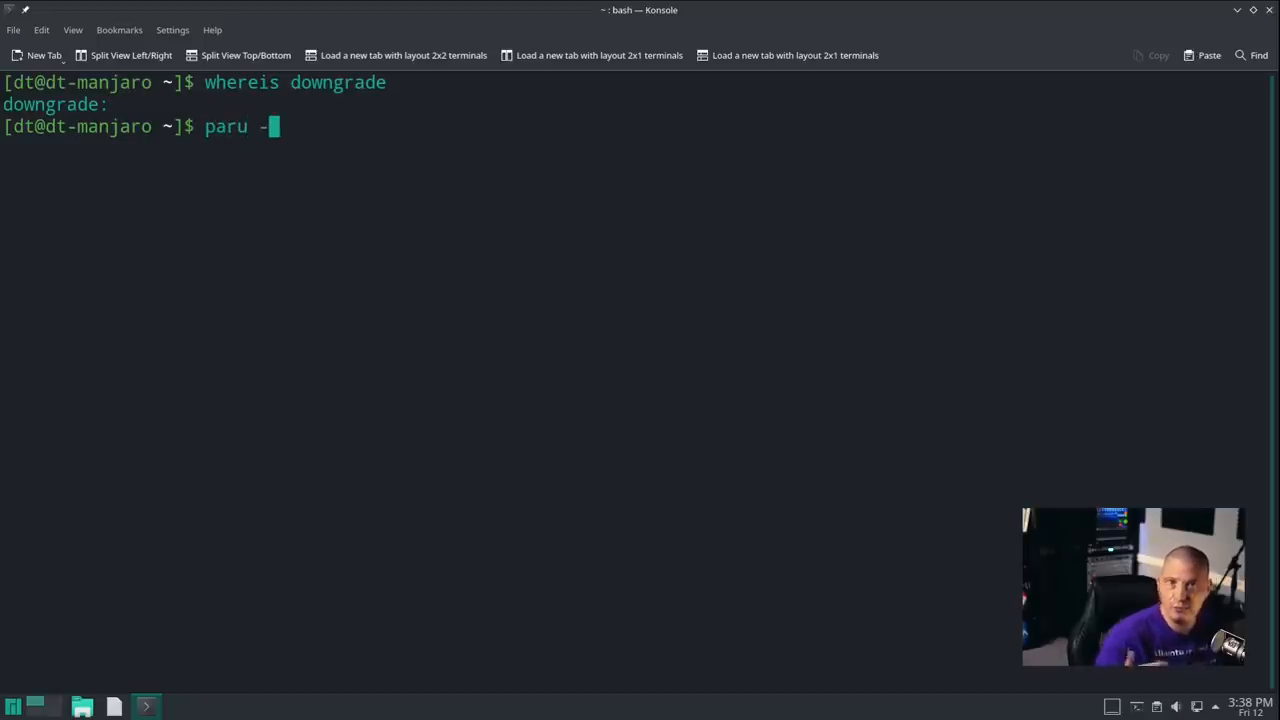
pyautogui.write('S')
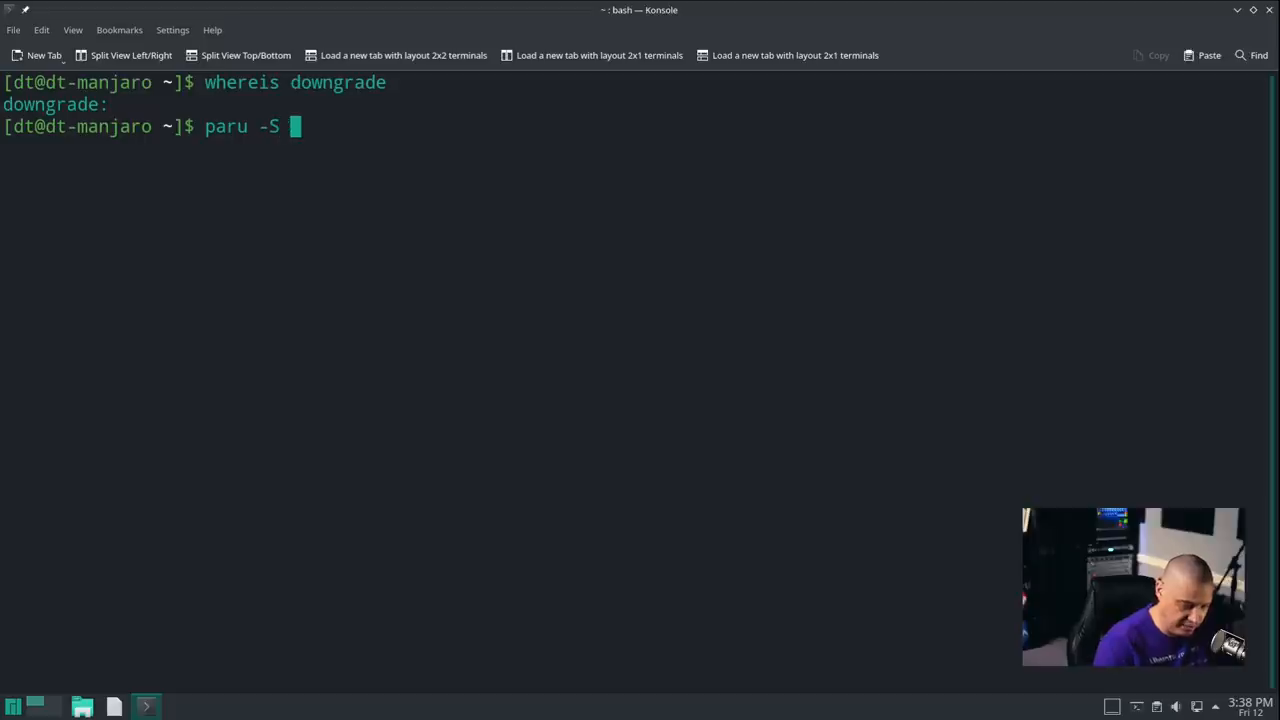
pyautogui.write('down')
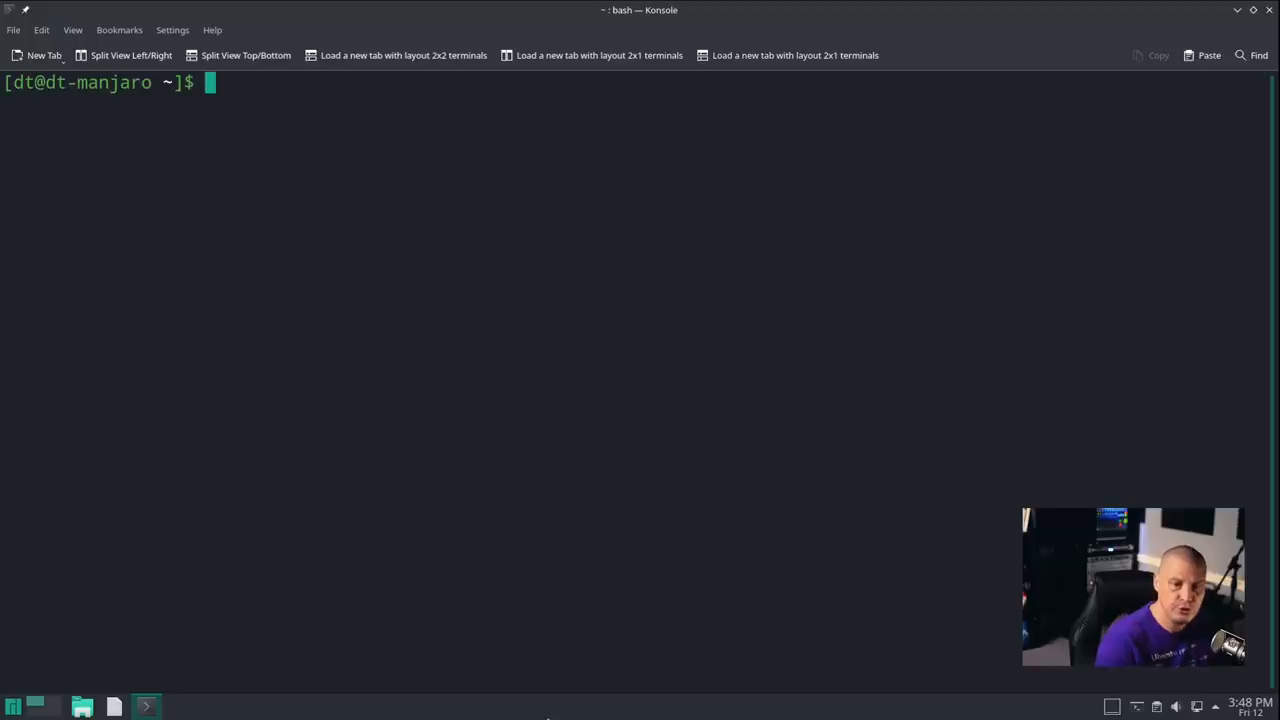
# Try sudo downgrade vim without archive downloads enabled
pyautogui.write('sudo')
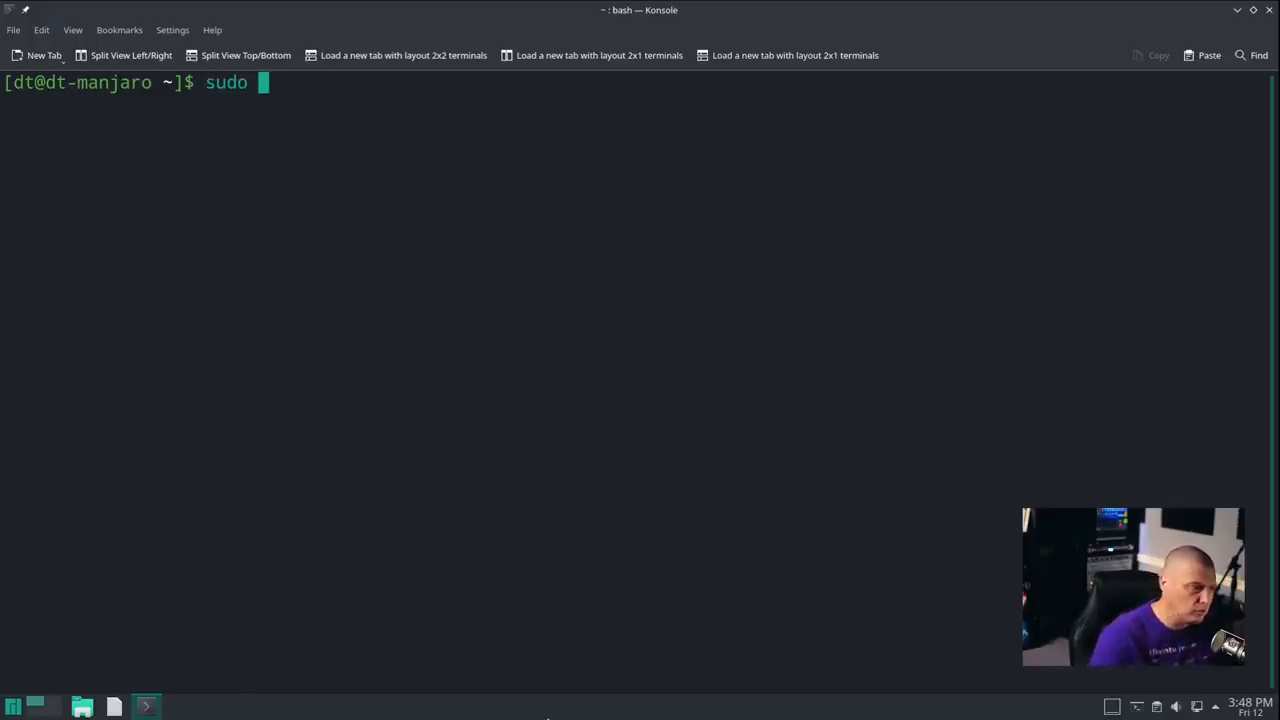
pyautogui.write('down')
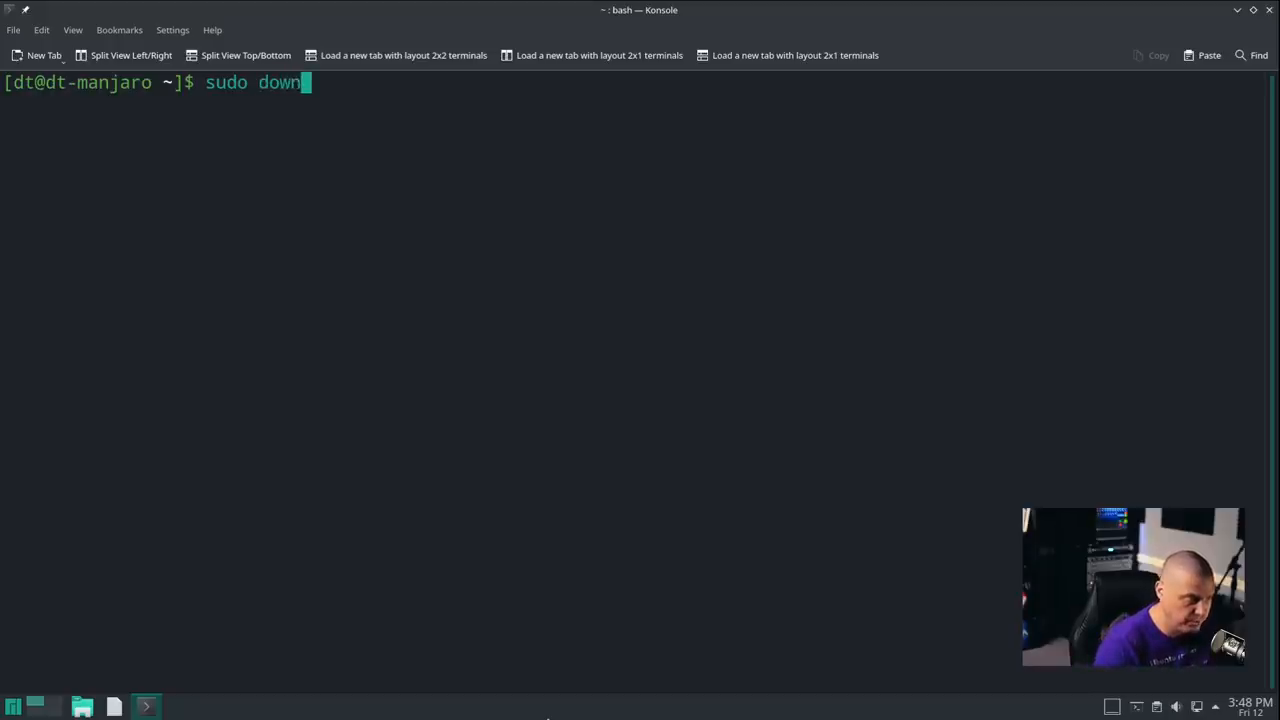
pyautogui.write('grade')
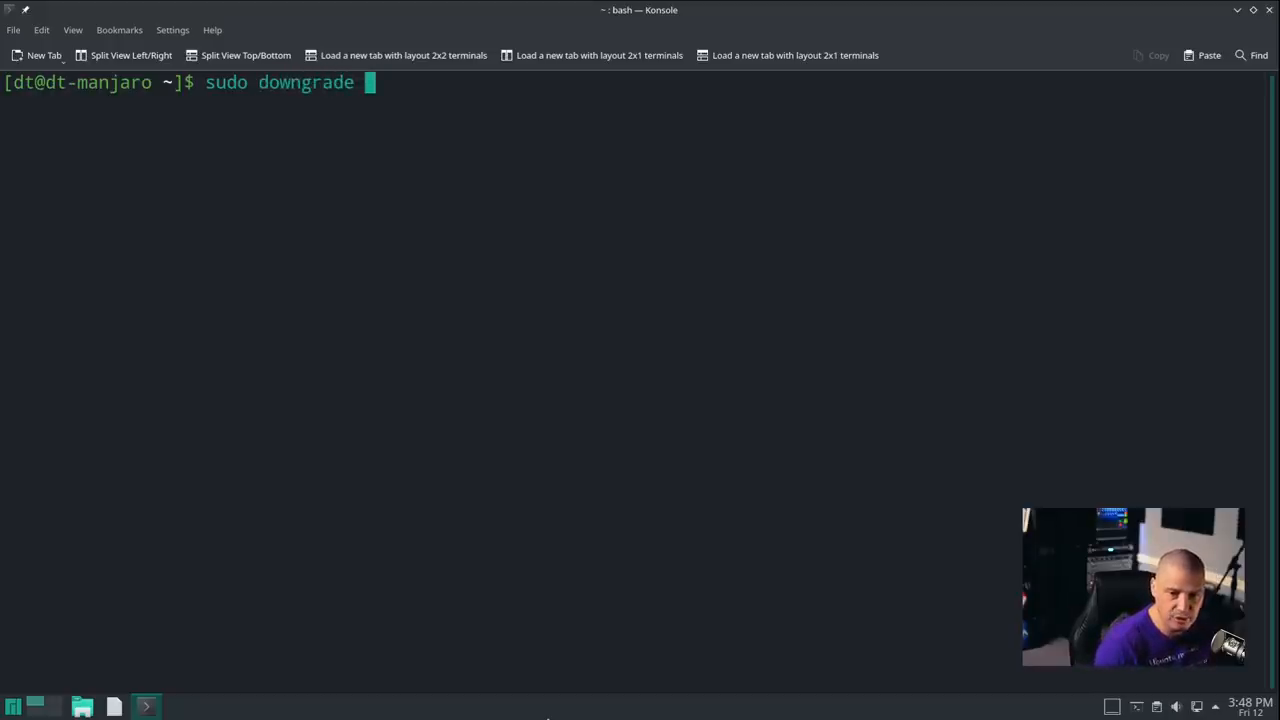
pyautogui.write('vim')
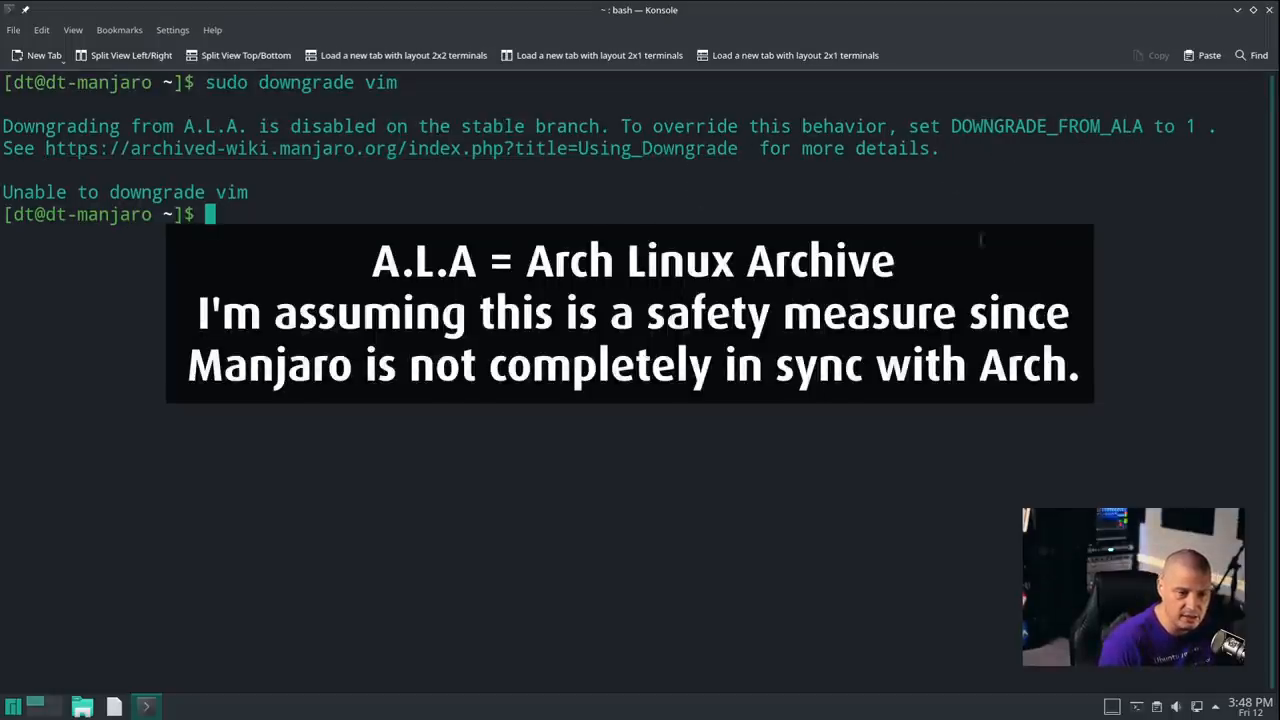
# Rerun as sudo DOWNGRADE_FROM_ALA=1 downgrade vim to list archived vim versions
pyautogui.write('sudo')
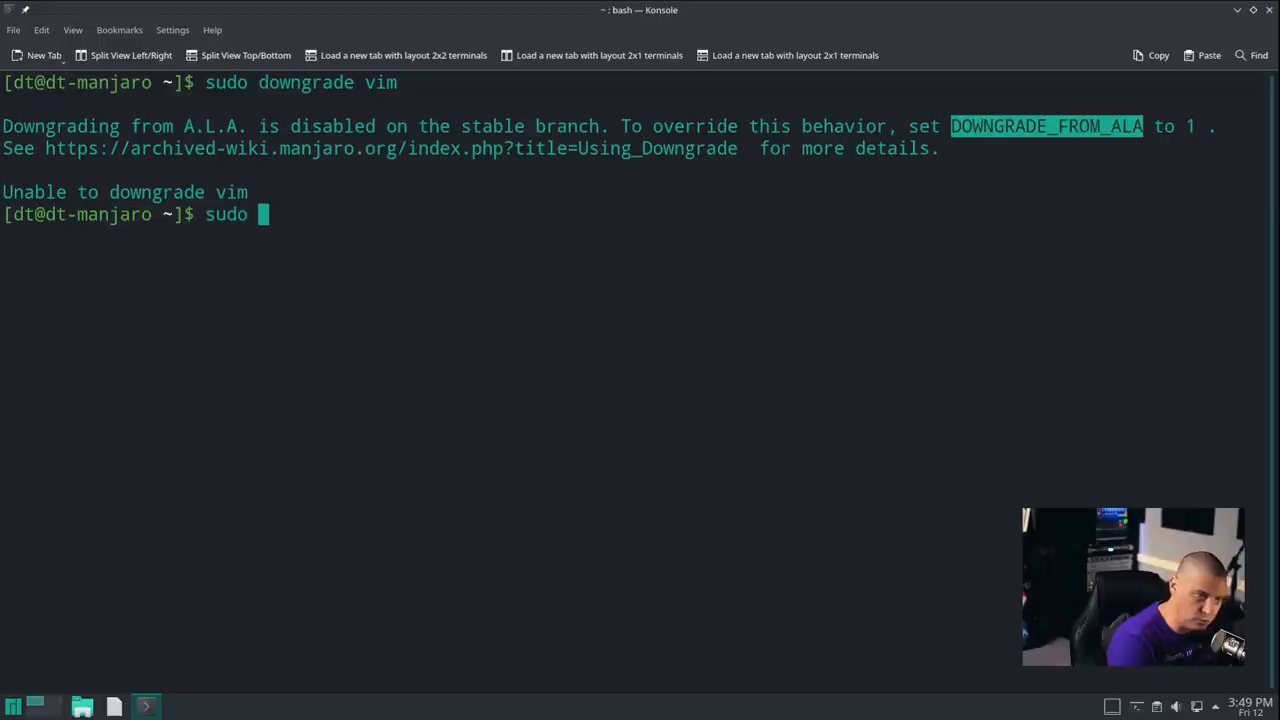
pyautogui.write('DOWNGRADE_FROM_ALA')
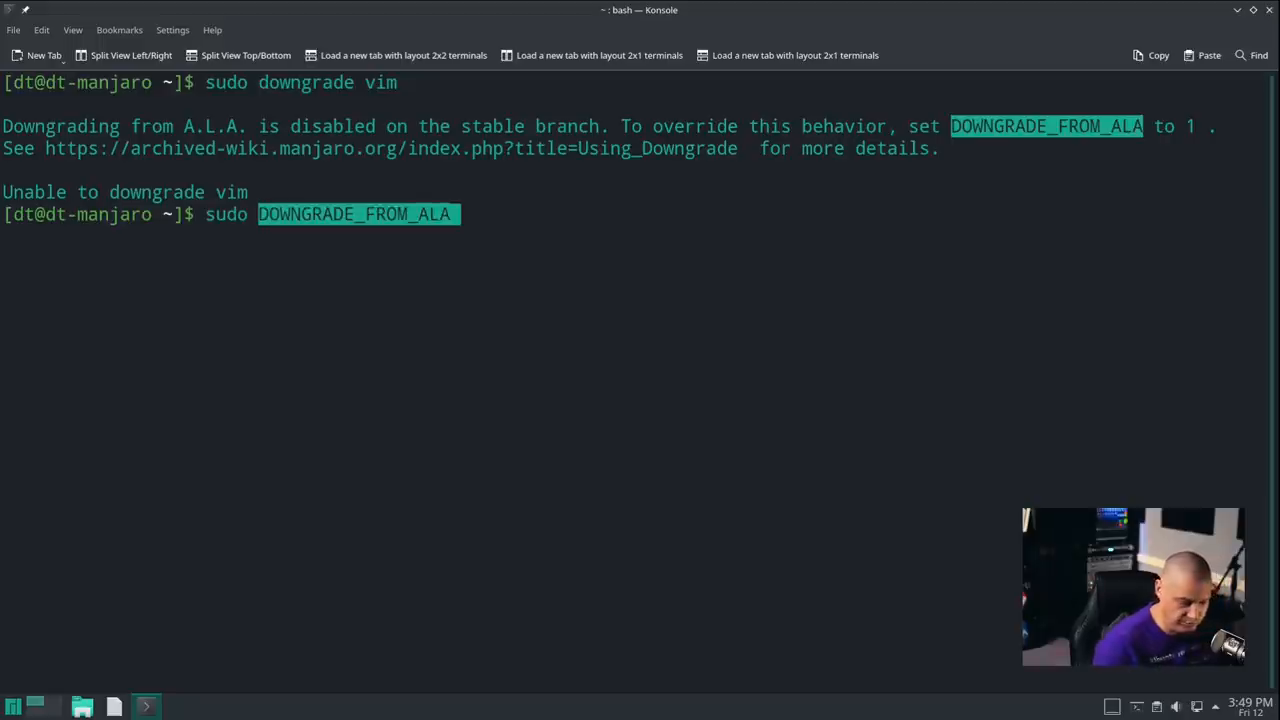
pyautogui.write('=')
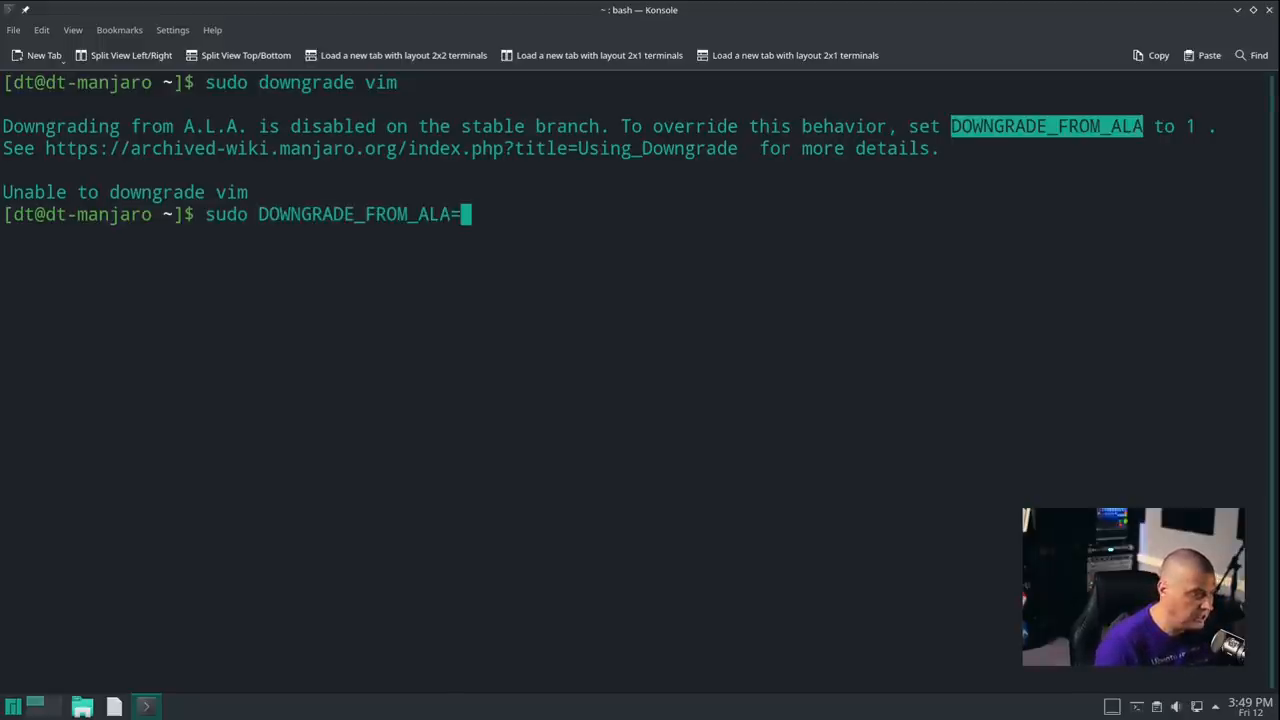
pyautogui.write('1')
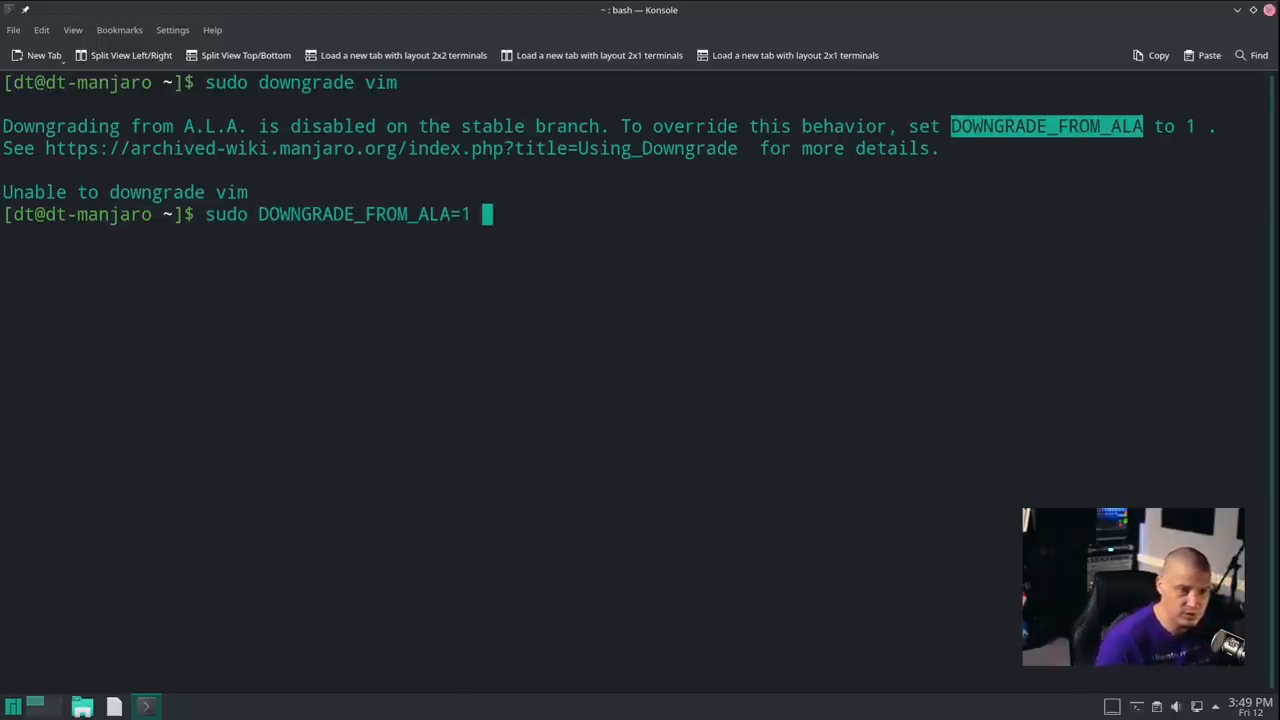
pyautogui.write('downgrade vim')
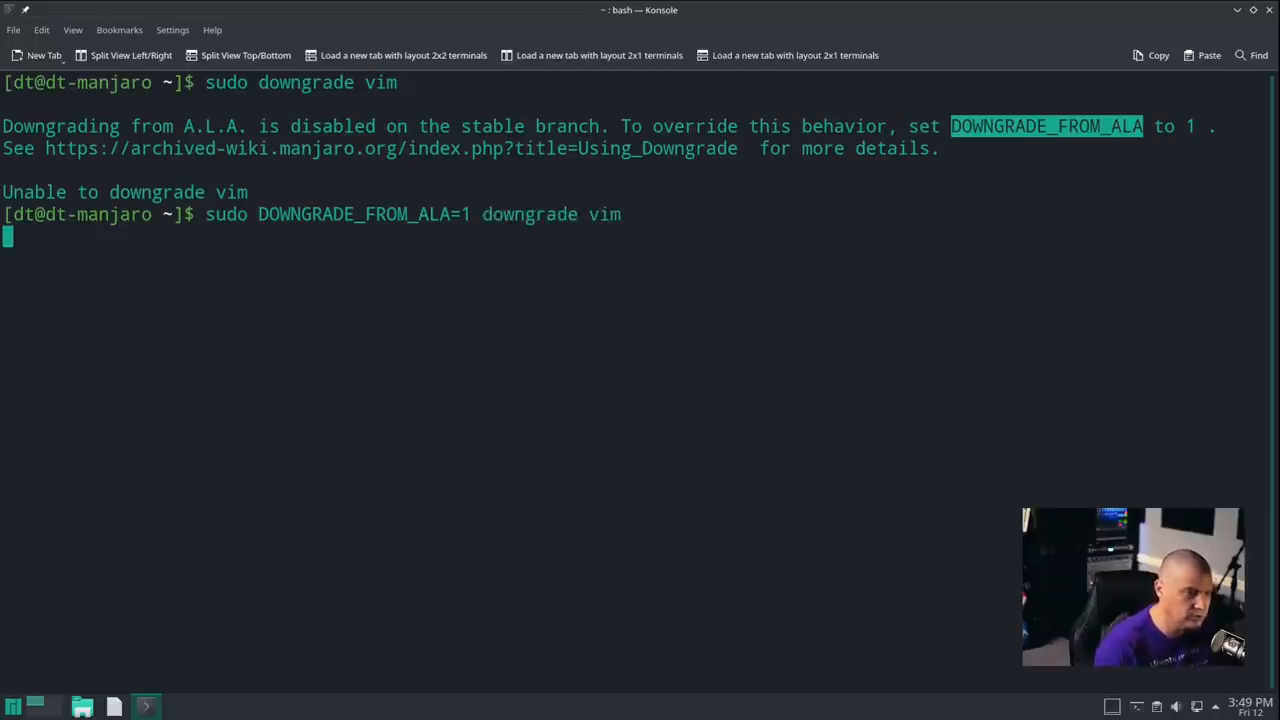
pyautogui.press('Return')
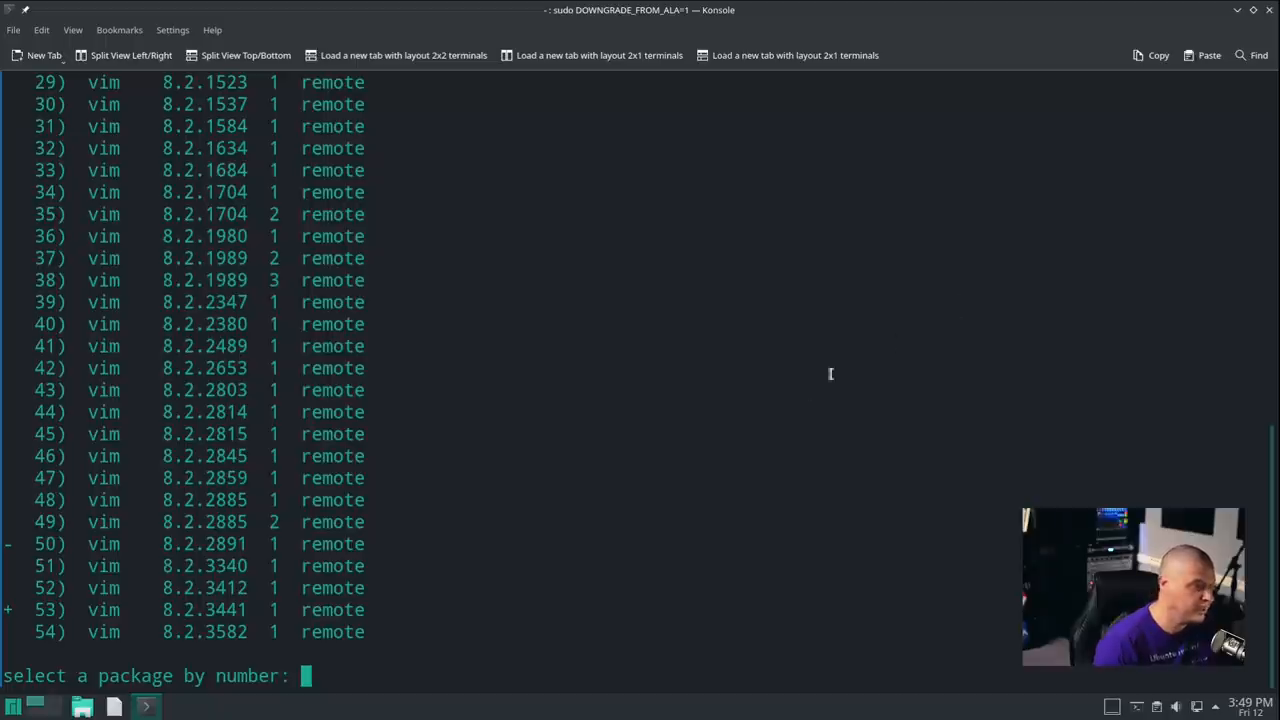
pyautogui.moveTo(878, 518)
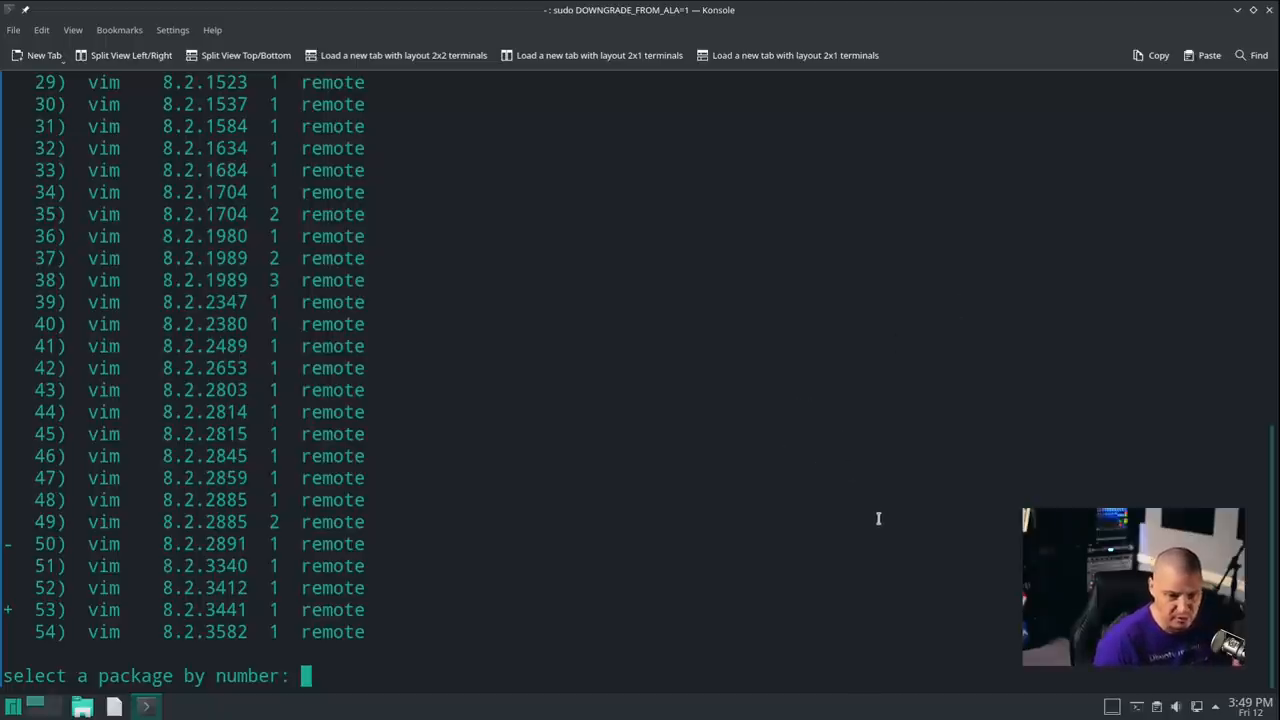
pyautogui.moveTo(869, 512)
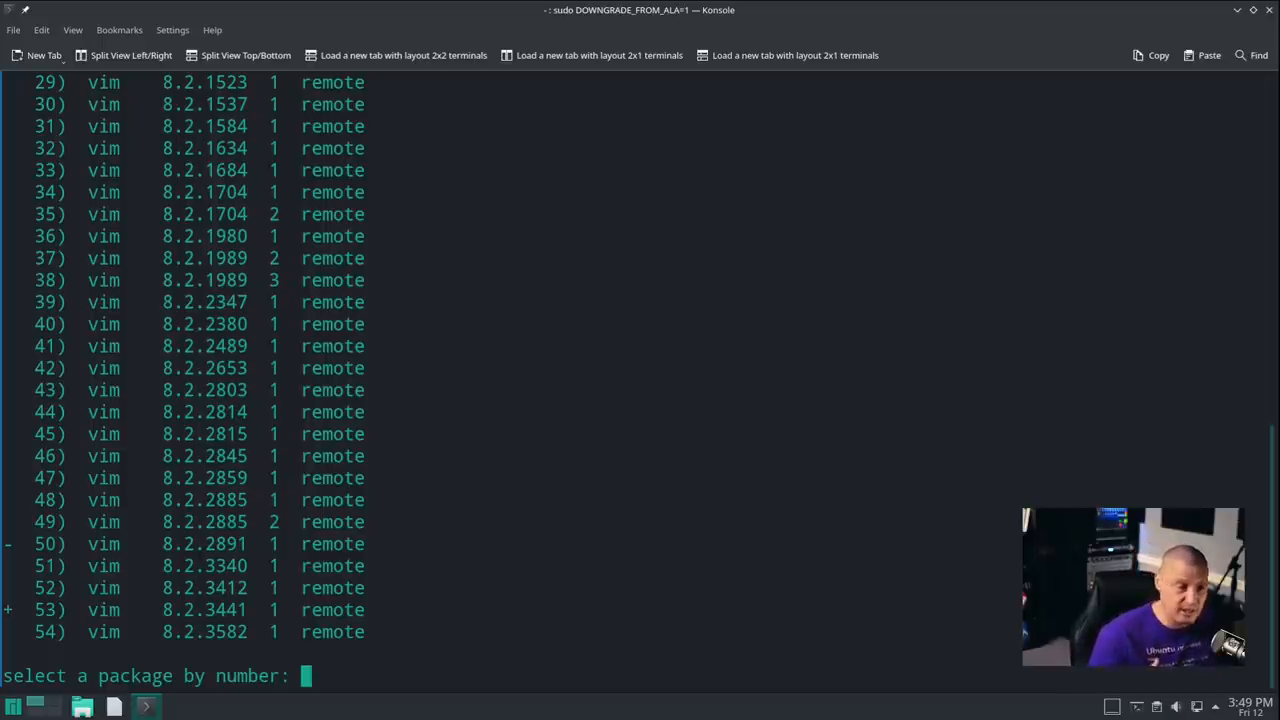
pyautogui.moveTo(567, 560)
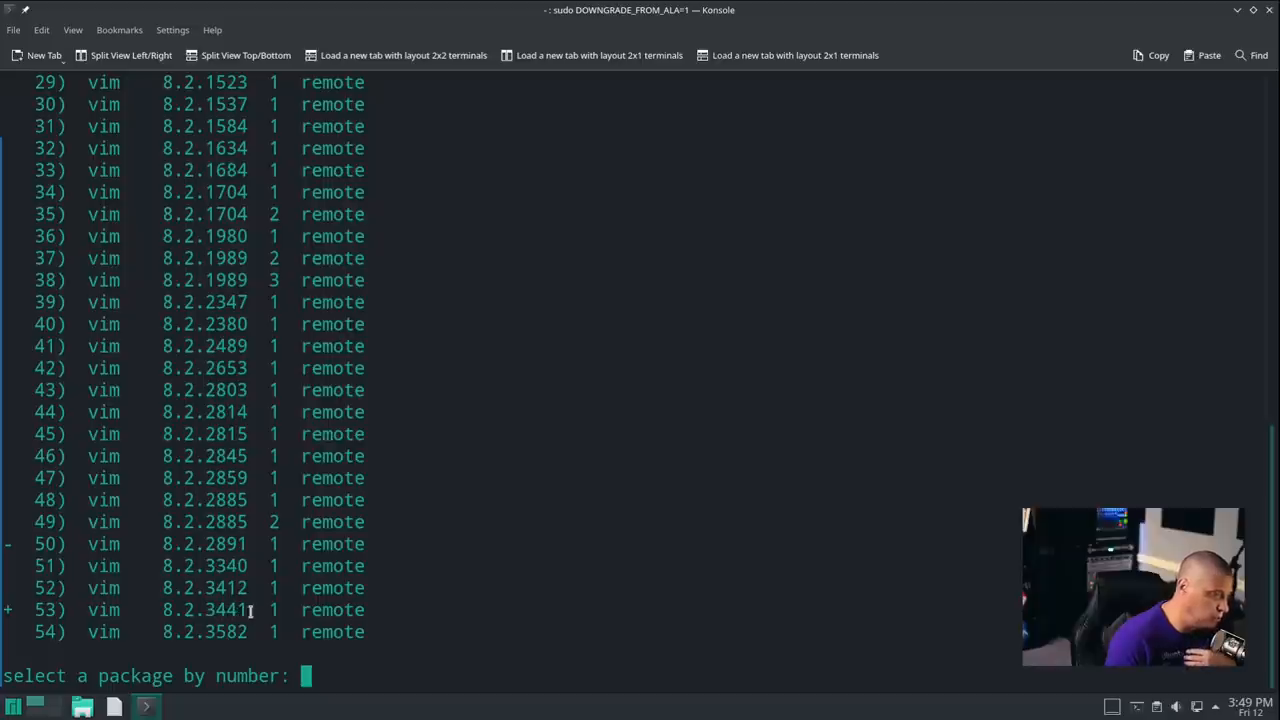
pyautogui.moveTo(878, 600)
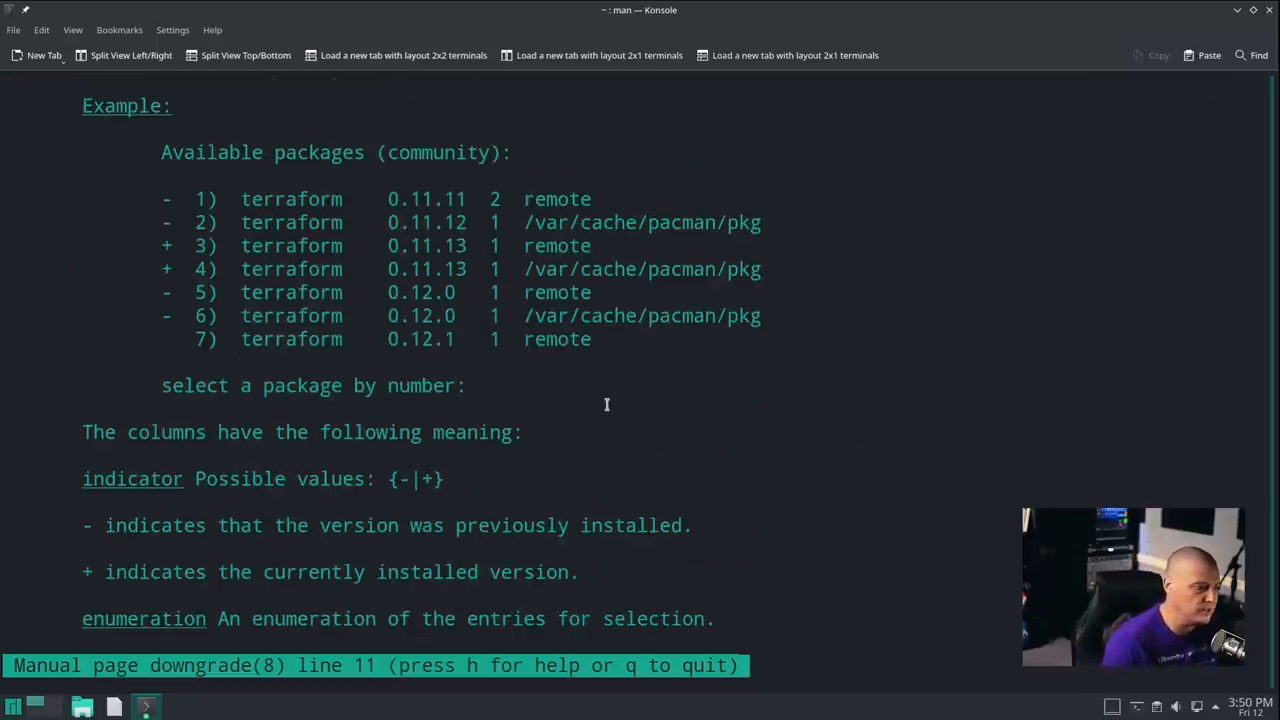
# Scroll through the downgrade man page, then close its window and confirm Close Window
pyautogui.moveTo(160, 130); pyautogui.dragTo(640, 410)
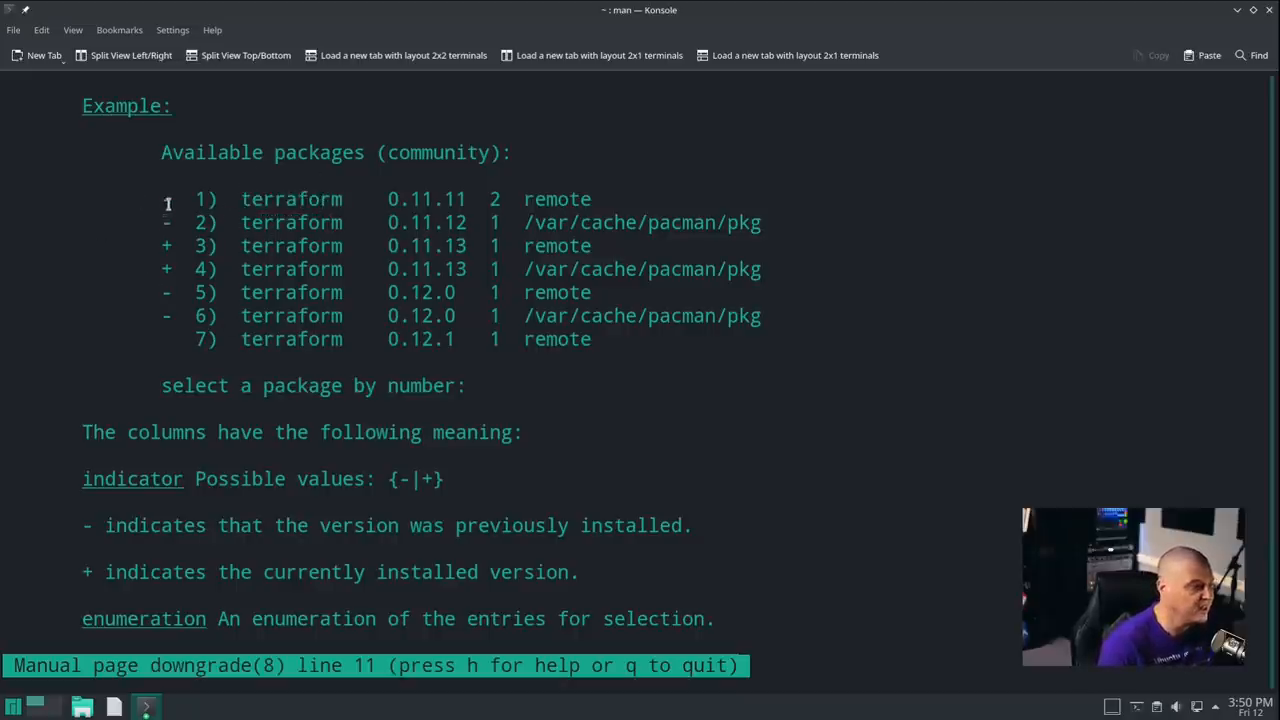
pyautogui.scroll(-3)
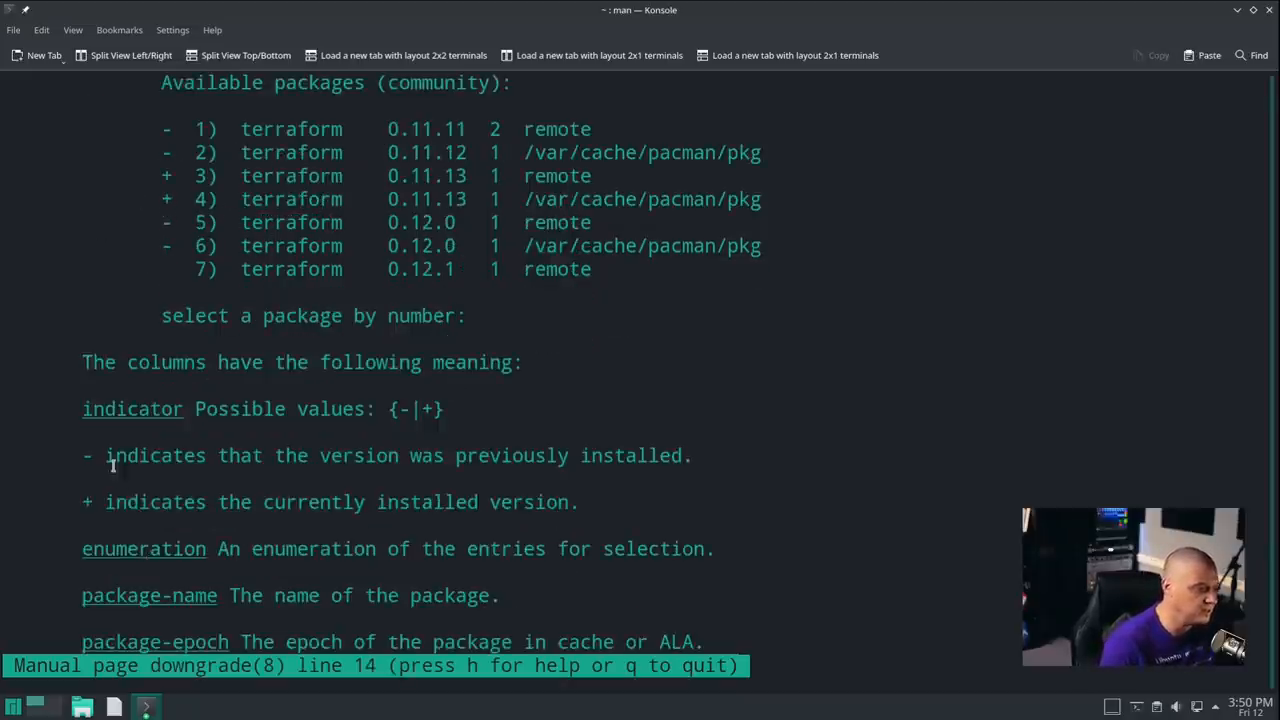
pyautogui.moveTo(270, 478)
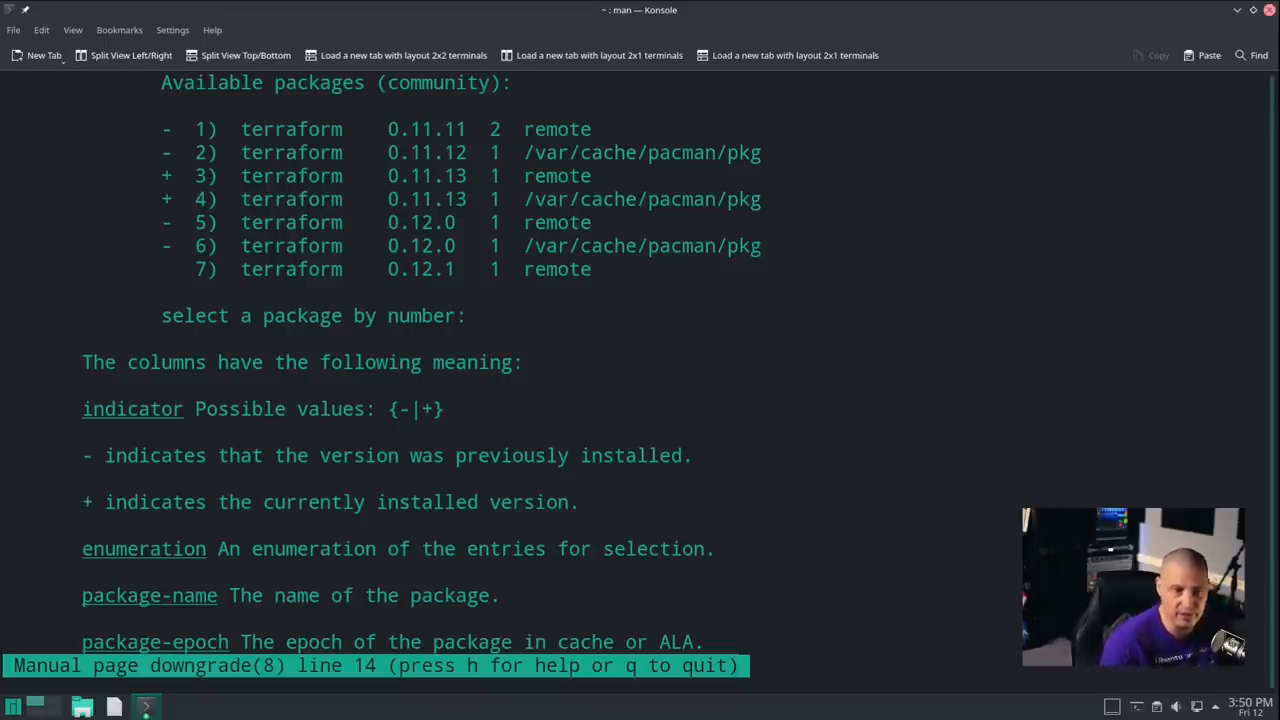
pyautogui.click(1269, 10)
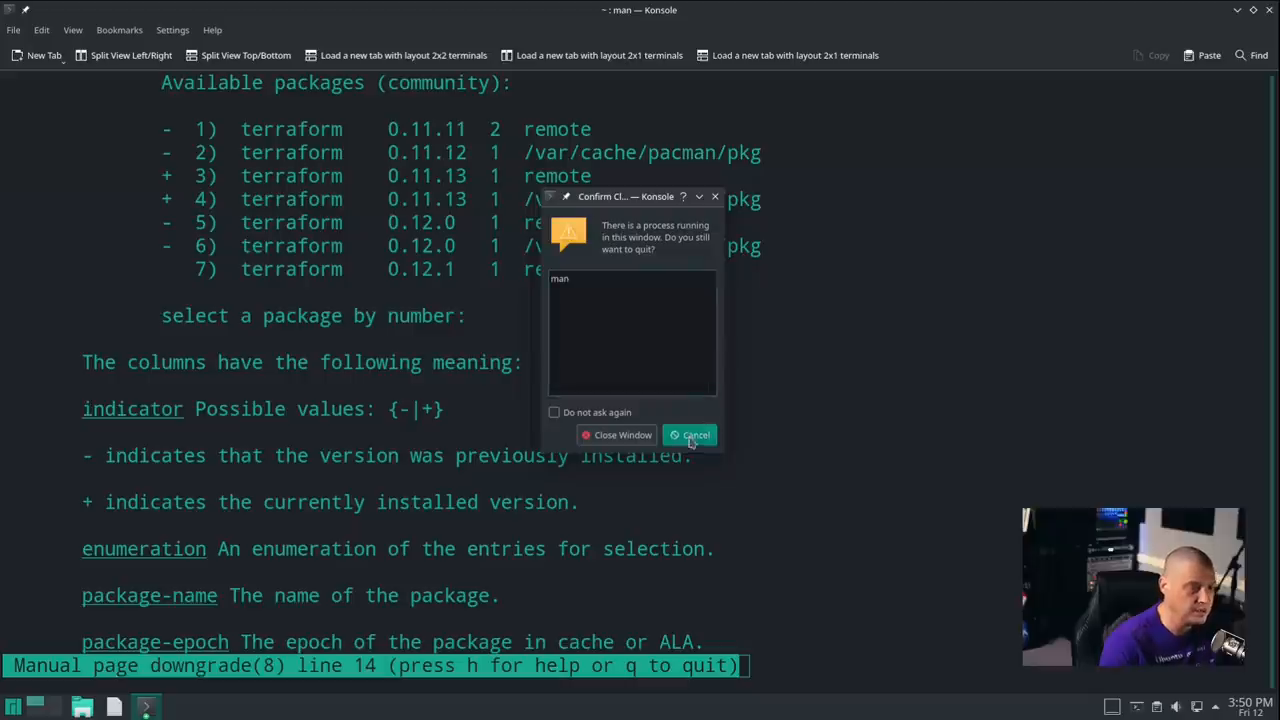
pyautogui.click(690, 434)
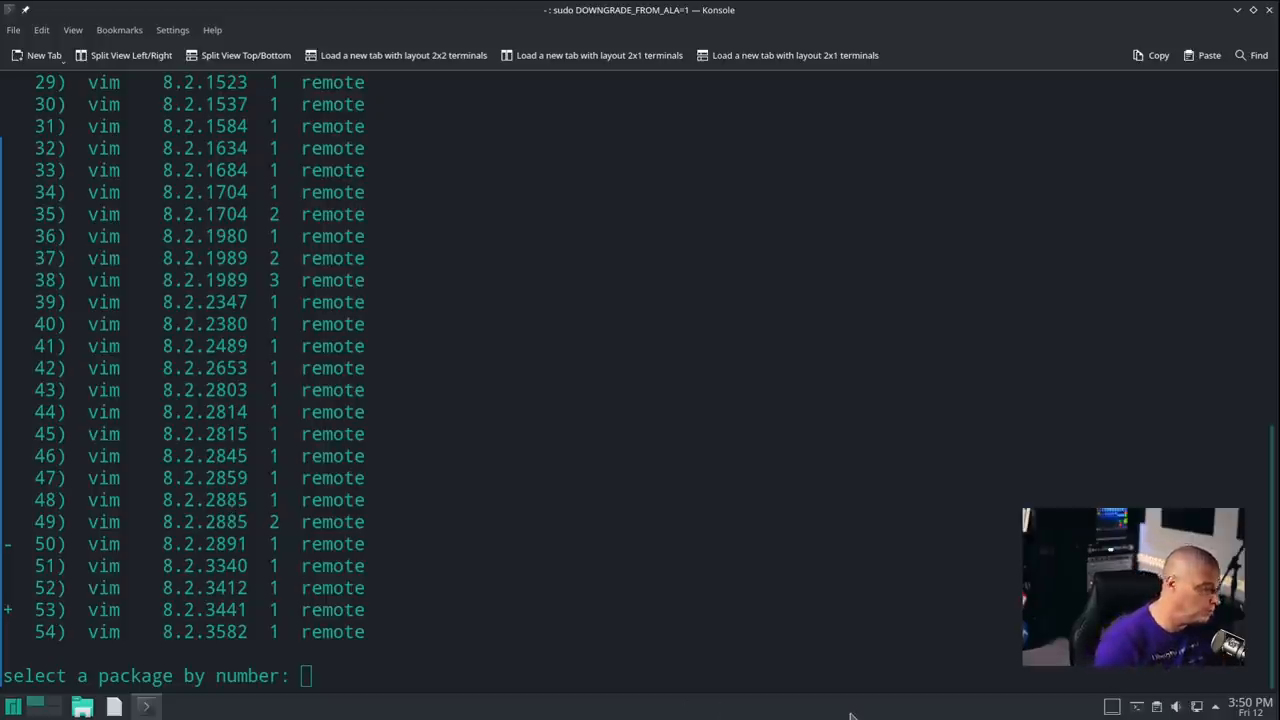
# Enter 50 at the selection prompt to choose vim 8.2.2891
pyautogui.write('50')
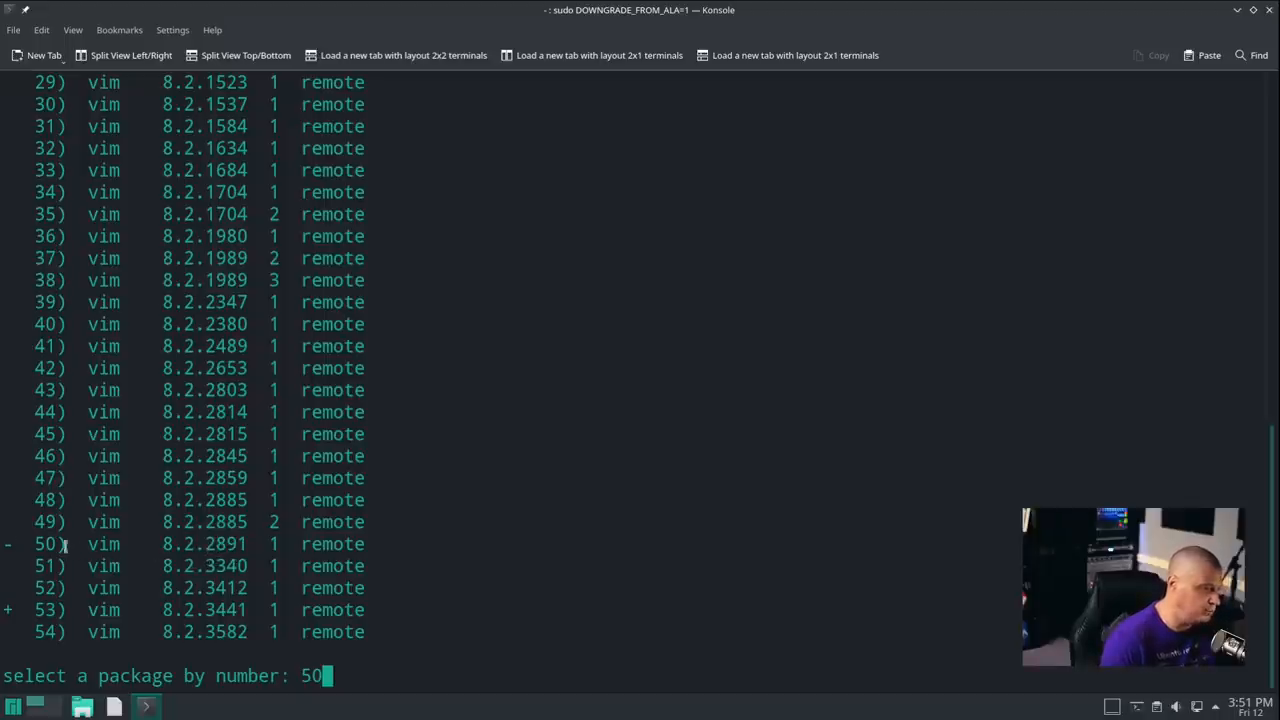
pyautogui.moveTo(625, 652)
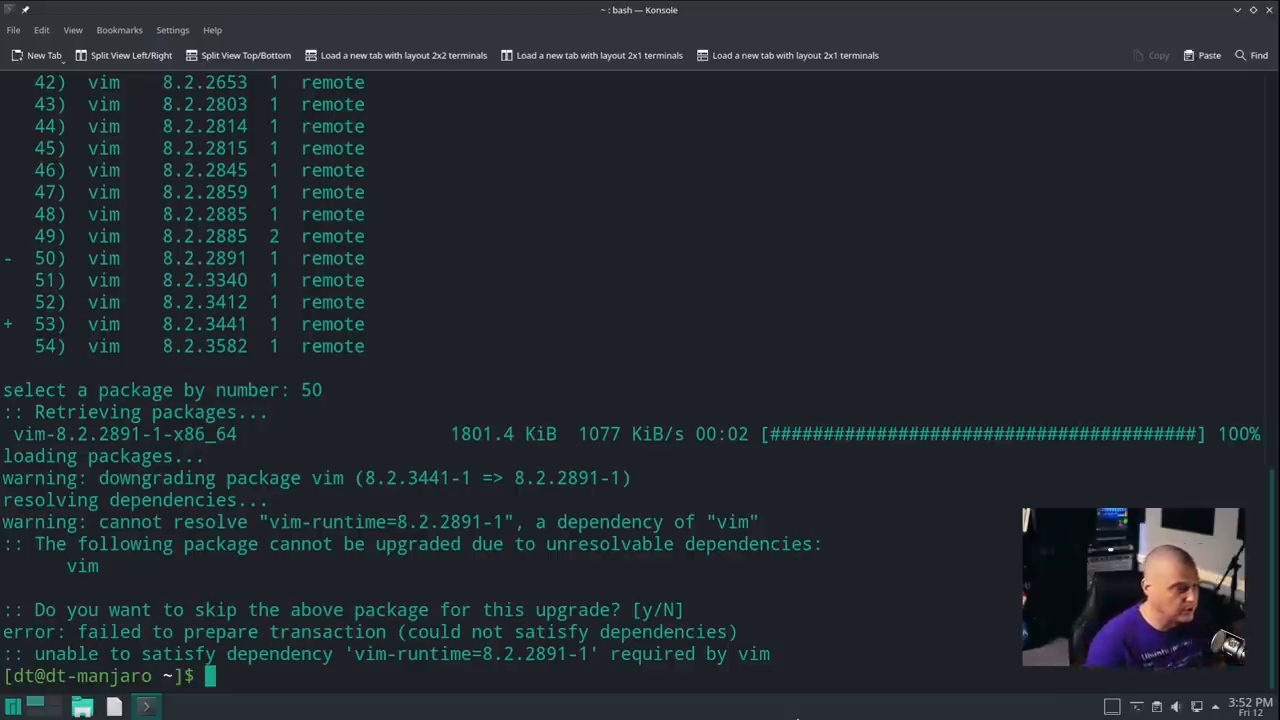
# Downgrade htop to 3.0.4 via 'sudo DOWNGRADE_FROM_ALA=1 downgrade htop' and add it to IgnorePkg
pyautogui.write('sudo DOWNGRADE_FROM_ALA=1 downgrade vim')
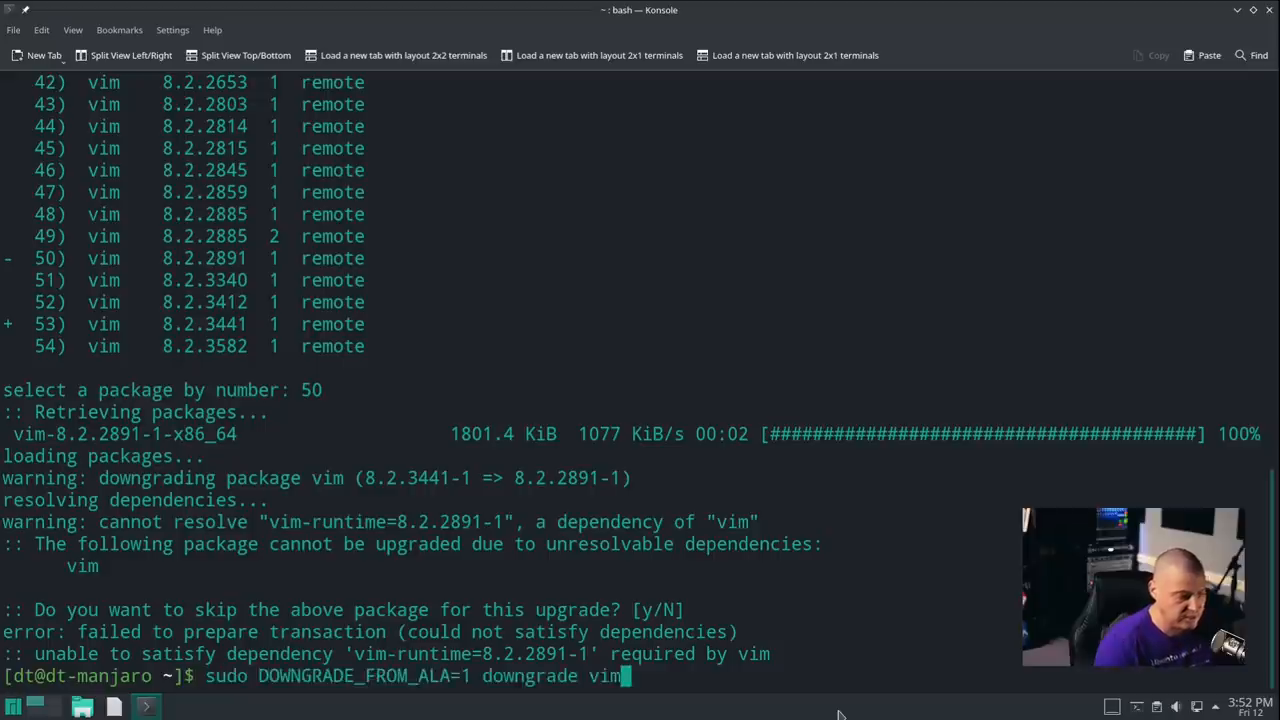
pyautogui.press('BackSpace')
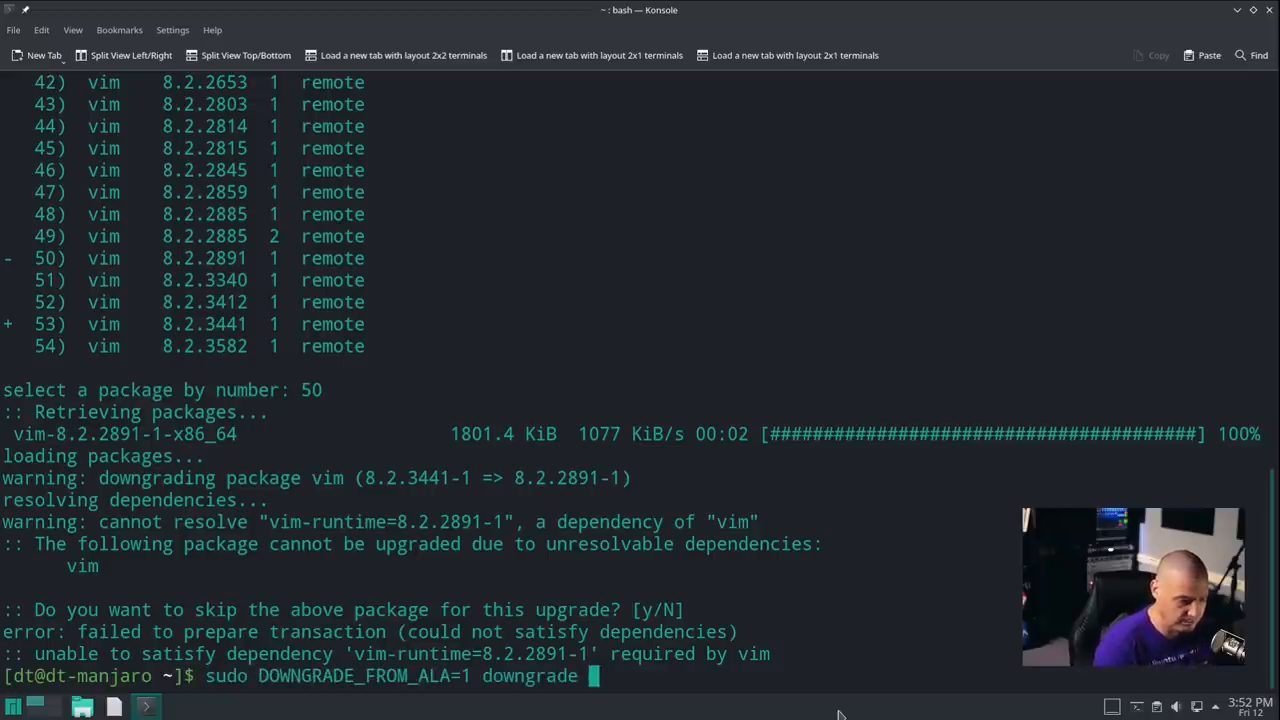
pyautogui.write('htop')
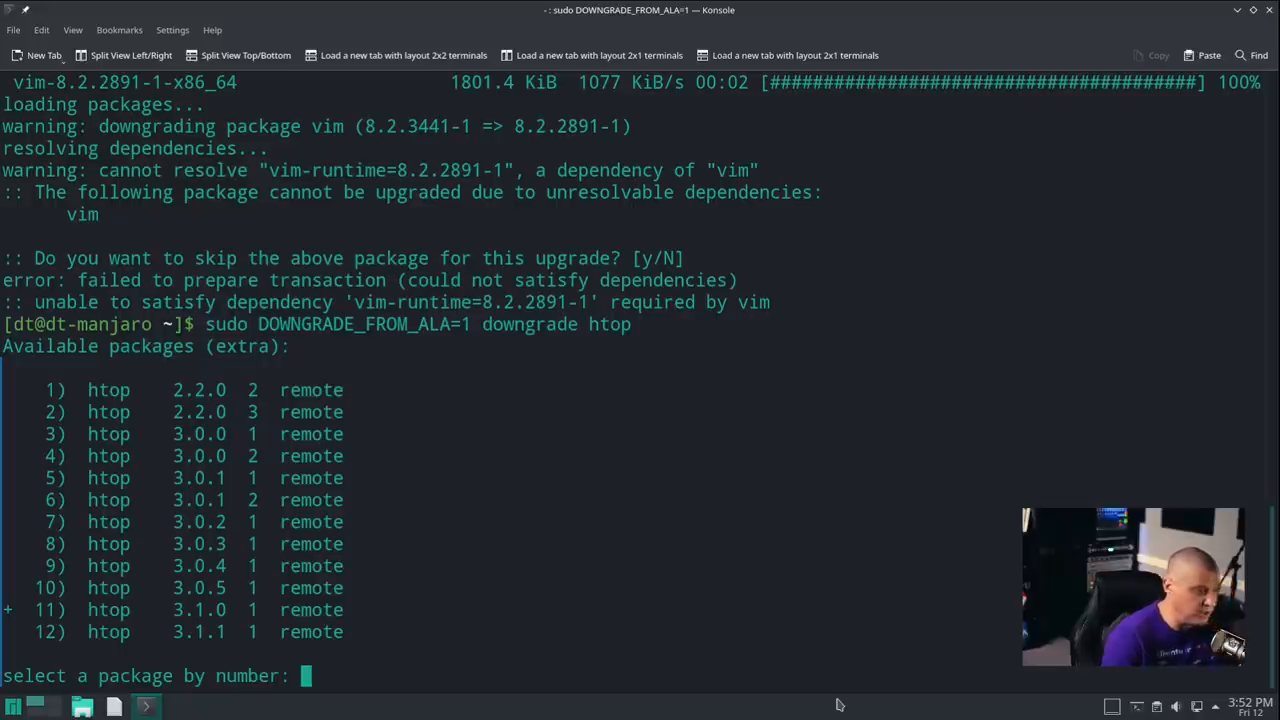
pyautogui.moveTo(524, 615)
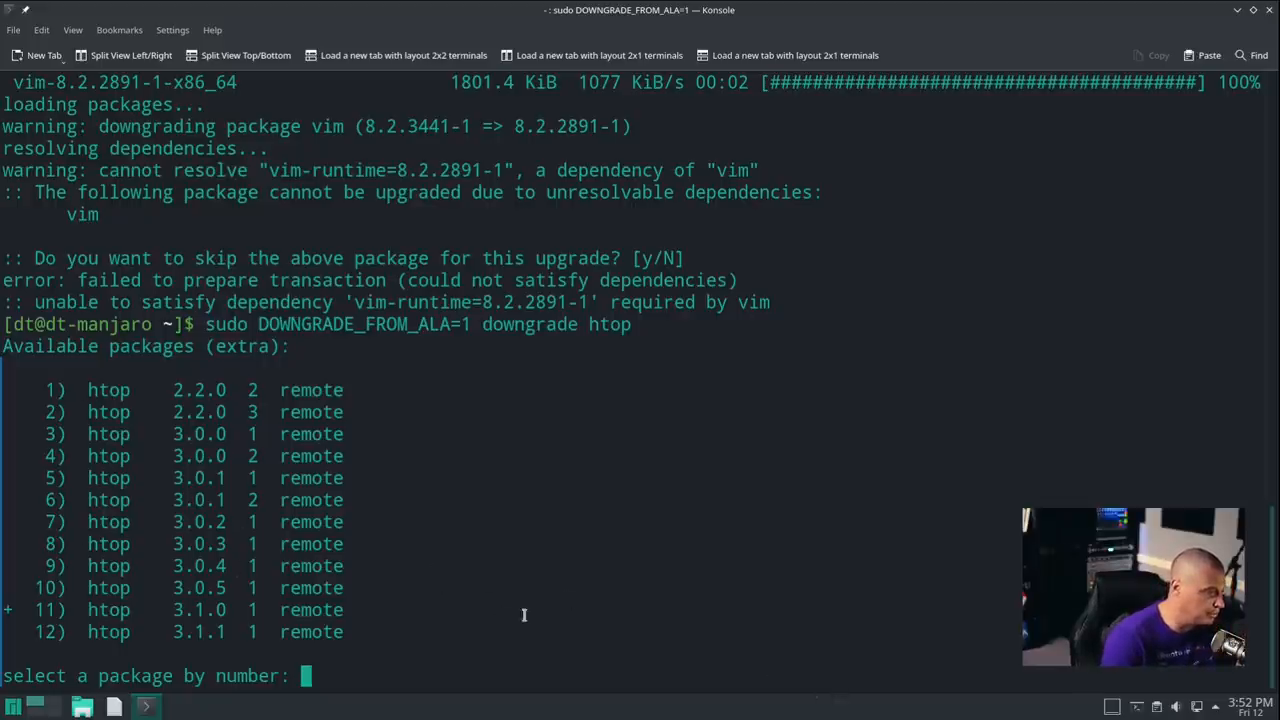
pyautogui.moveTo(619, 600)
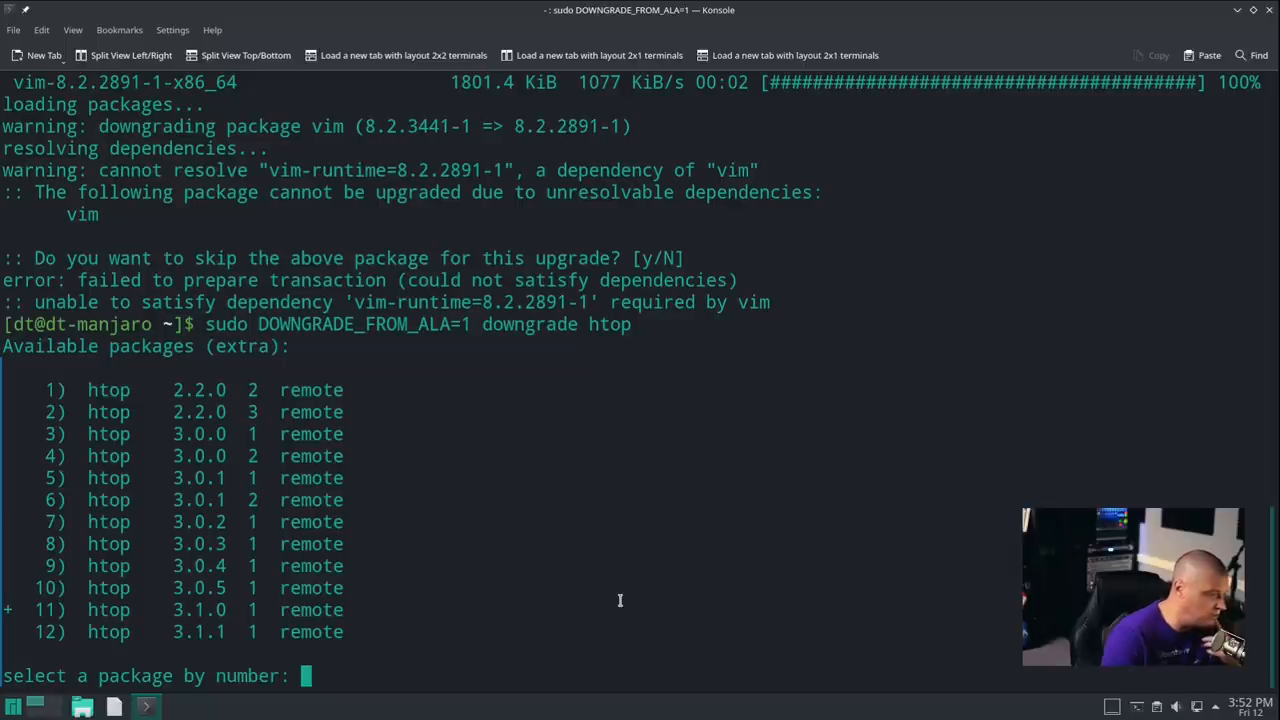
pyautogui.write('9')
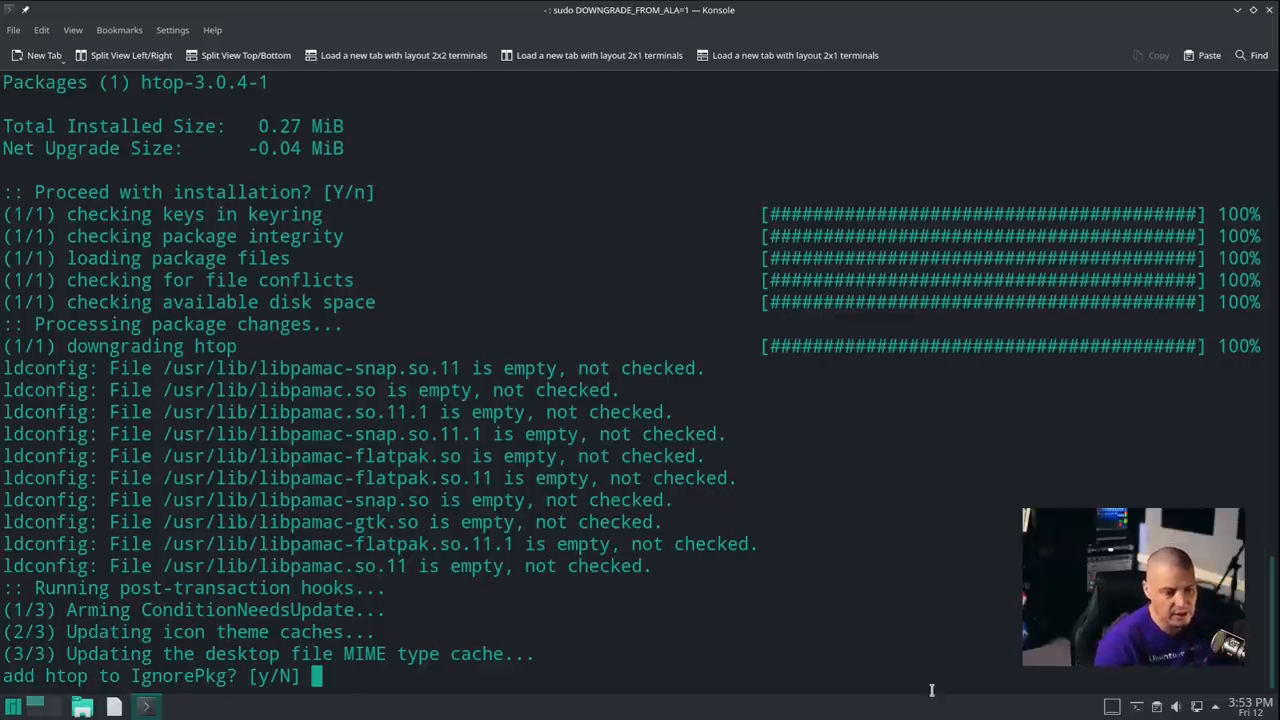
pyautogui.write('y')
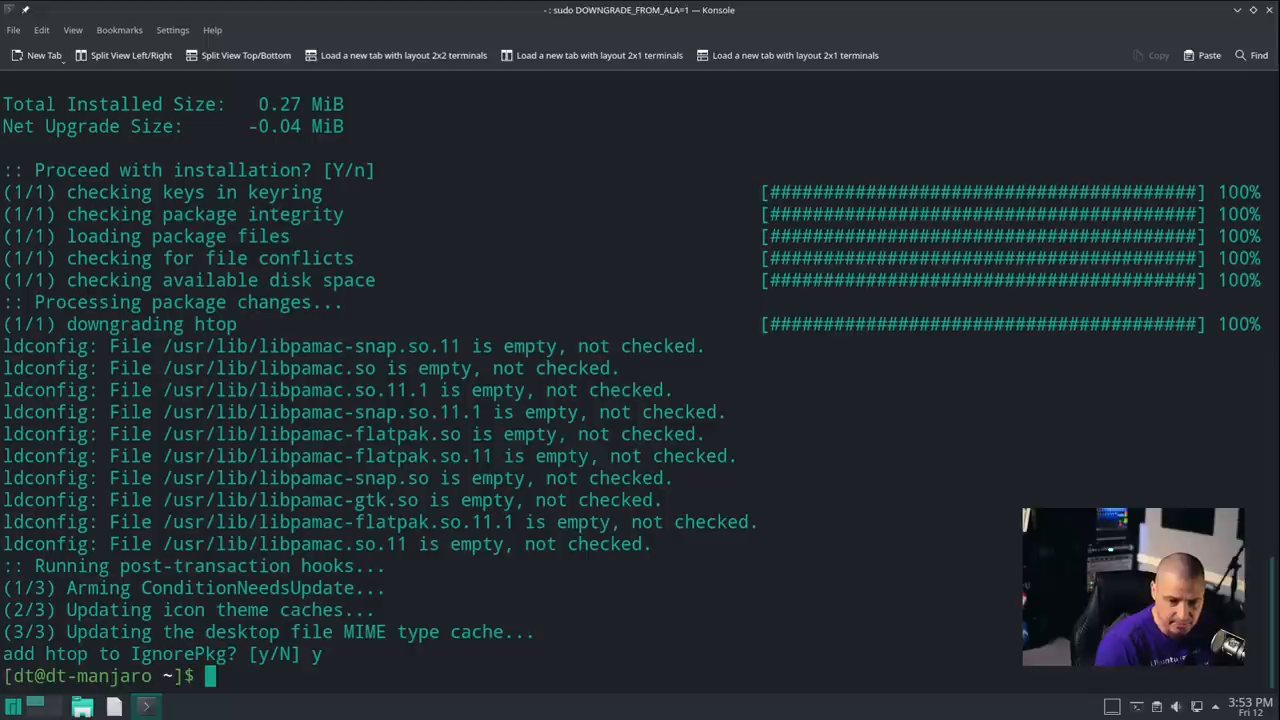